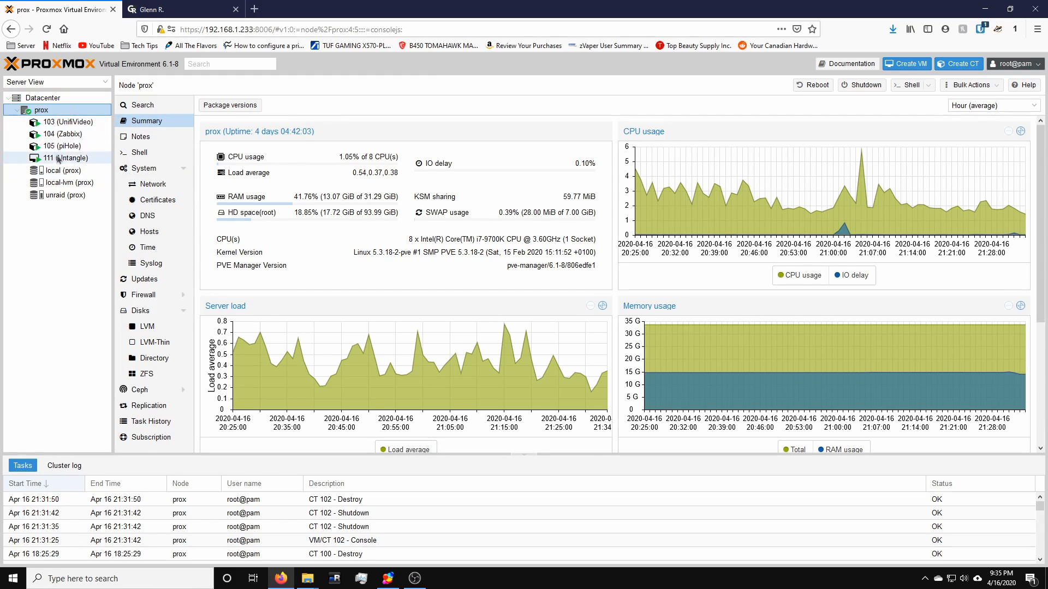
mouse_move(70, 157)
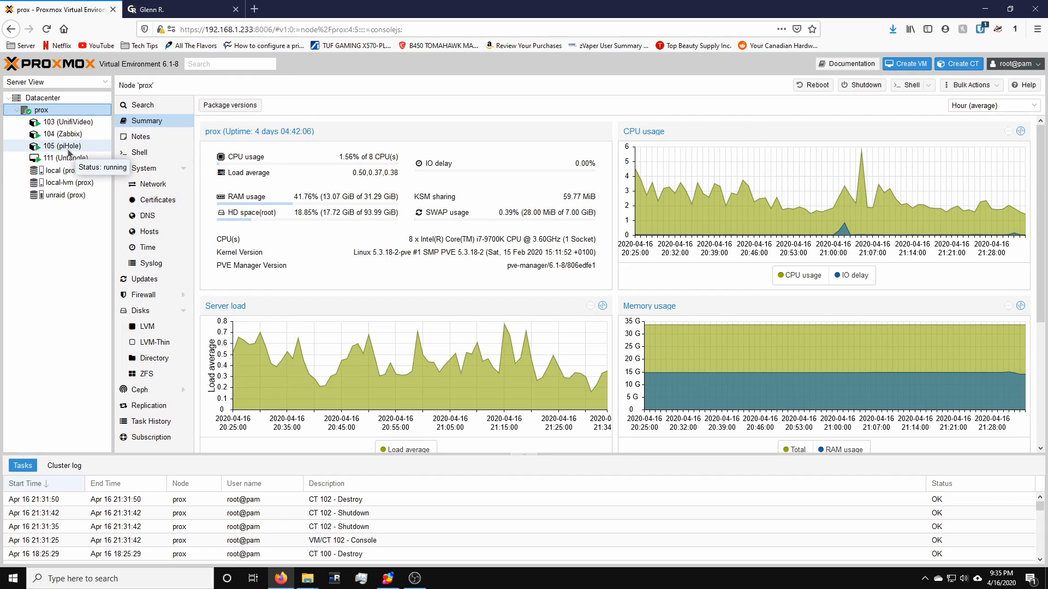
mouse_move(70, 138)
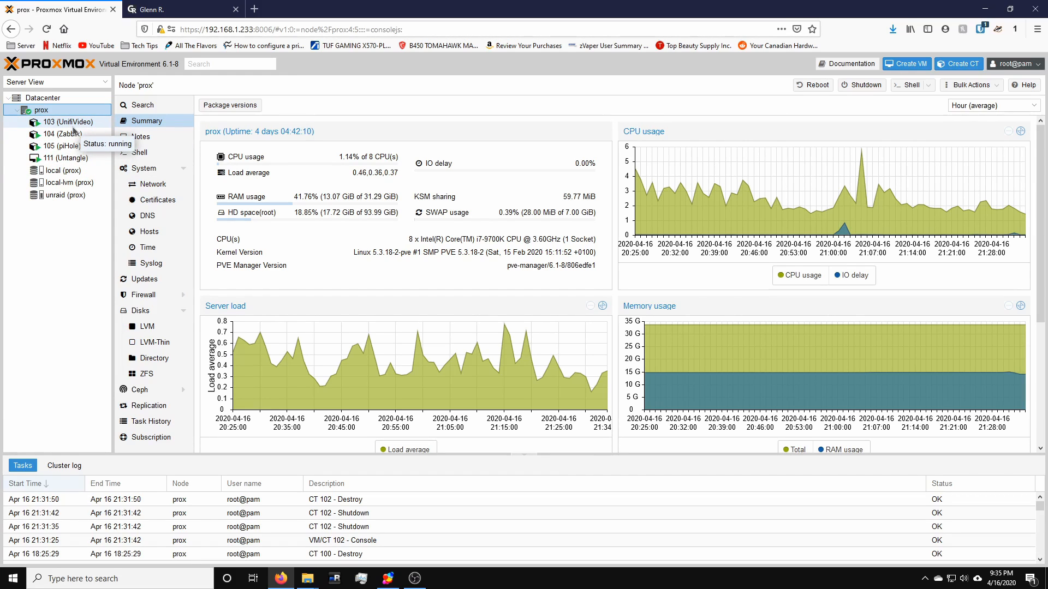
mouse_move(906, 63)
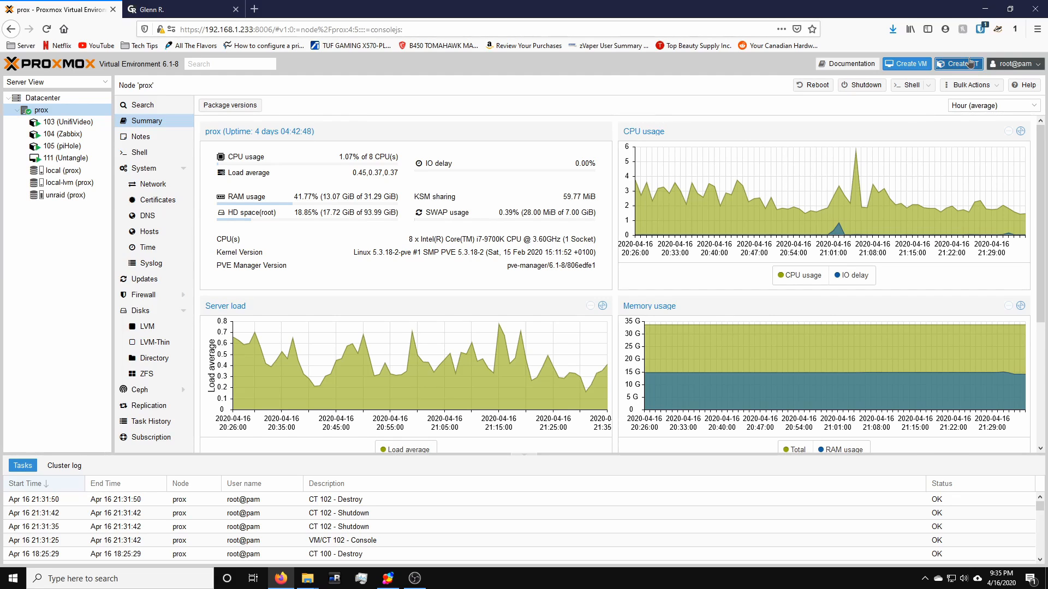
- Begin a new container with hostname UniFi and a root password set
click(958, 64)
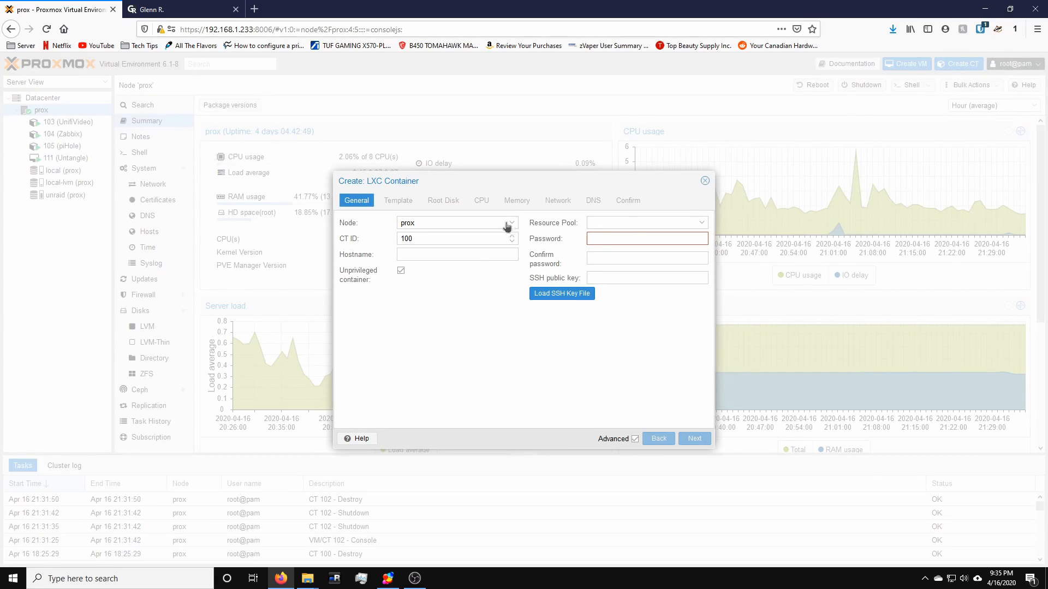
text(U)
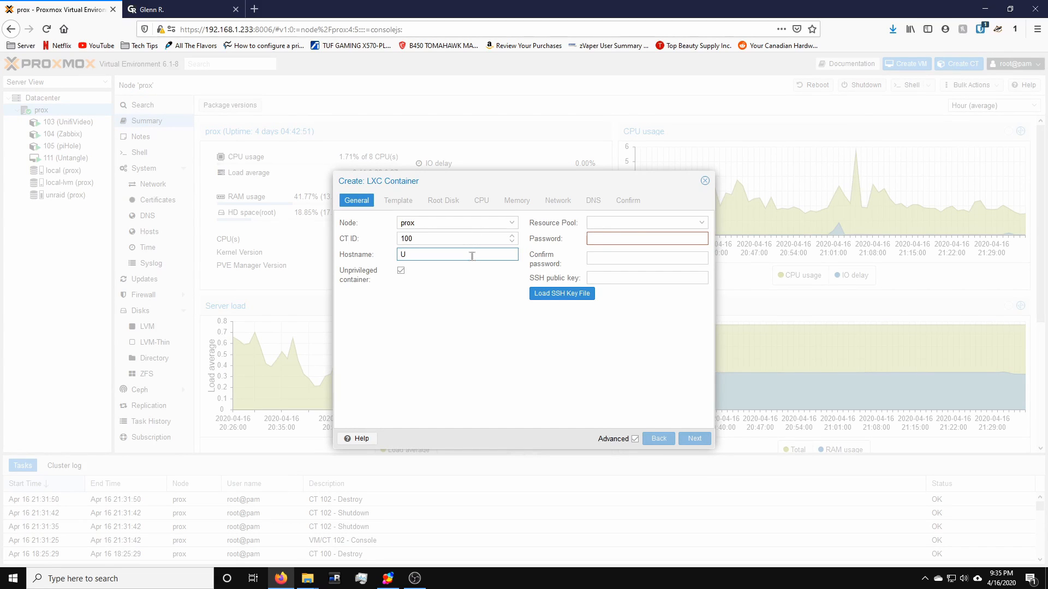
text(niFi)
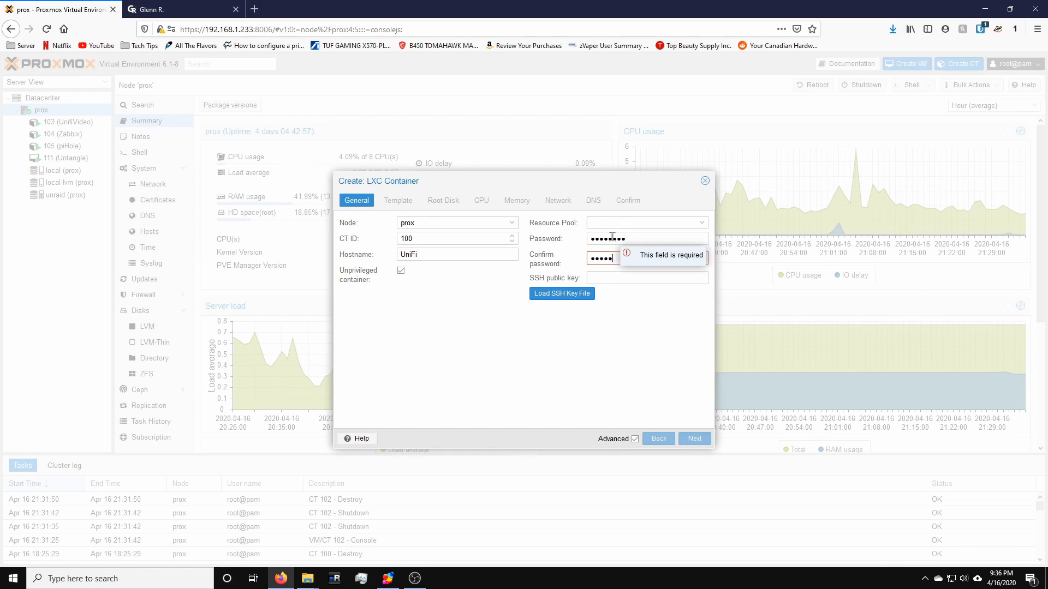
click(694, 439)
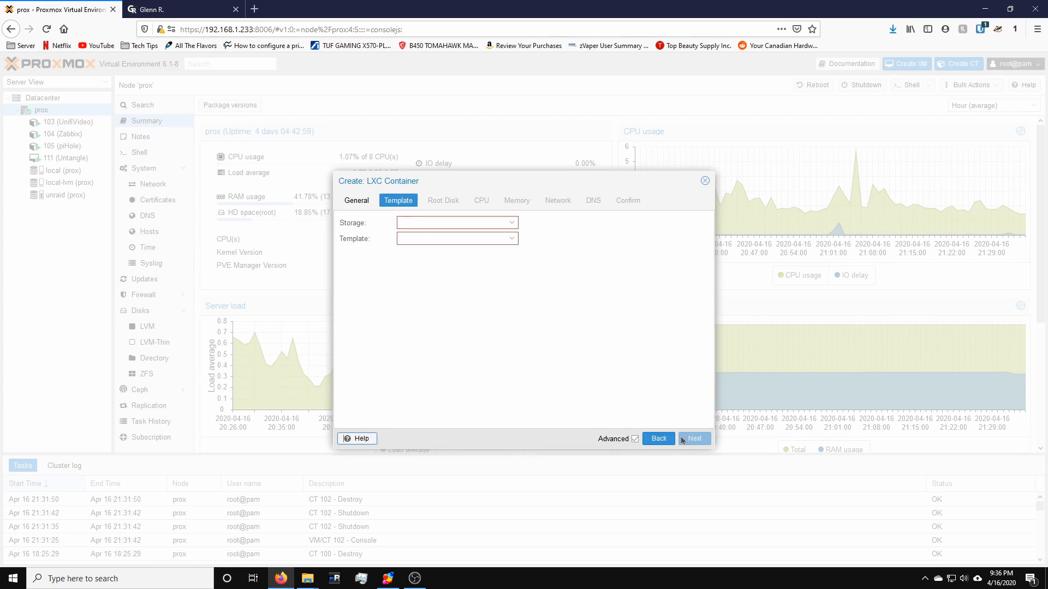
- Choose local as template storage and list the available templates
click(457, 222)
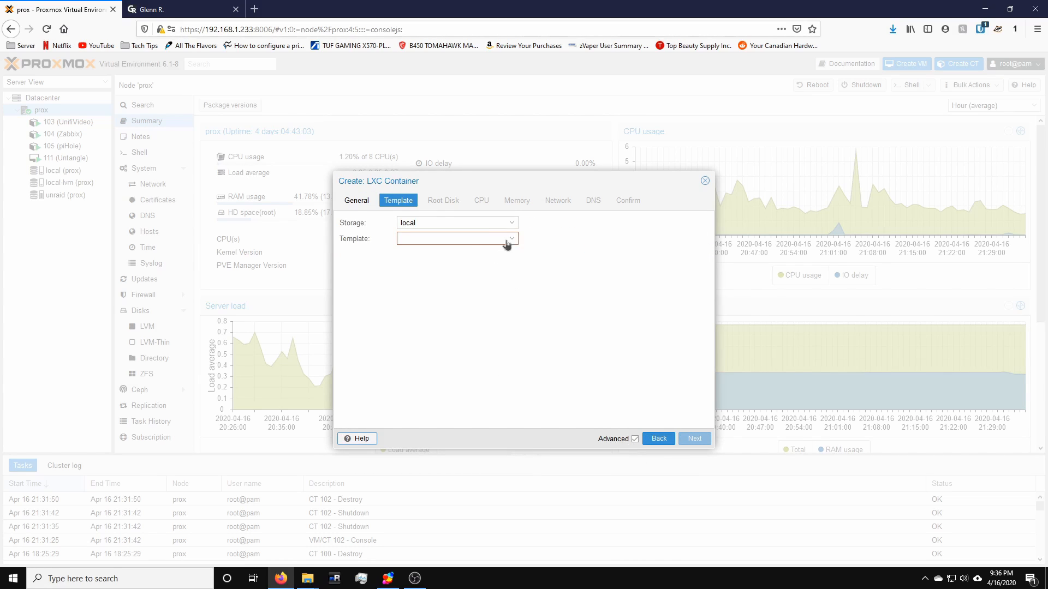
click(511, 239)
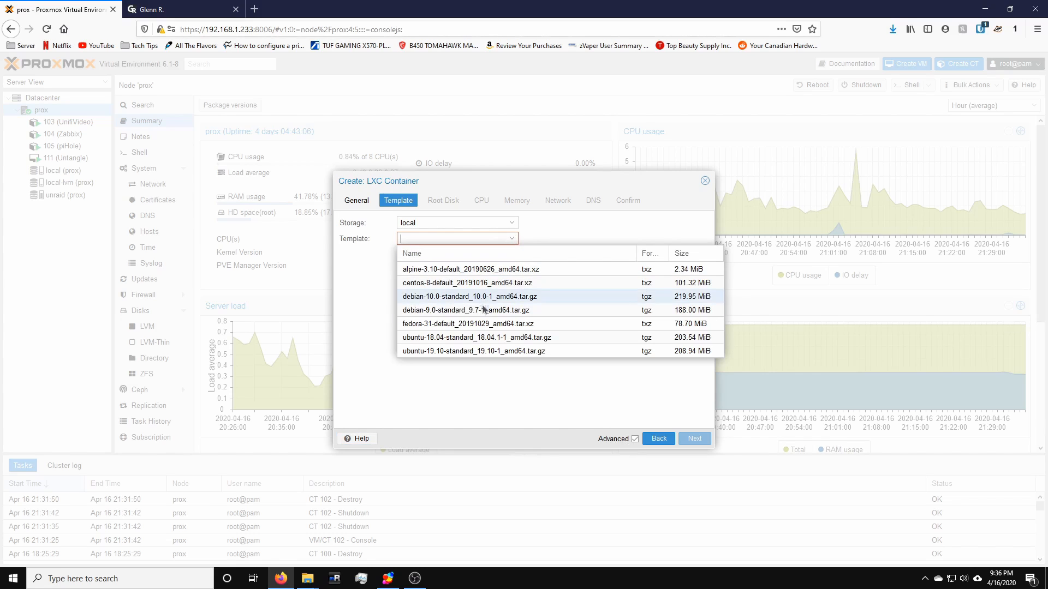
mouse_move(447, 340)
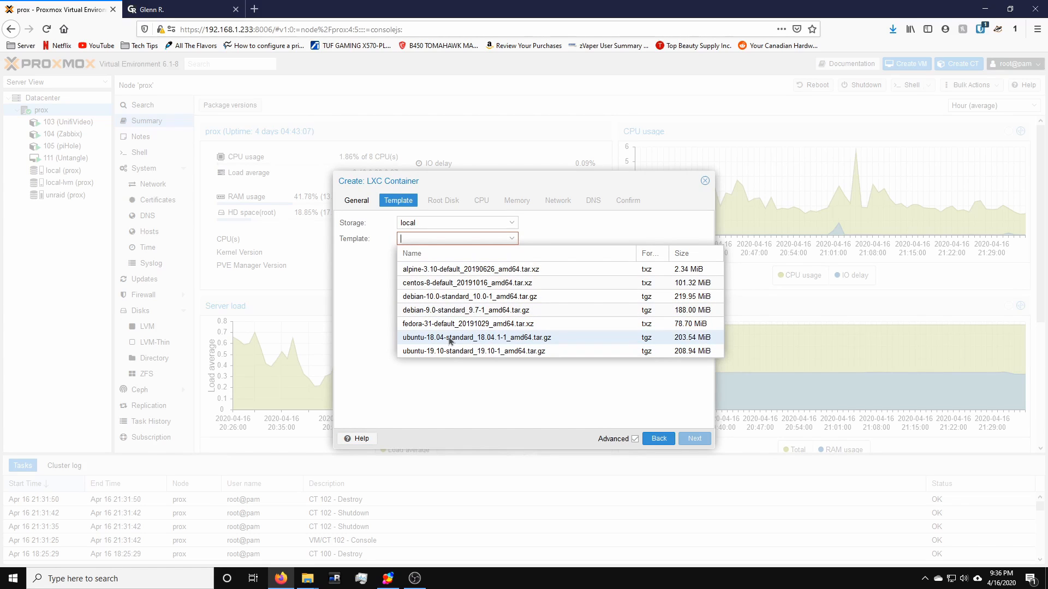
- Use the Ubuntu 18.04 template, keep the 8 GiB disk and 1 core, set memory to 2048 MiB
click(694, 439)
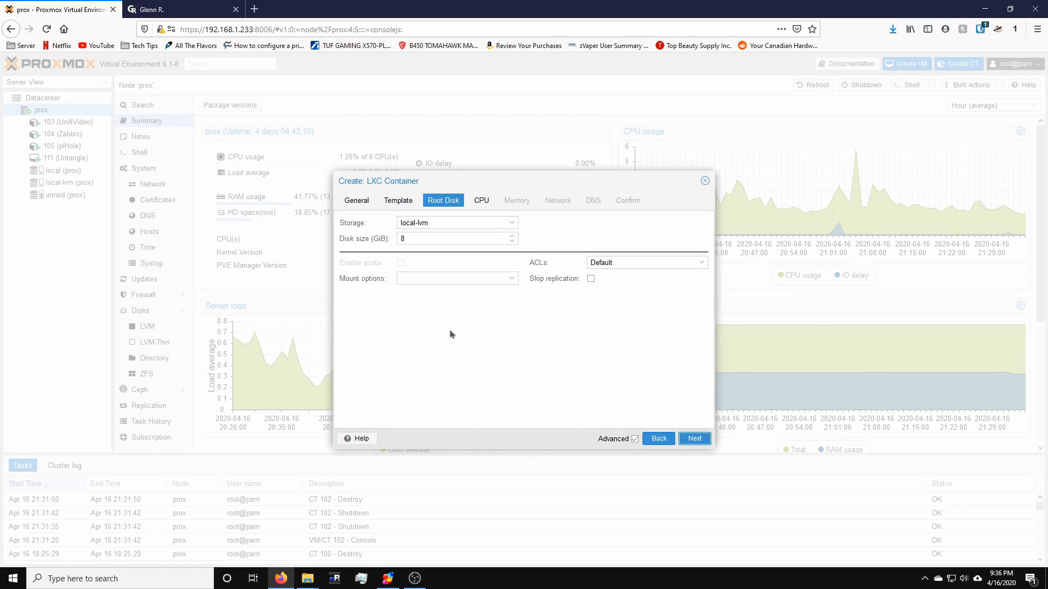
click(458, 239)
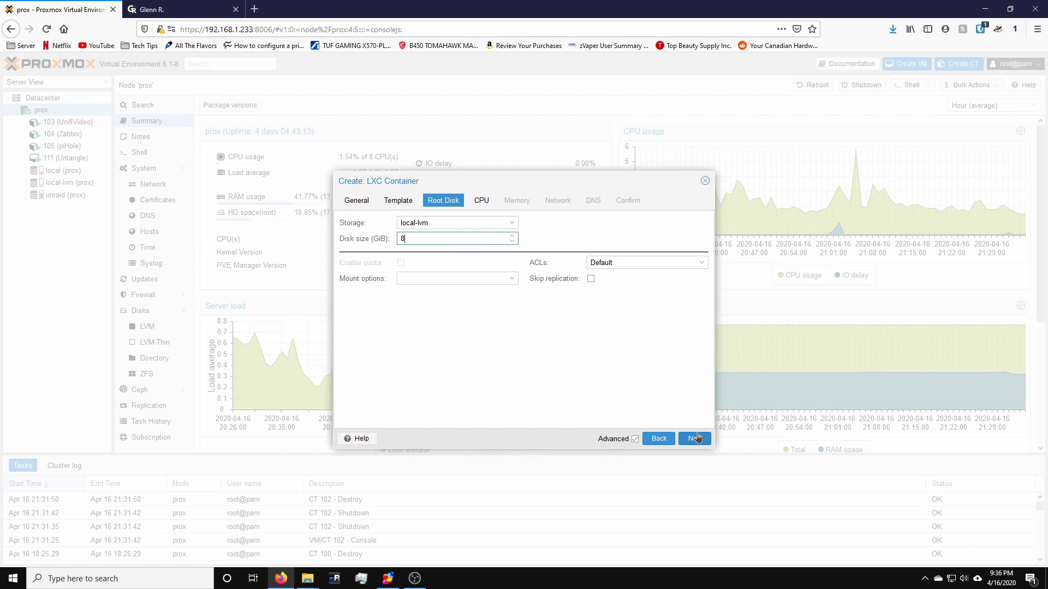
click(695, 438)
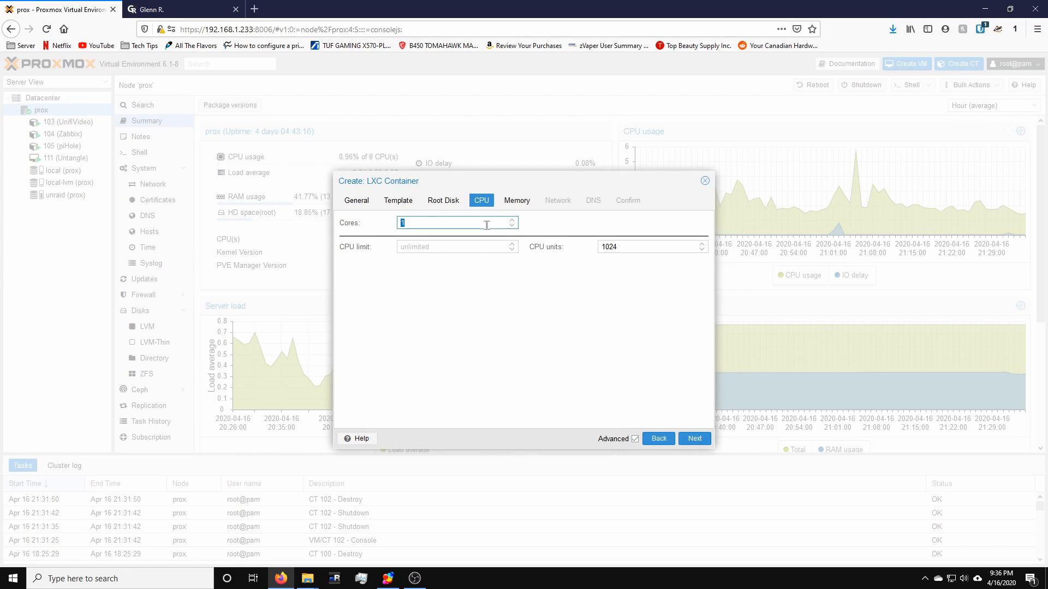
click(693, 439)
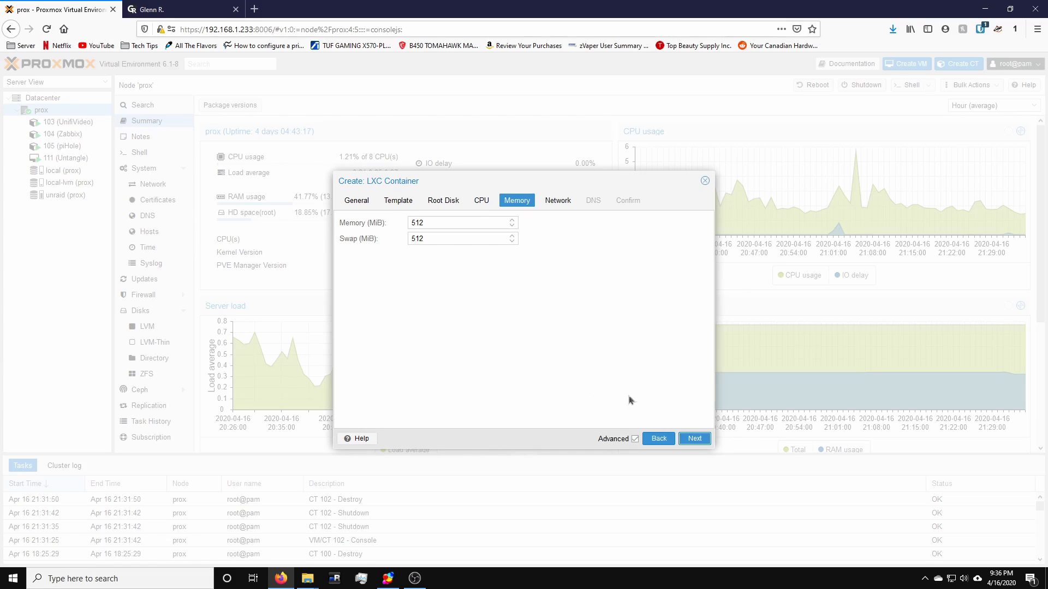
mouse_move(481, 201)
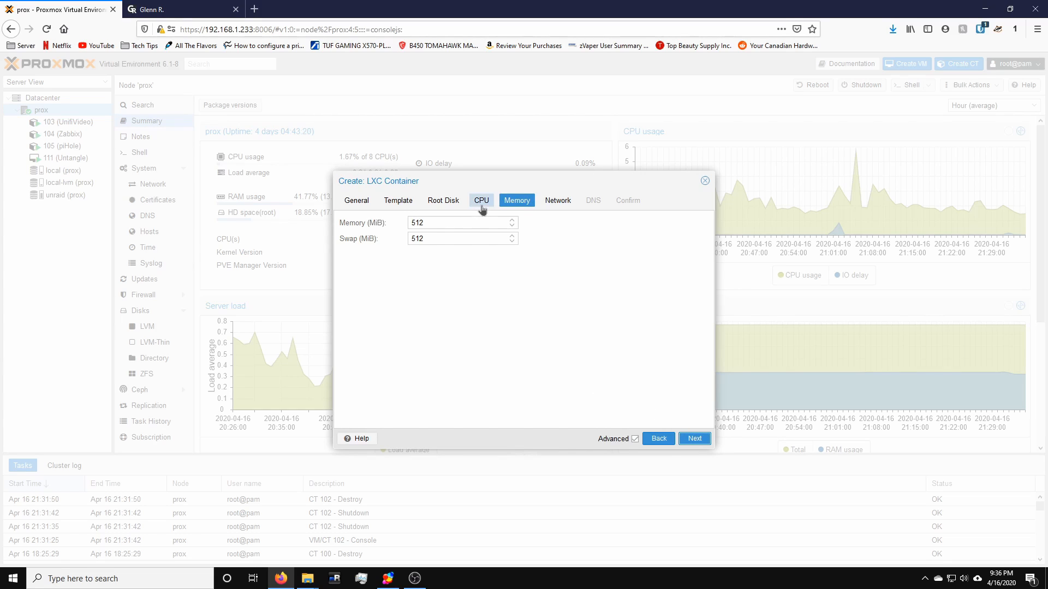
click(480, 200)
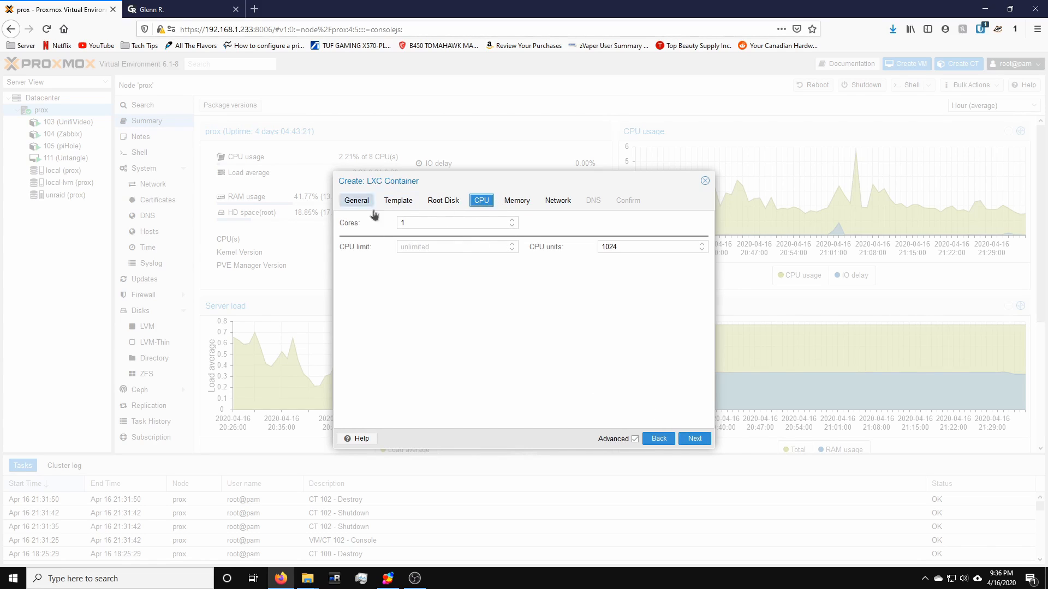
mouse_move(396, 236)
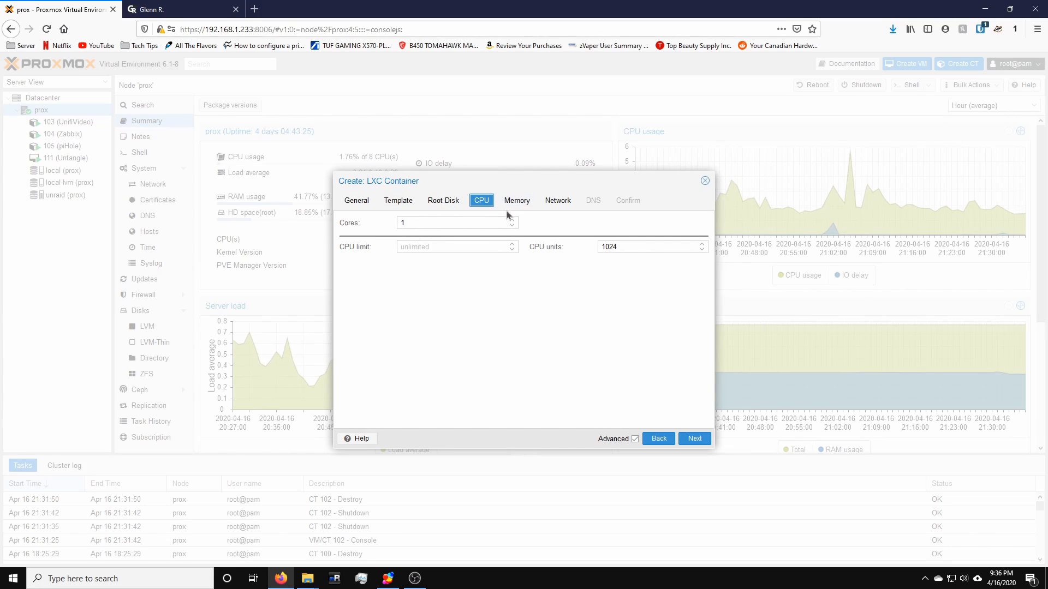
click(516, 201)
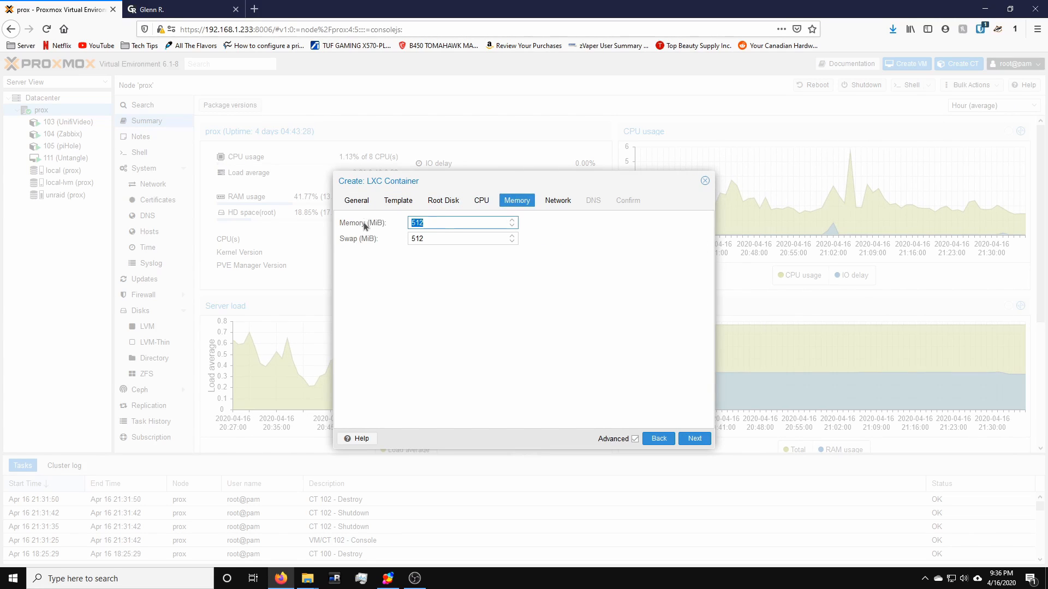
text(2048)
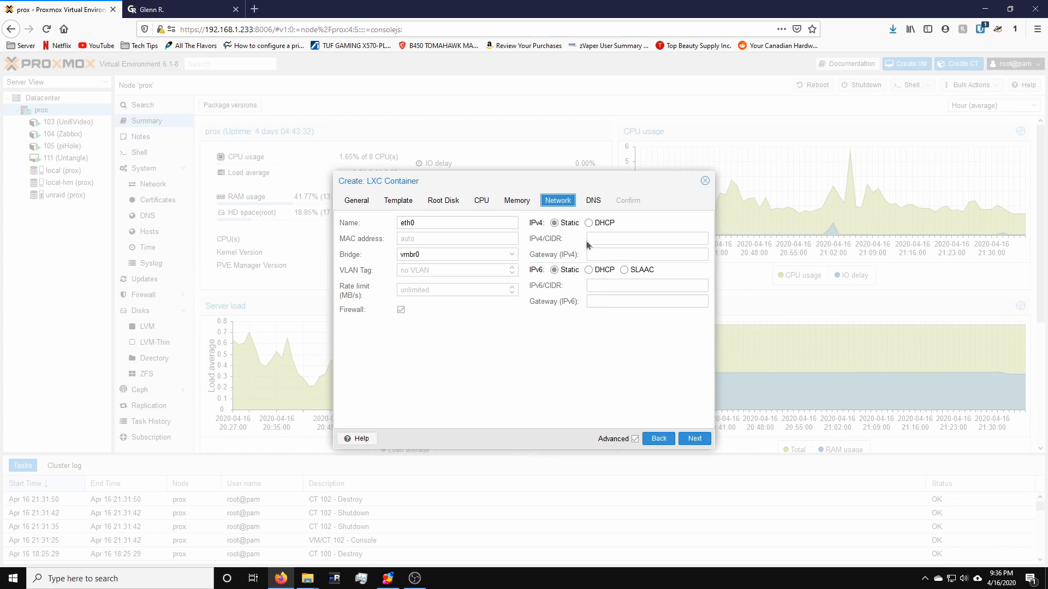
- Set IPv4 to DHCP, finish creating container 100 and close the task log
click(589, 222)
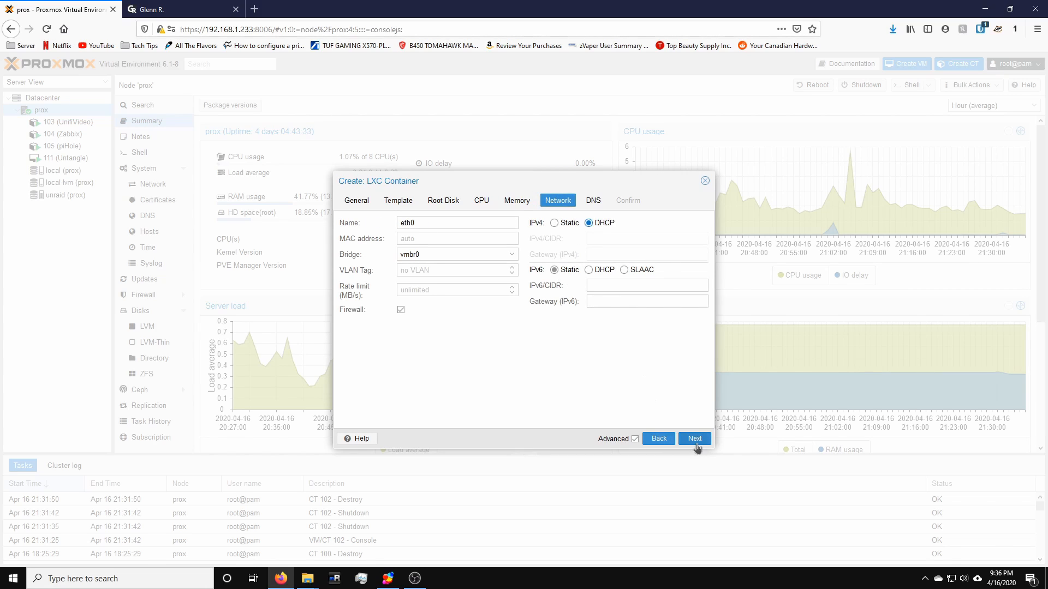
click(694, 439)
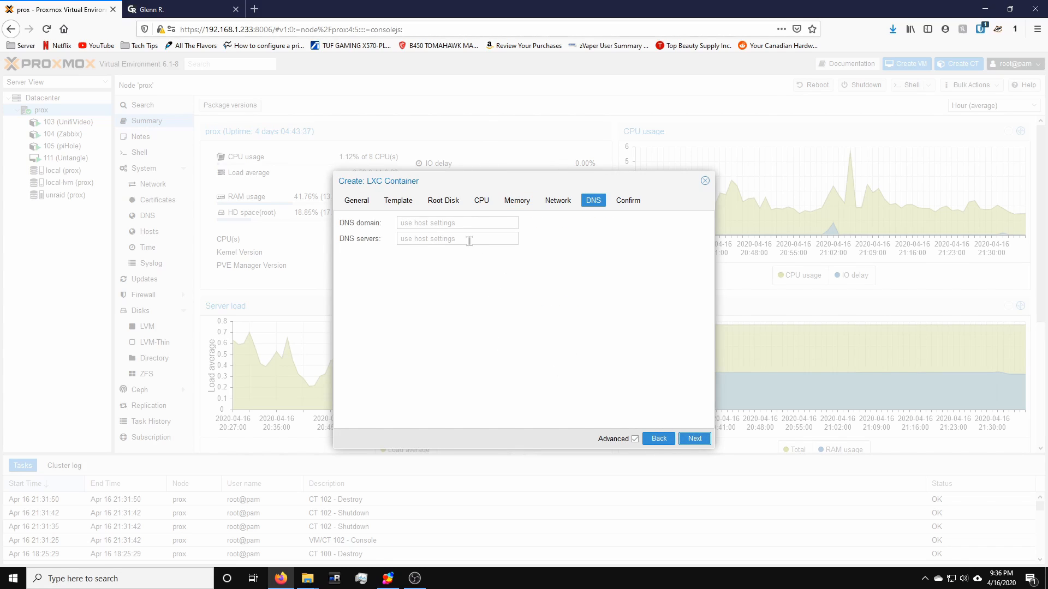
click(695, 439)
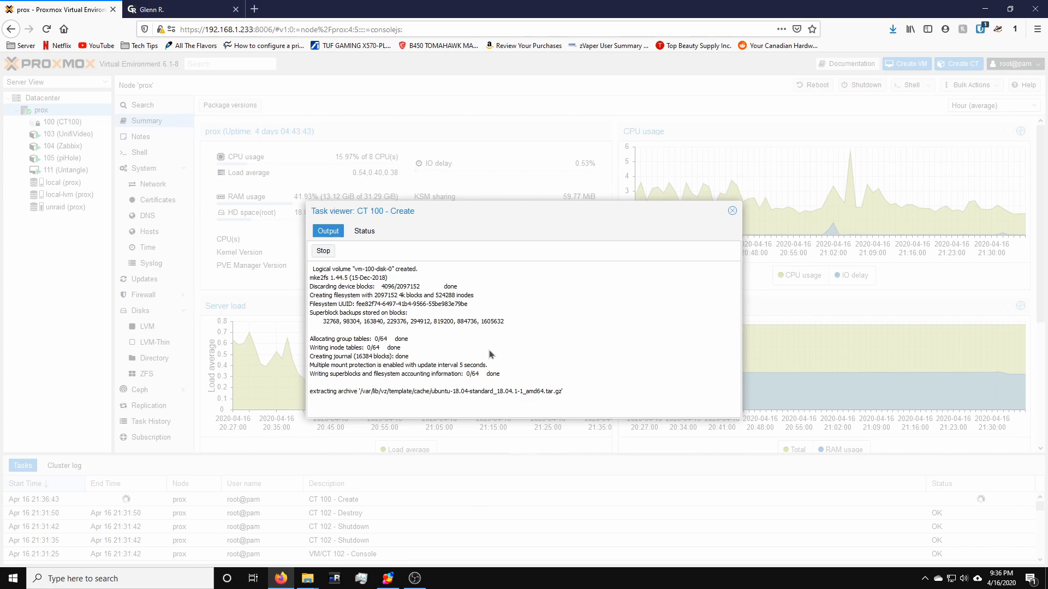
scroll(down, 3)
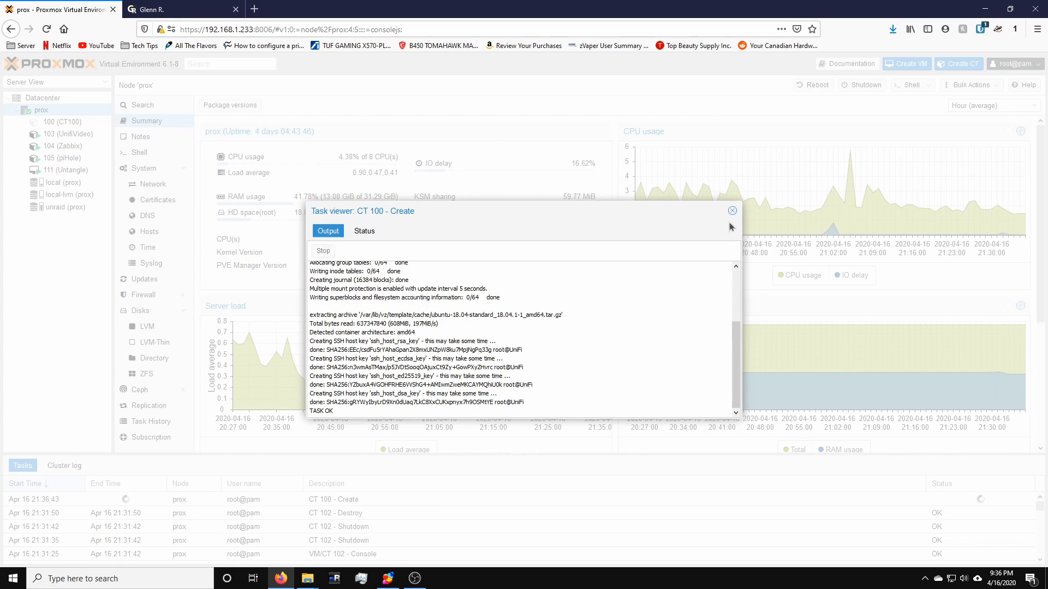
click(731, 211)
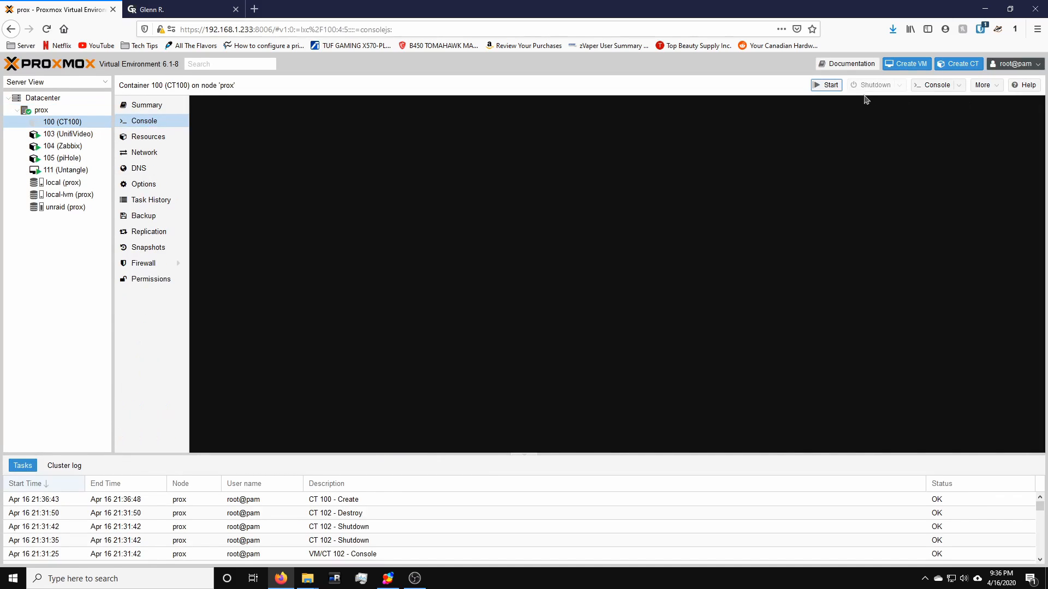
- Start container 100, log in as root at its console and run apt update
click(827, 85)
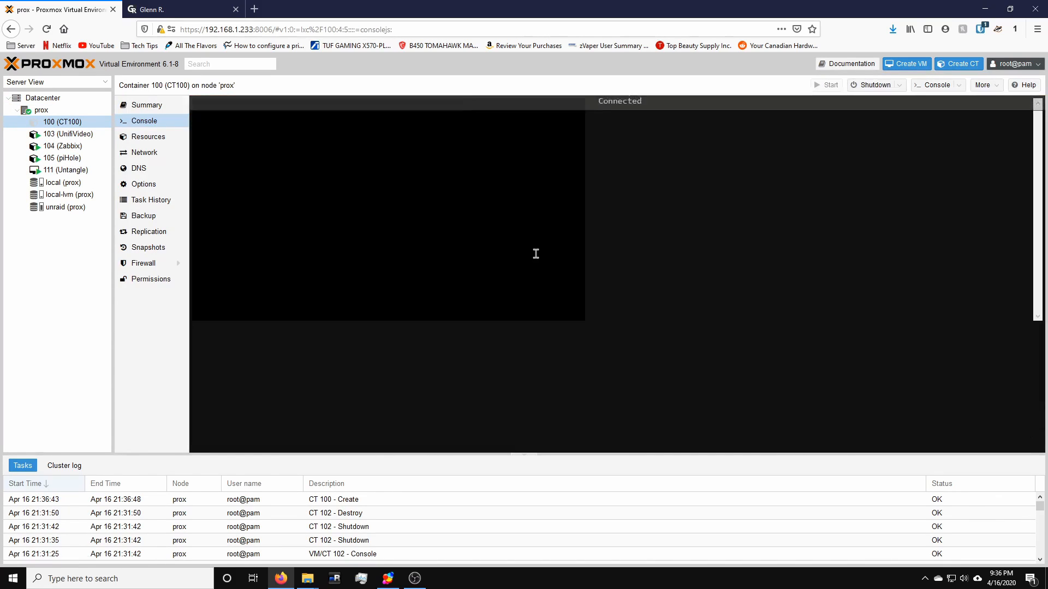
click(828, 86)
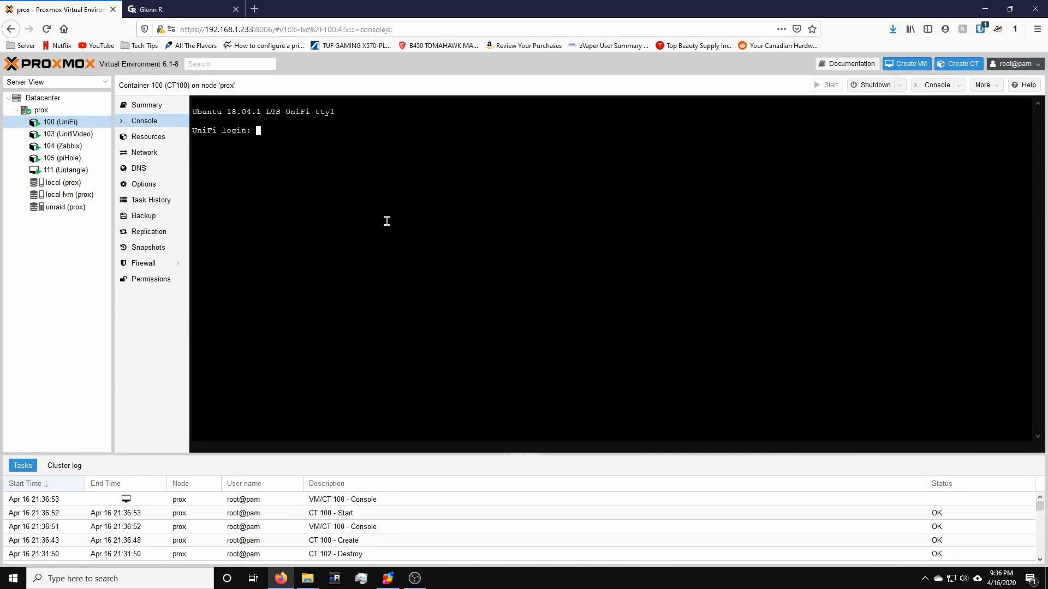
text(root)
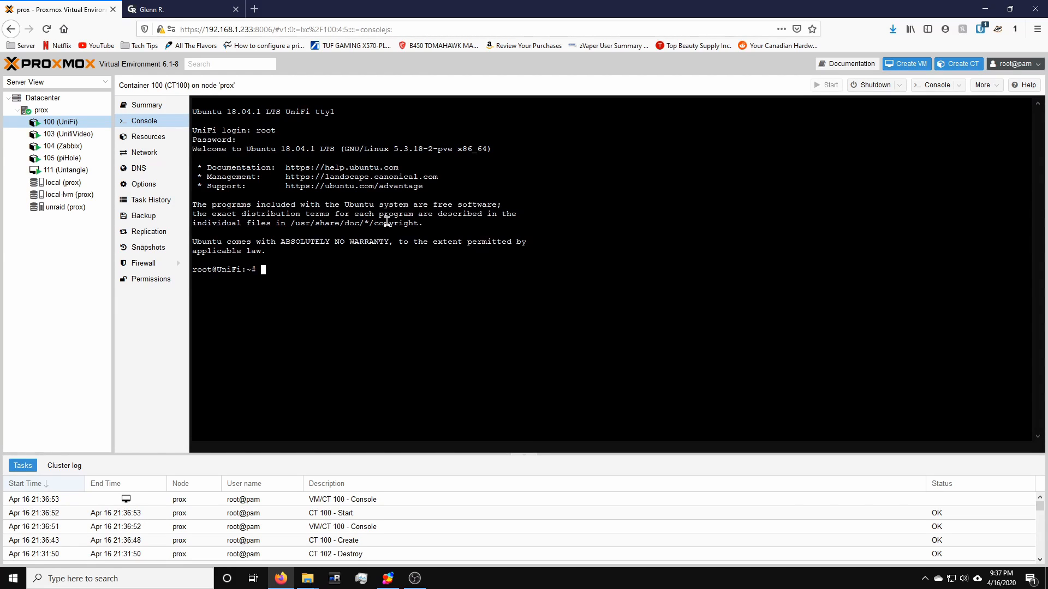
text(apt update)
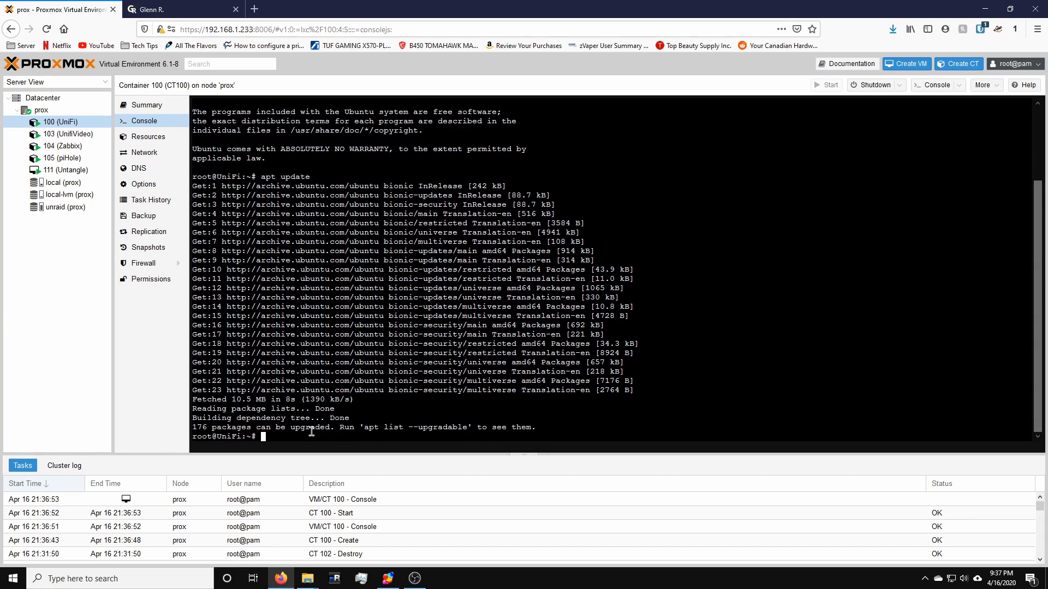
- Run apt upgrade for the 176 packages, answer Y, then clear the console
text(apt upgrade)
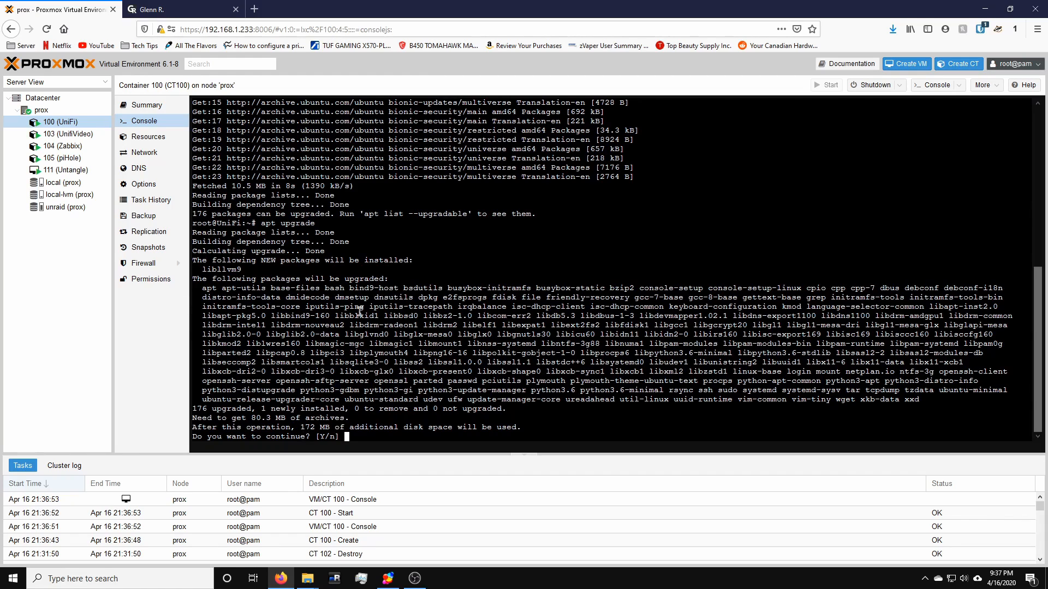
mouse_move(393, 431)
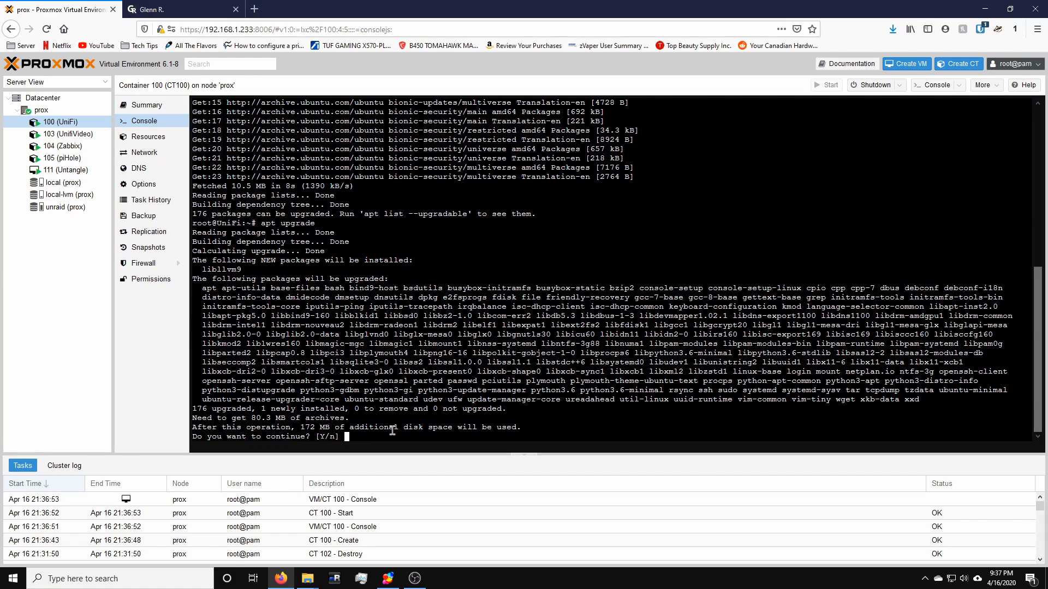
text(Y)
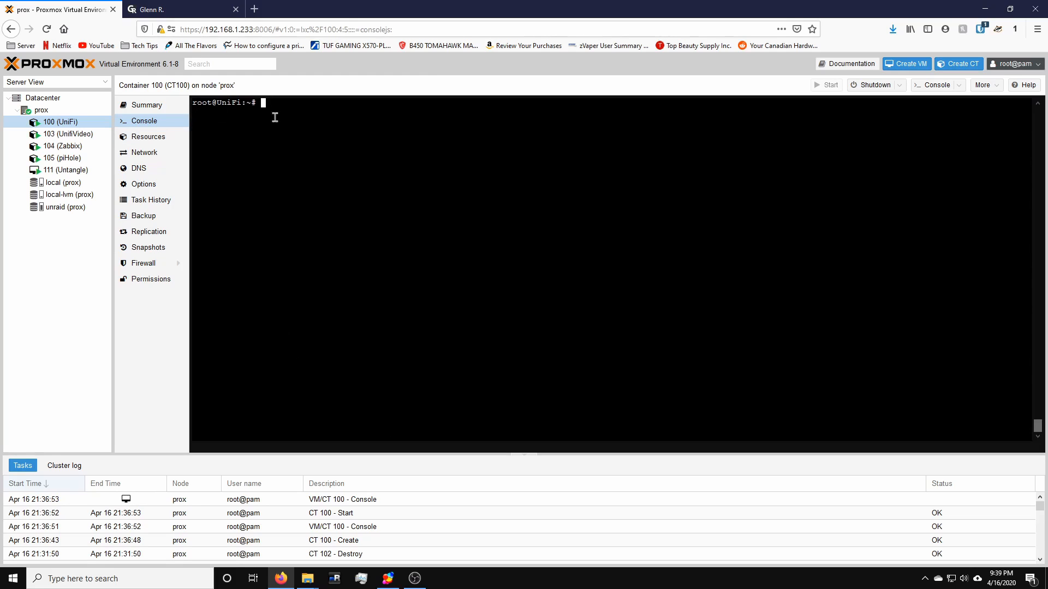
mouse_move(267, 121)
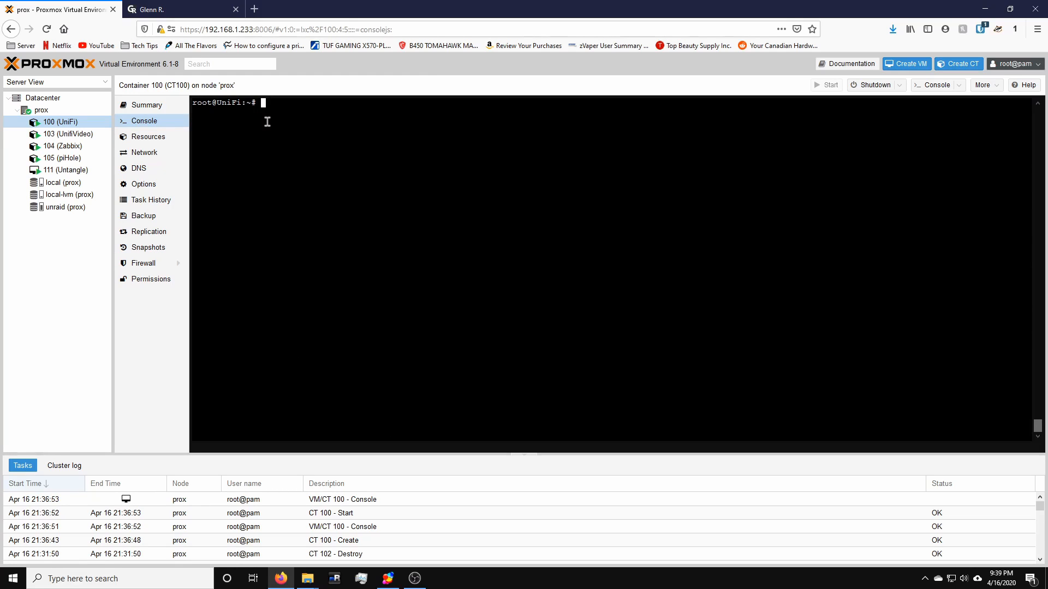
mouse_move(234, 126)
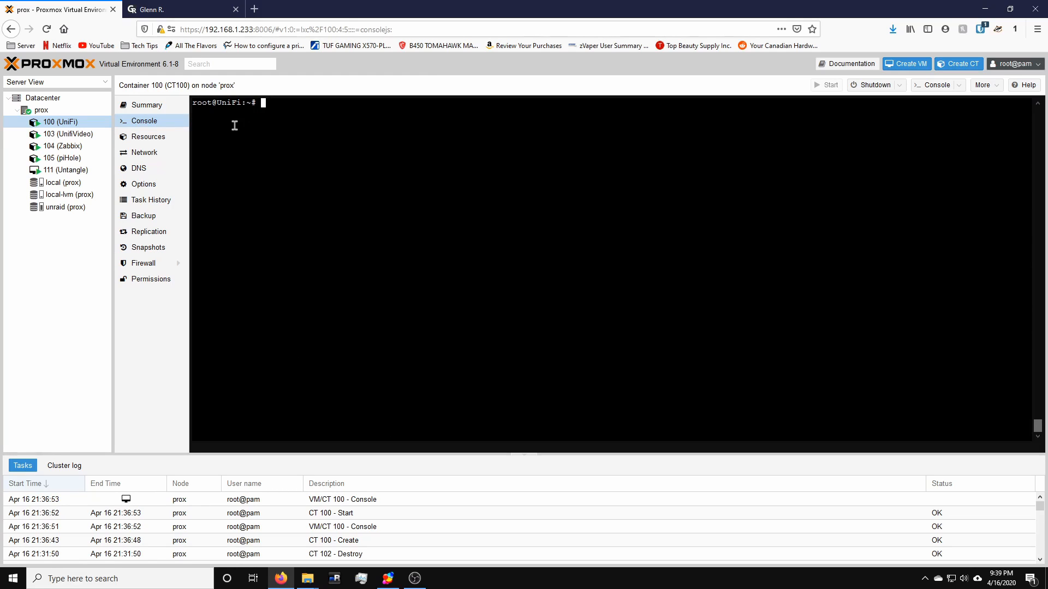
- Navigate the Glenn R. site to the UniFi Network Controller scripts page
click(180, 10)
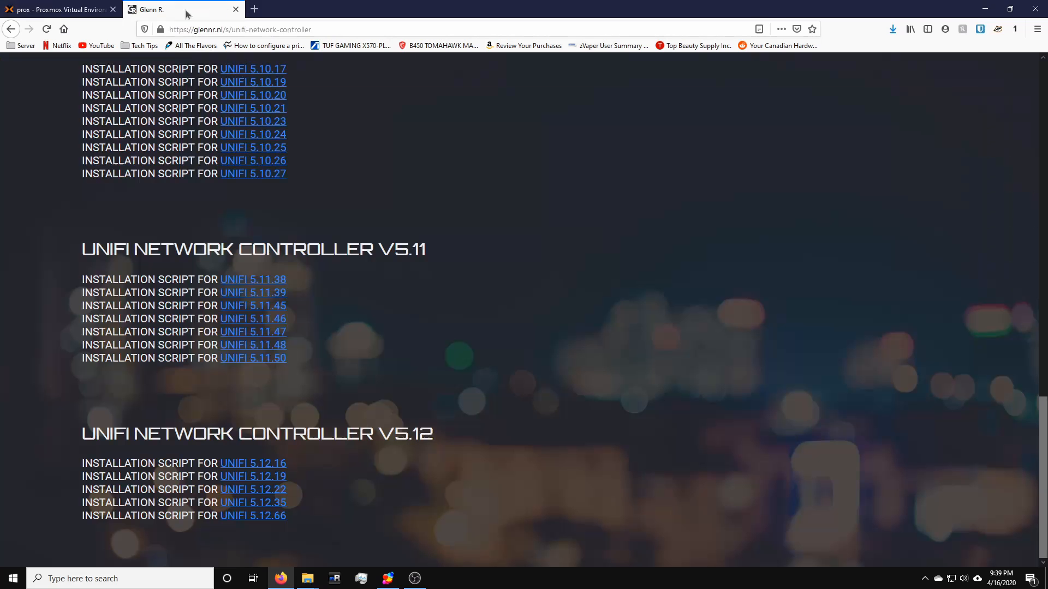
mouse_move(400, 242)
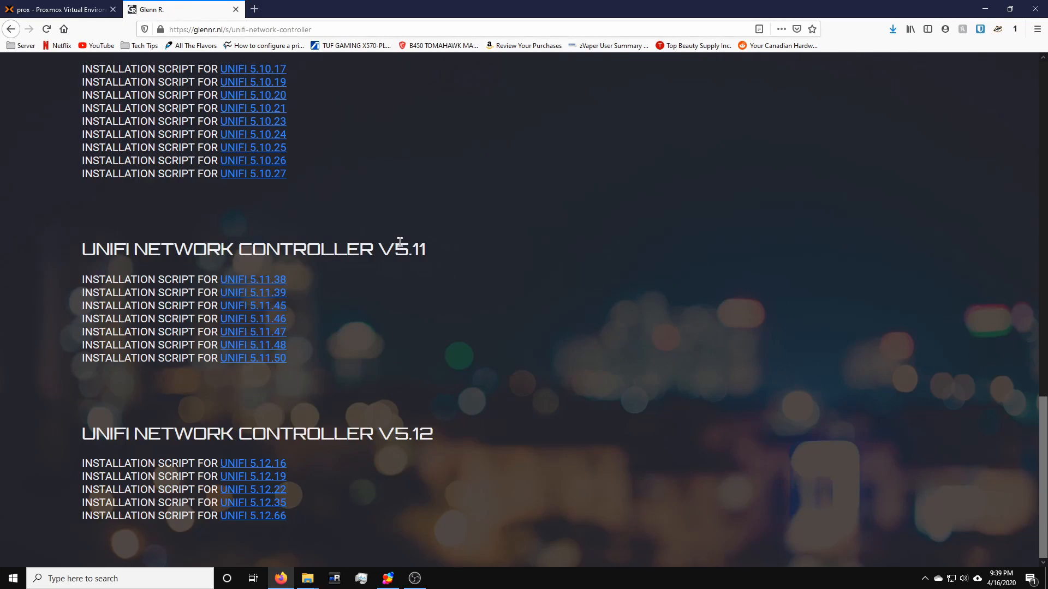
scroll(up, 3)
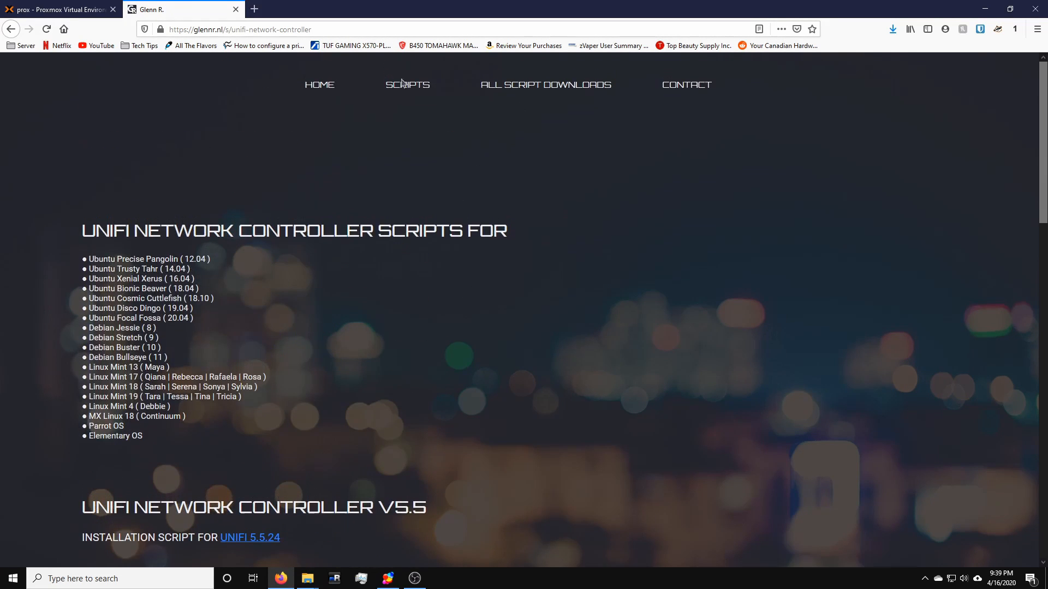
click(407, 85)
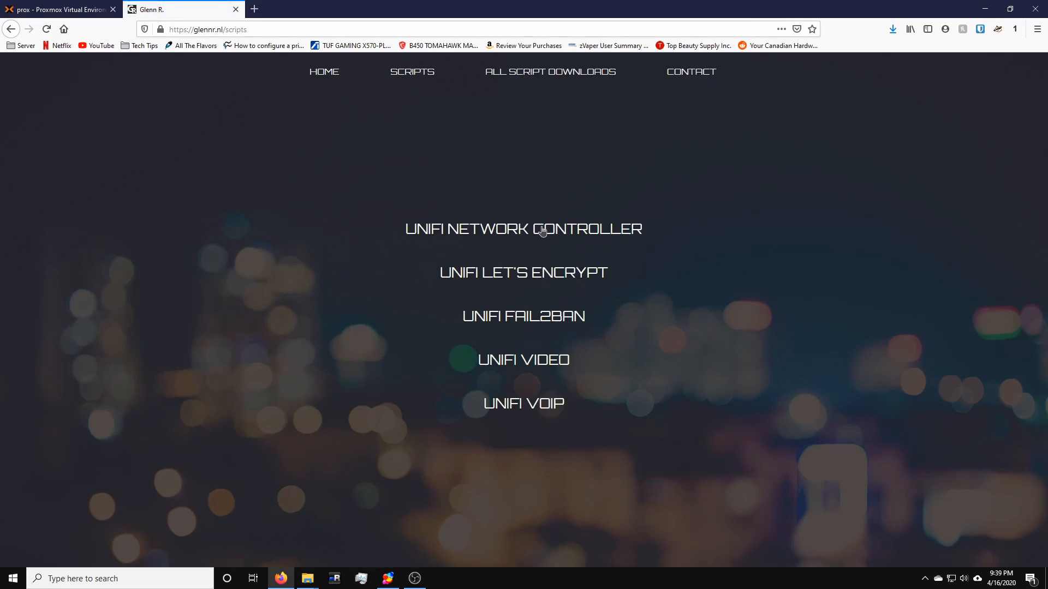
click(523, 228)
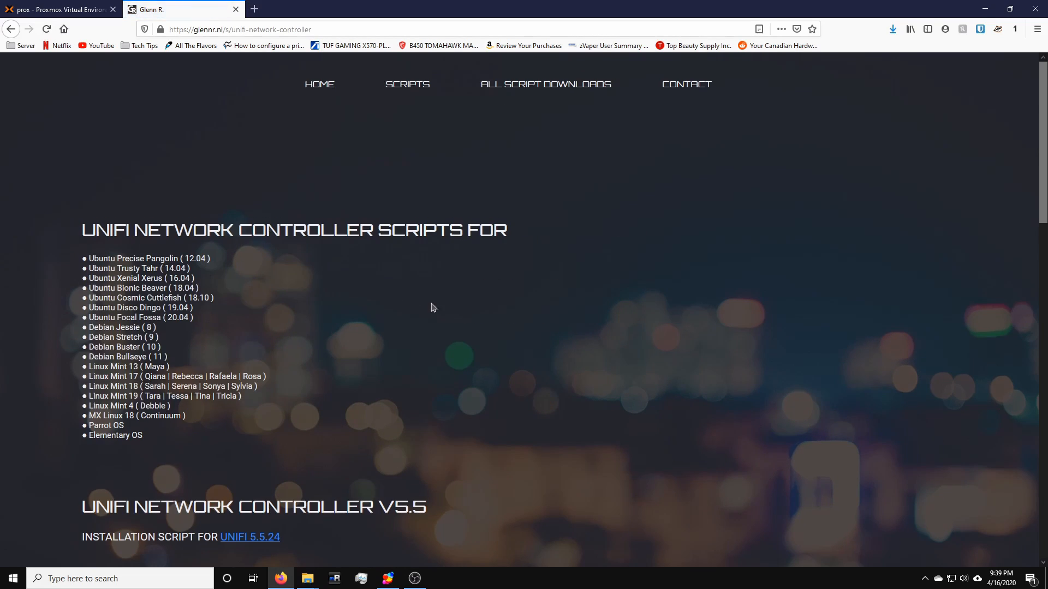
- Find the v5.12 section and bring up link options for the UniFi 5.12.66 script
scroll(down, 3)
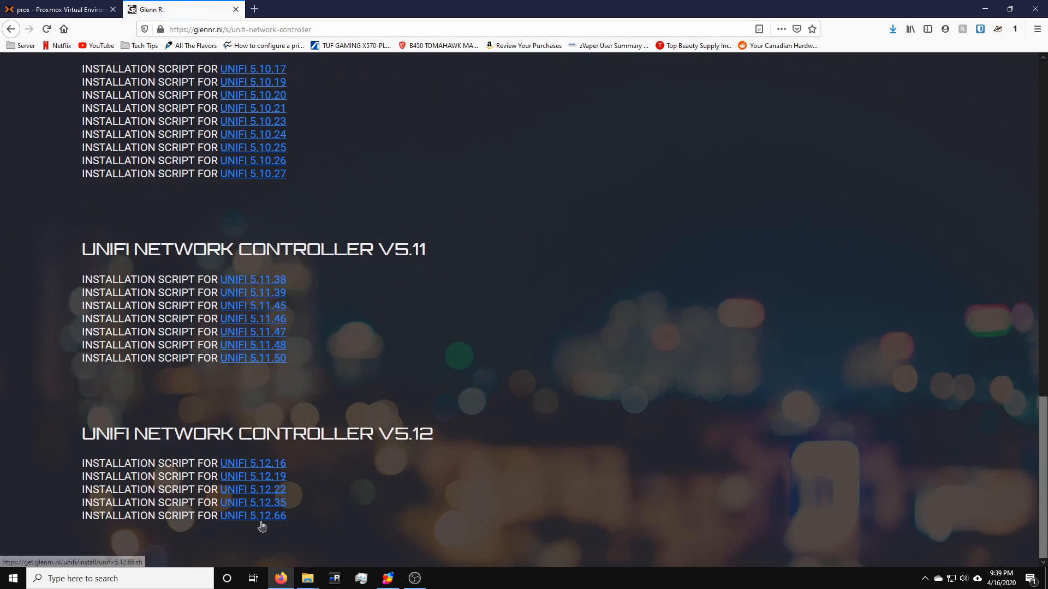
double_click(412, 433)
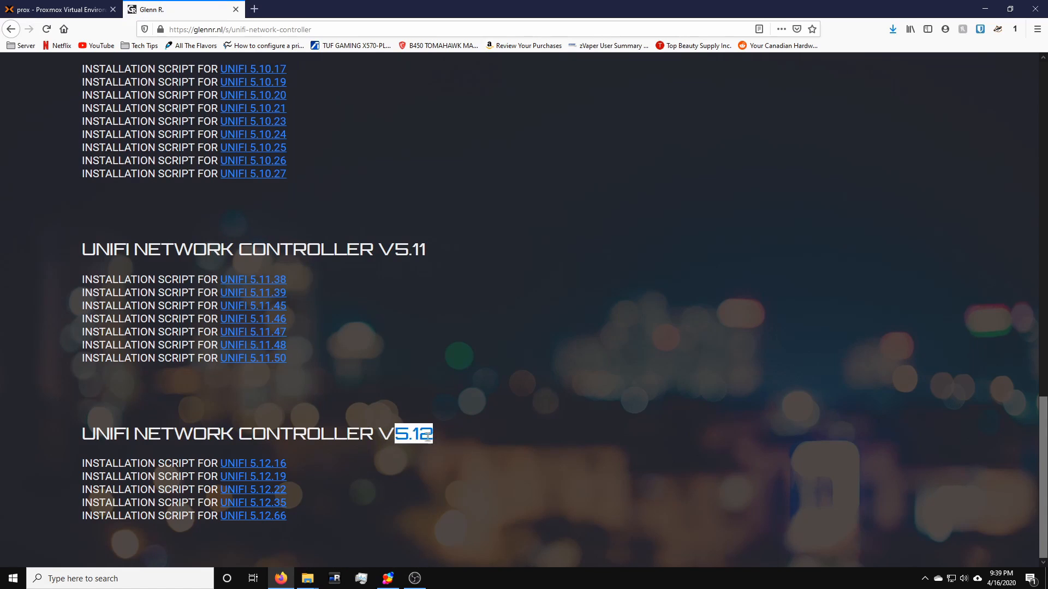
mouse_move(273, 521)
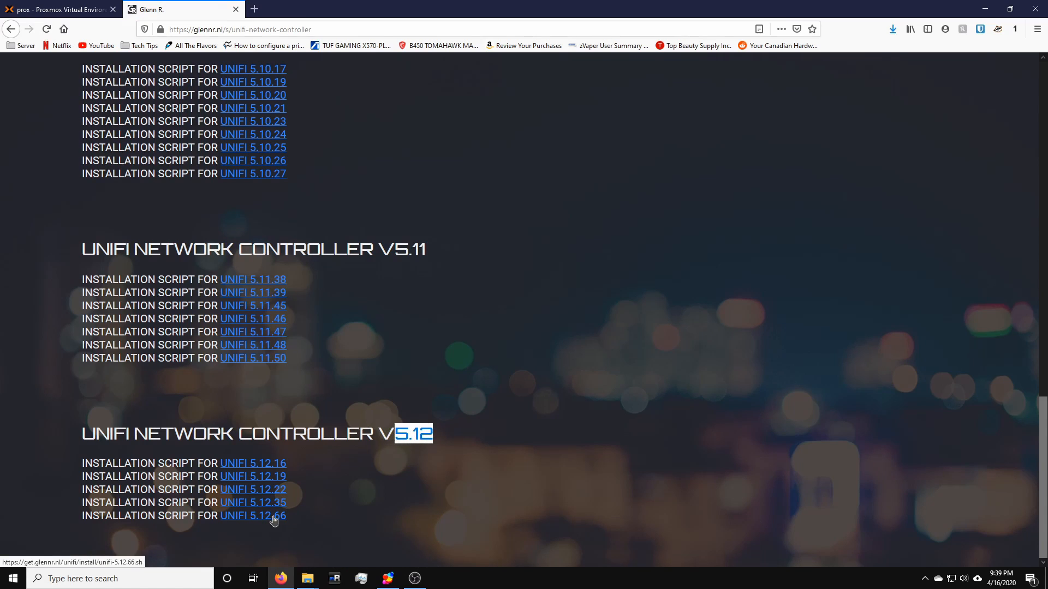
mouse_move(252, 521)
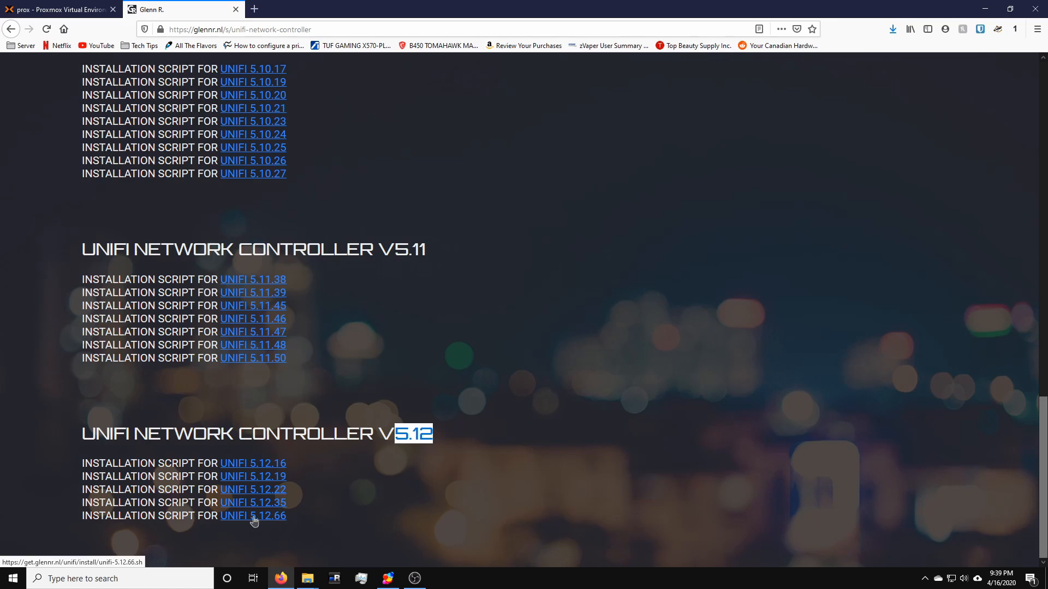
mouse_move(83, 556)
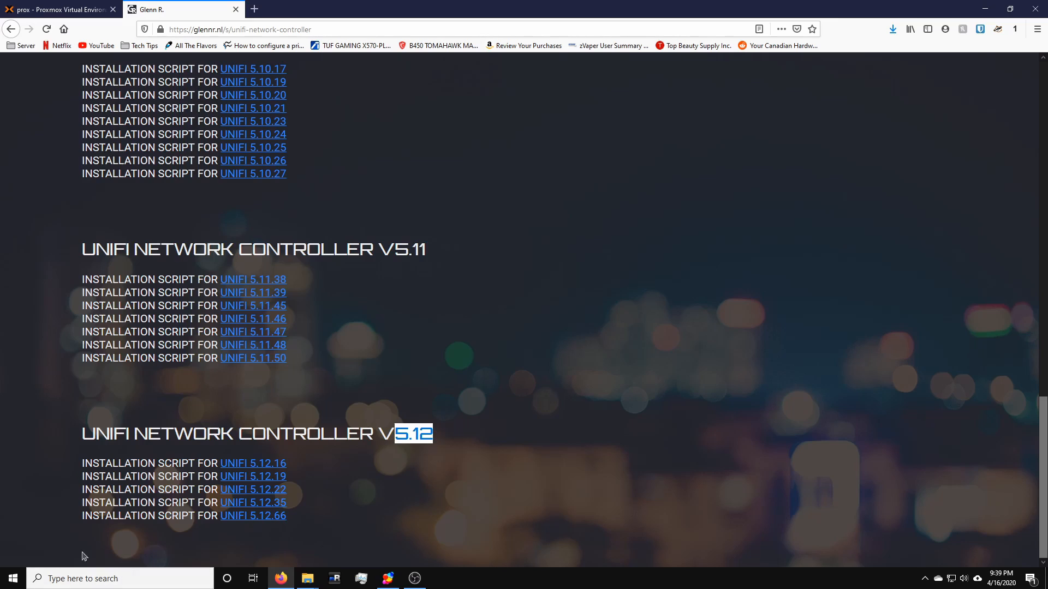
mouse_move(253, 517)
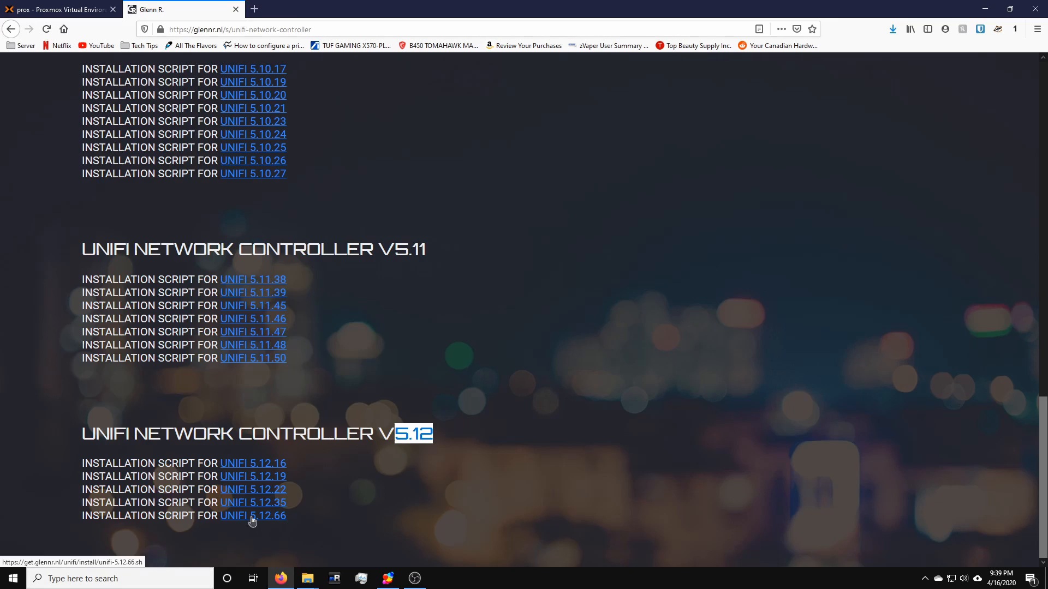
right_click(252, 516)
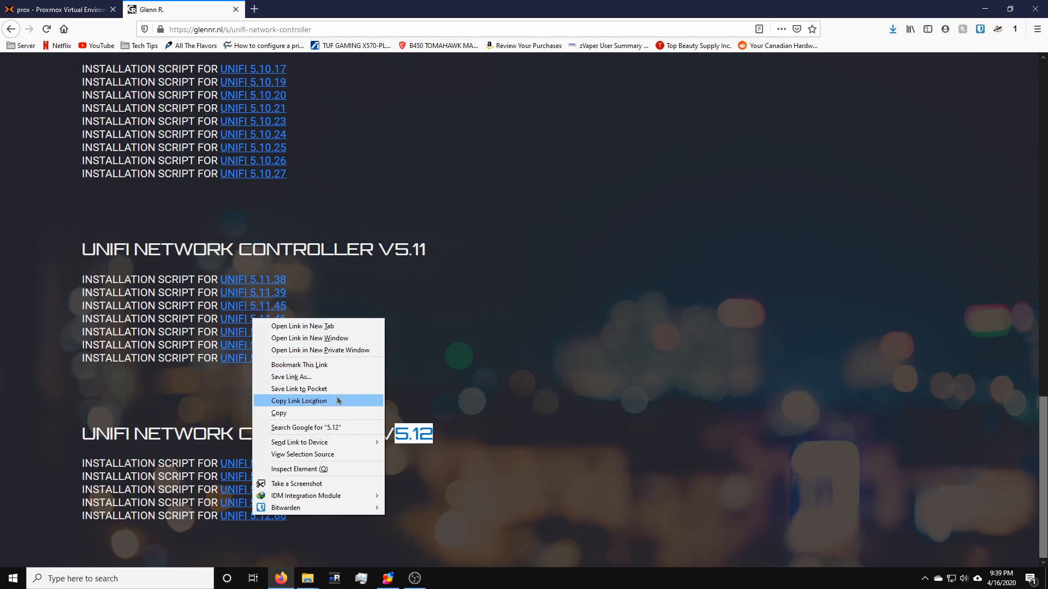
click(60, 10)
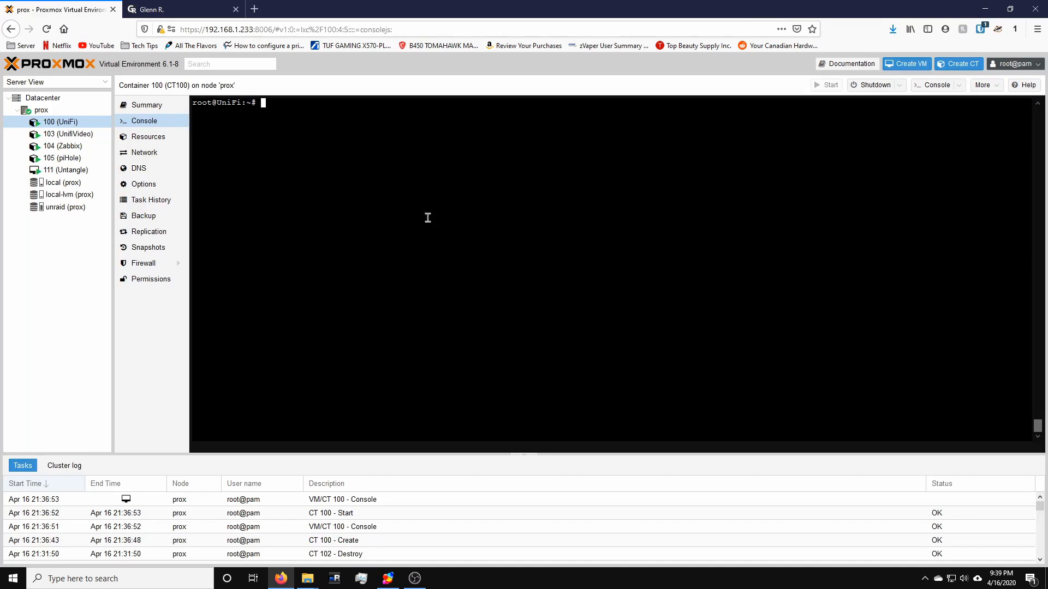
text(w)
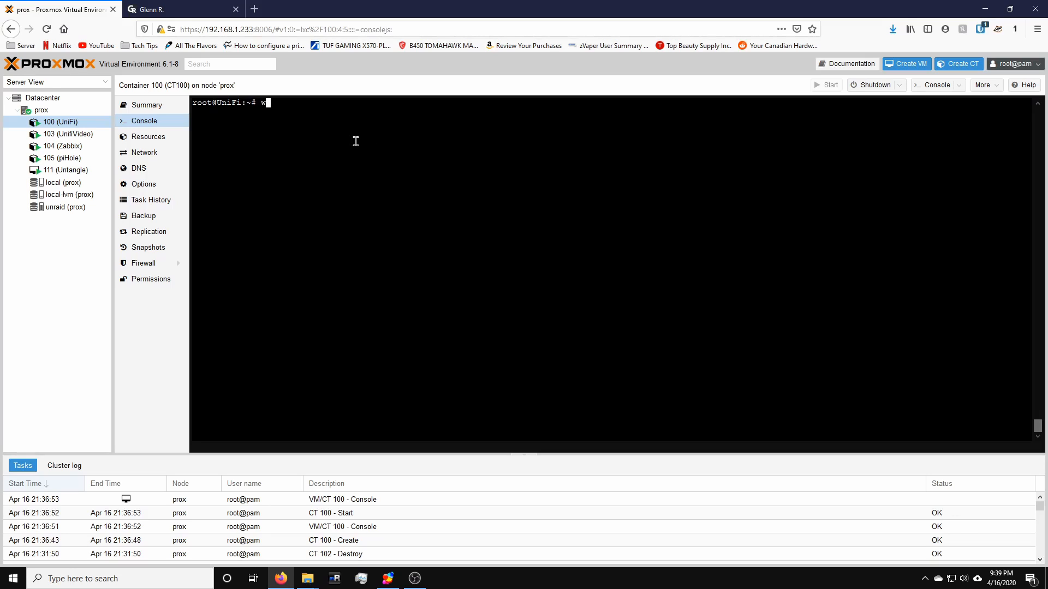
text(wget)
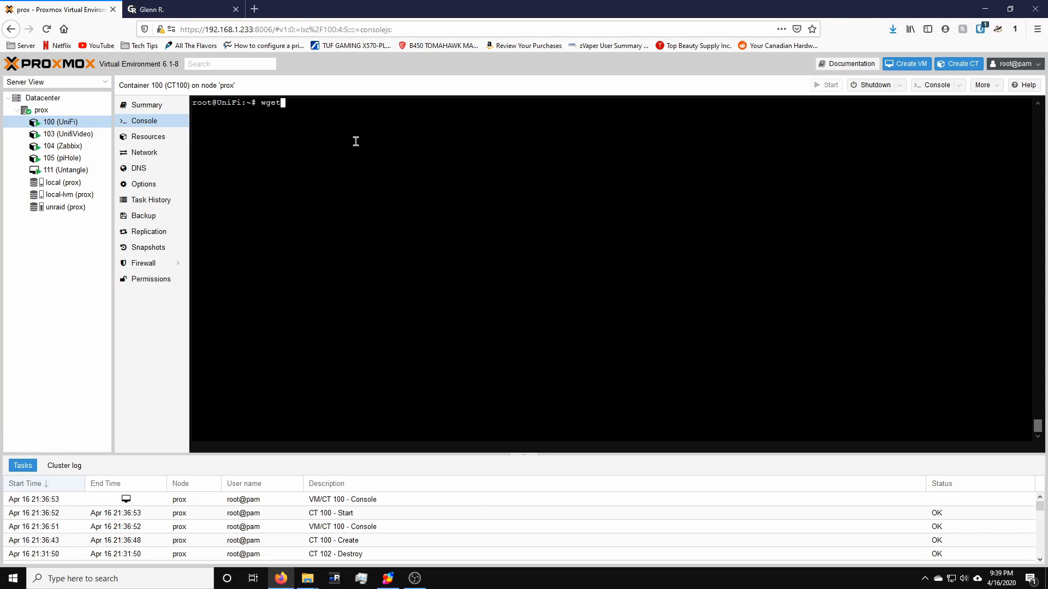
key(Return)
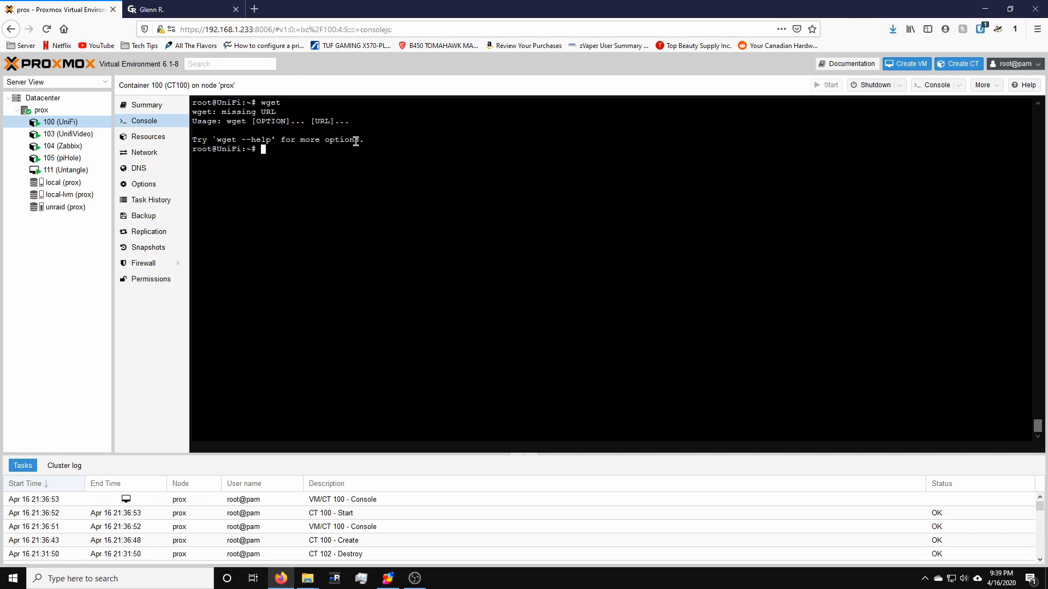
text(wget)
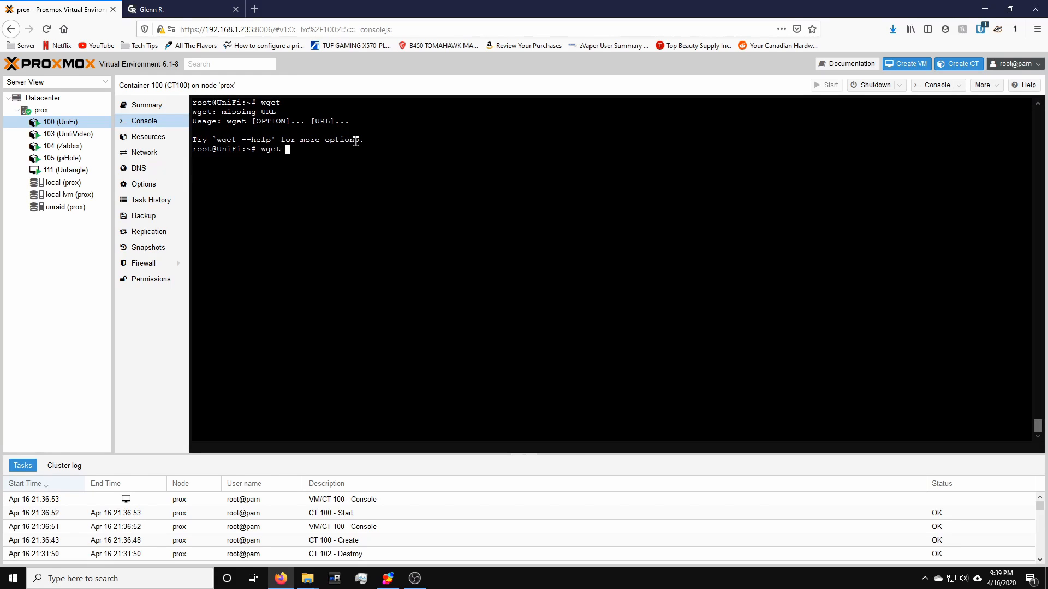
text(https://get.glennr.nl/unifi/install/unifi-5.12.66.sh)
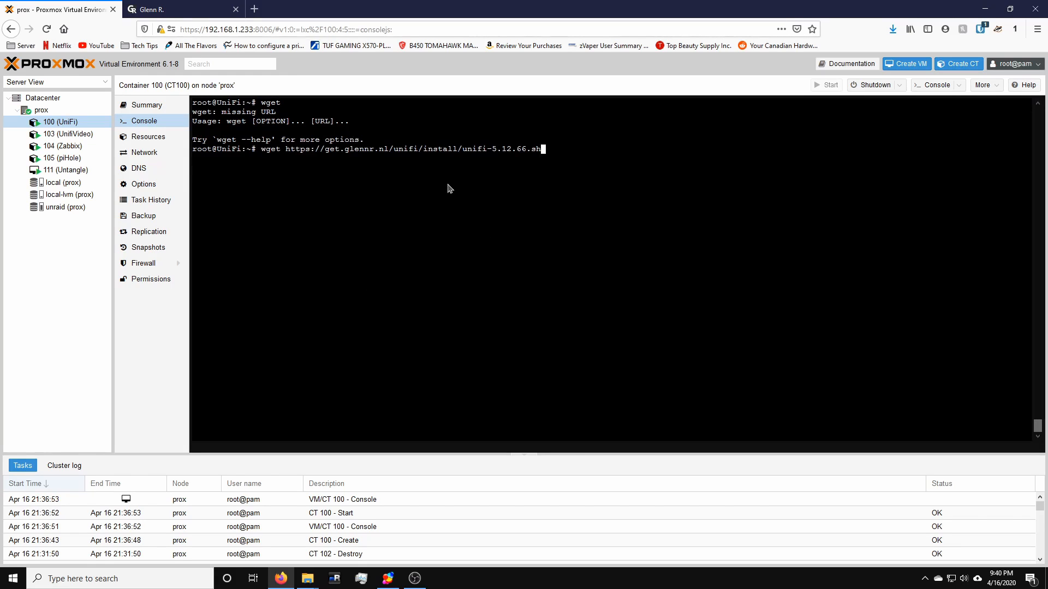
key(Return)
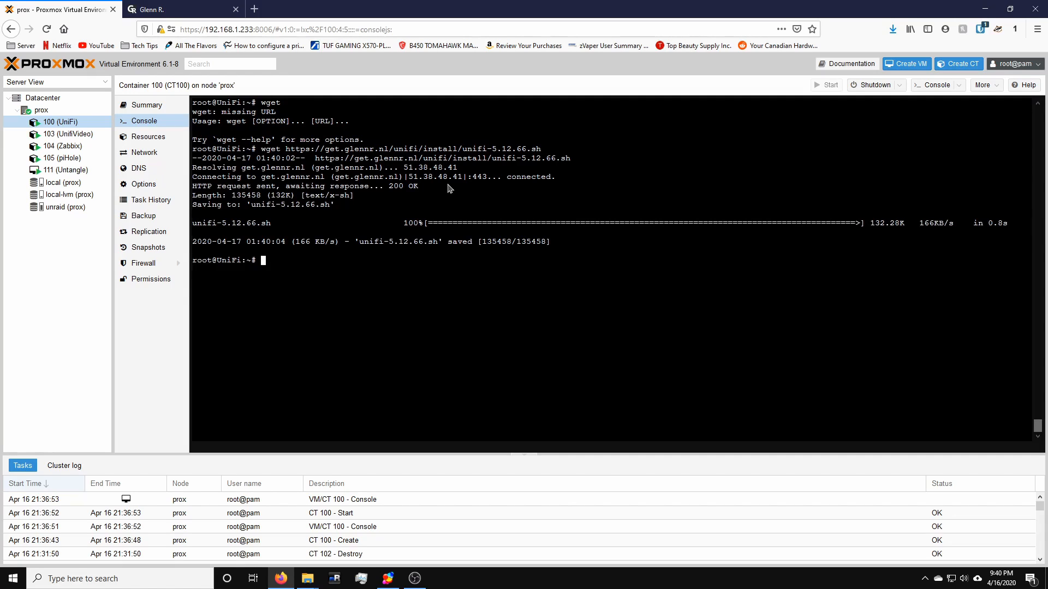
- List the home folder, read through unifi-5.12.66.sh in nano, then list it again
text(ls)
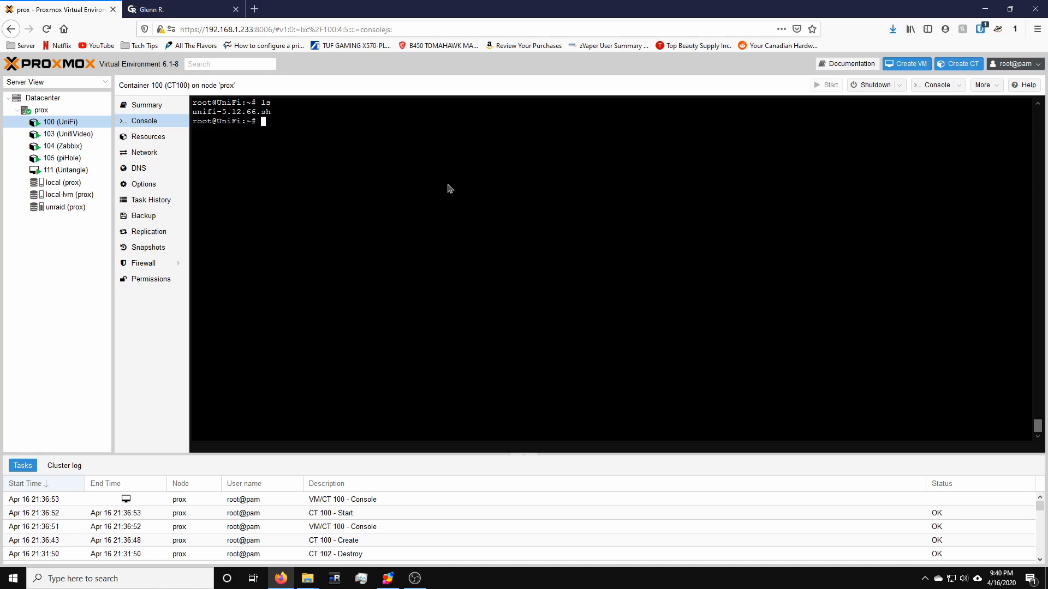
text(na)
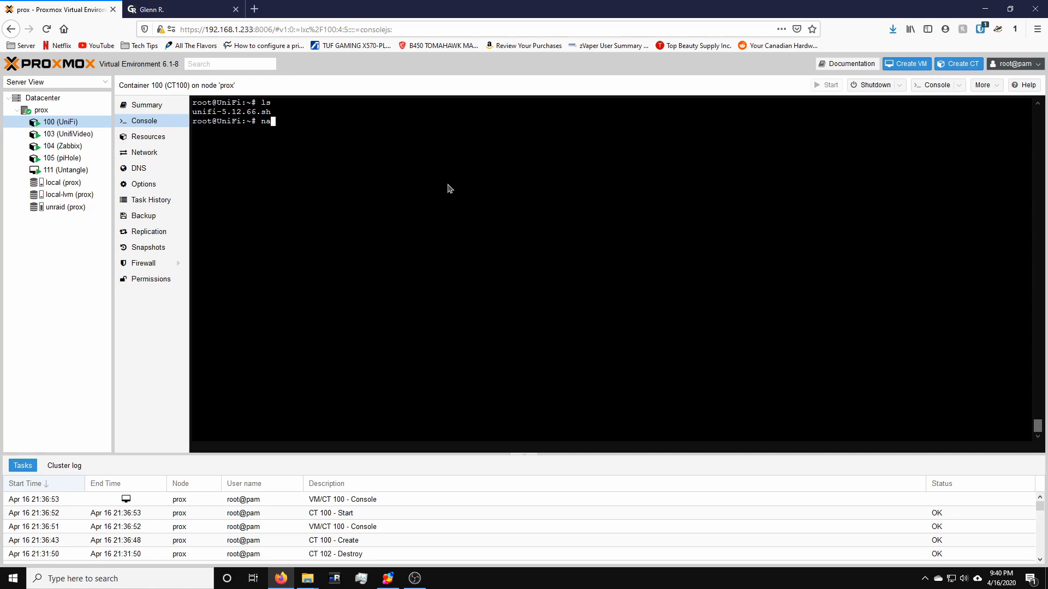
key(Return)
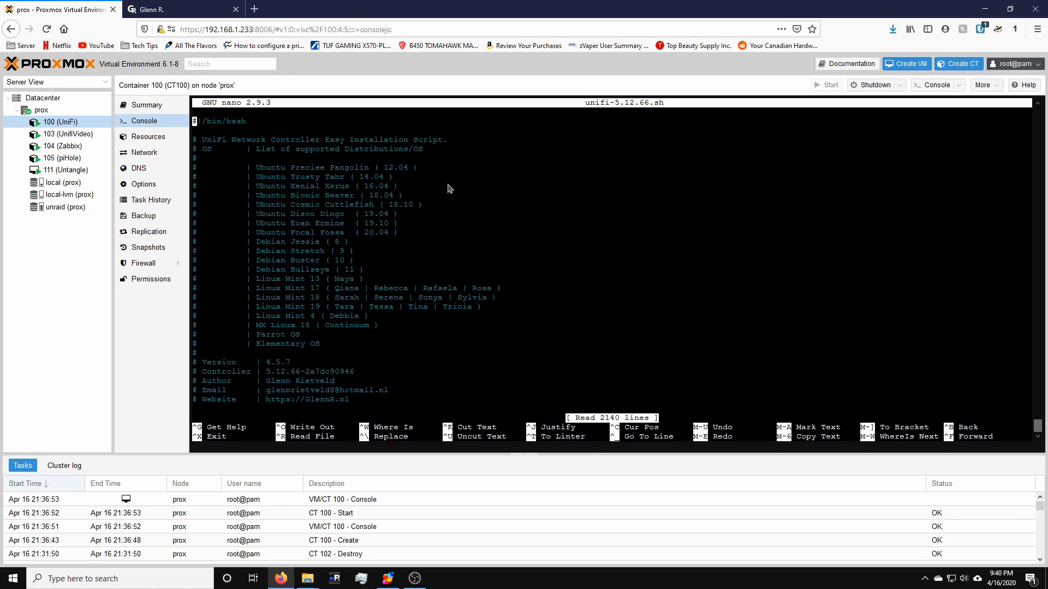
scroll(down, 3)
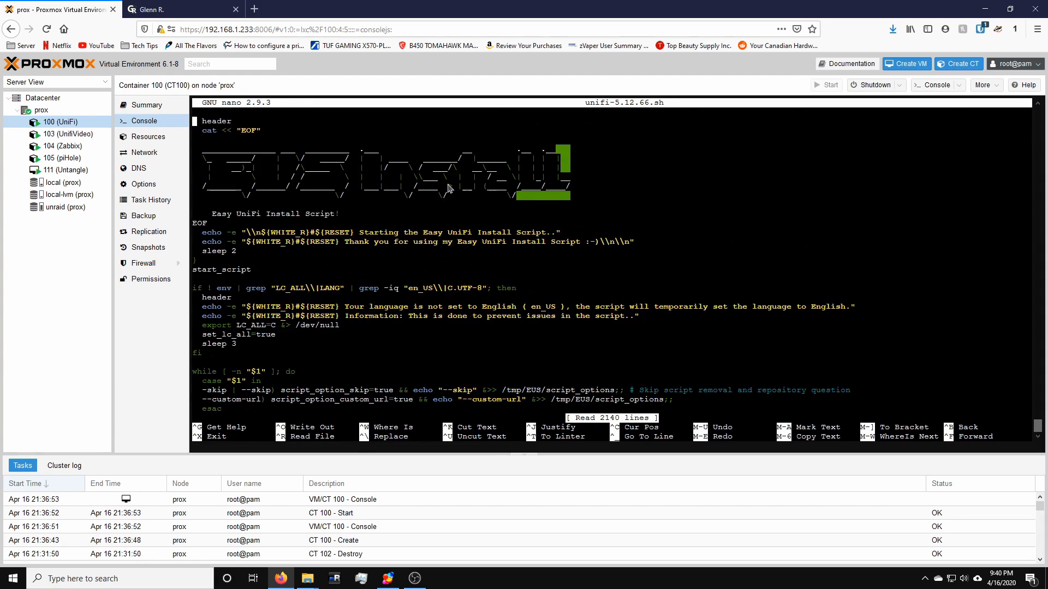
scroll(down, 3)
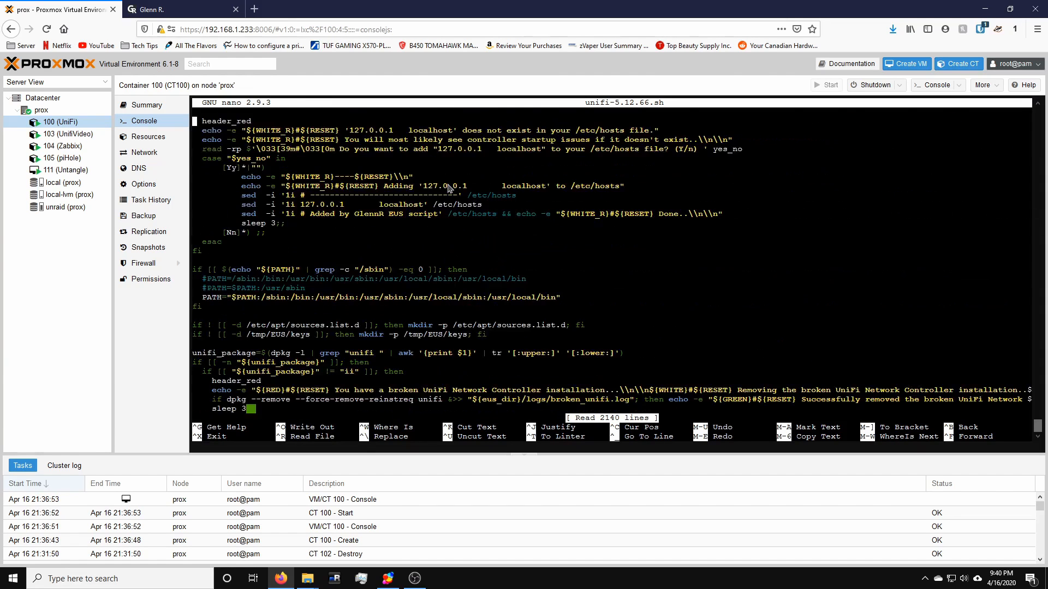
scroll(down, 3)
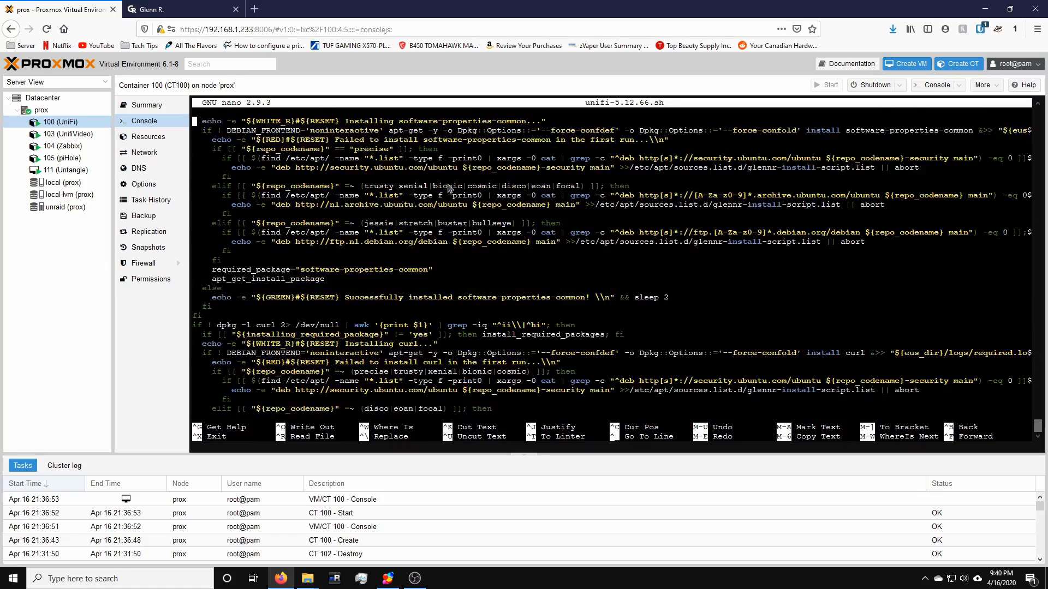
scroll(down, 3)
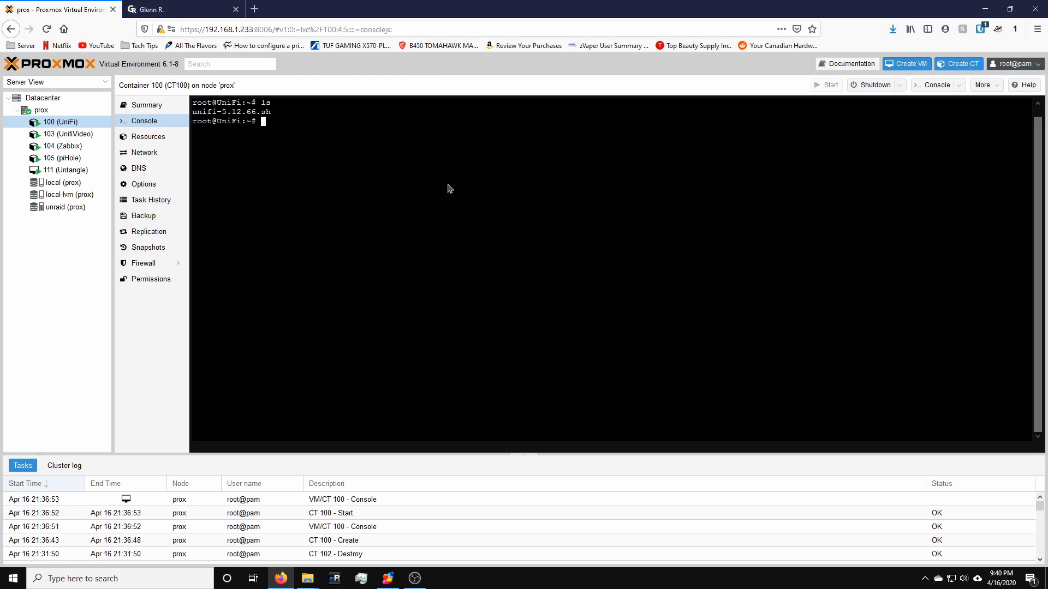
- Make unifi-5.12.66.sh executable with chmod +x and launch ./unifi-5.12.66.sh
text(chm)
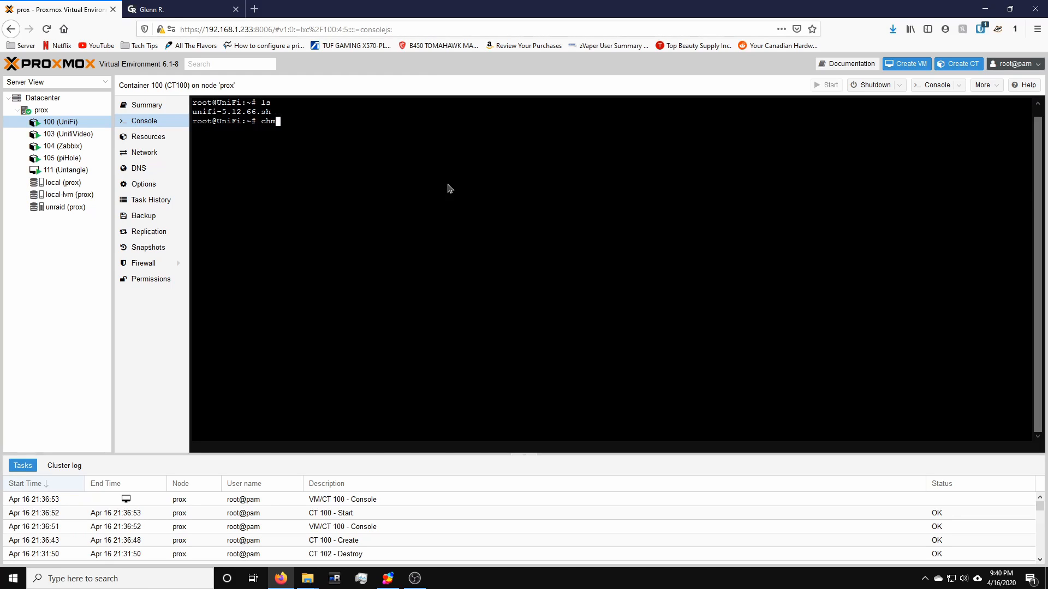
text(od +x unifi-5.12.66.sh)
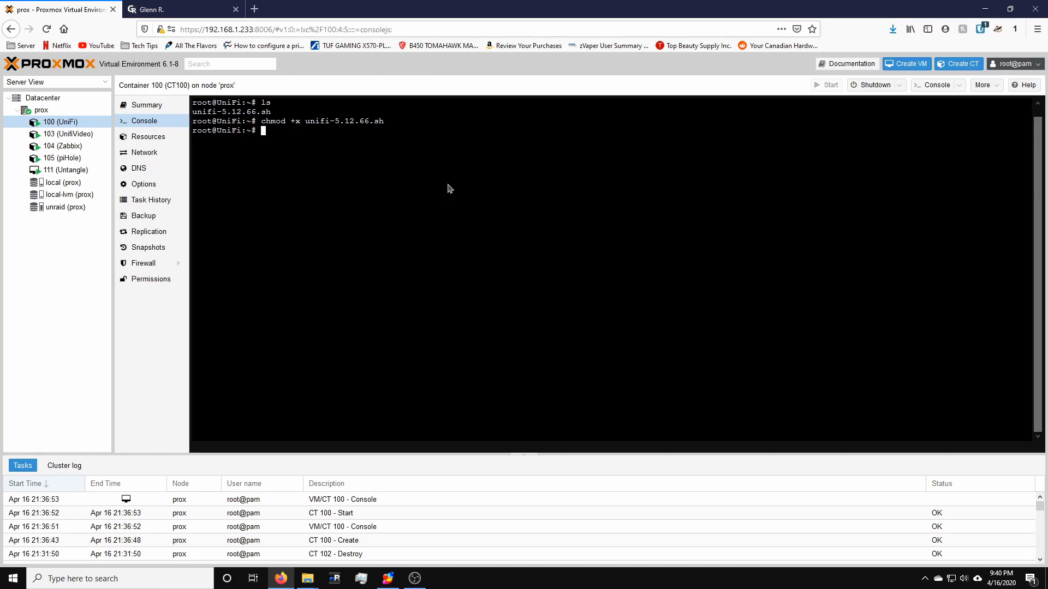
text(./)
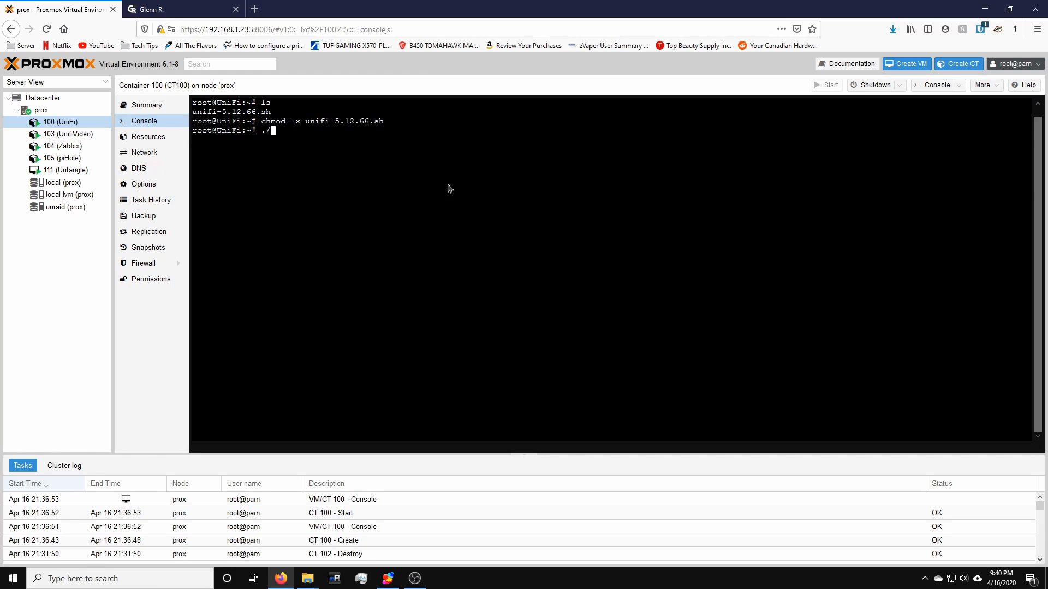
text(unifi-5.12.66.sh)
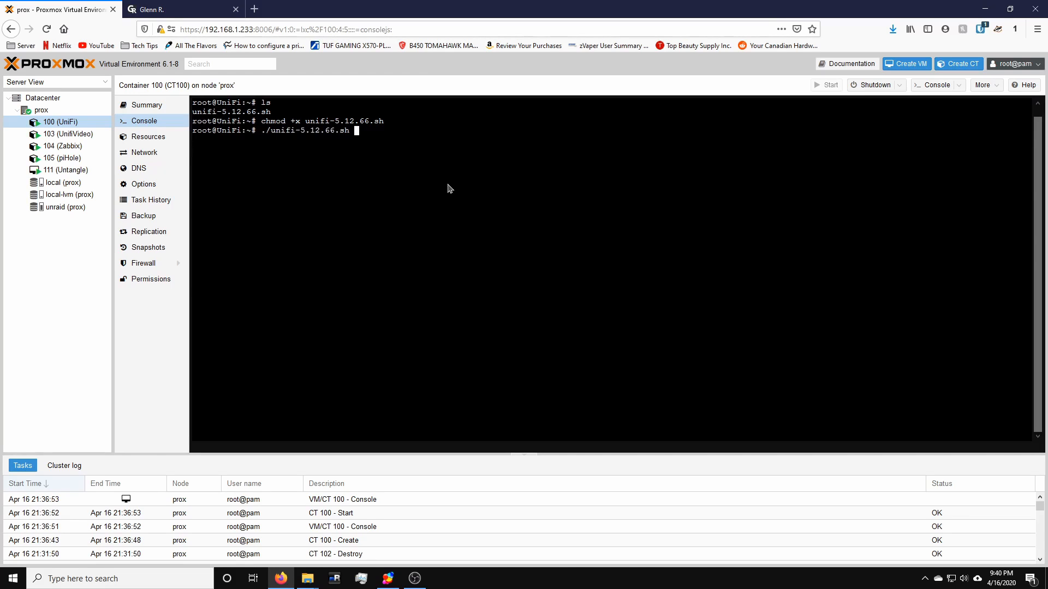
key(Return)
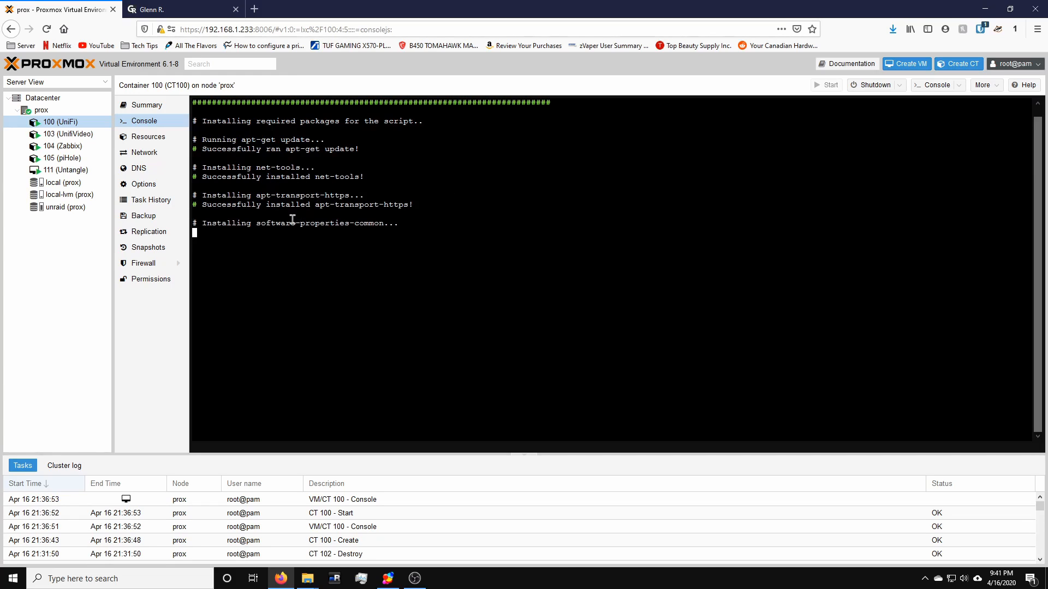
mouse_move(283, 139)
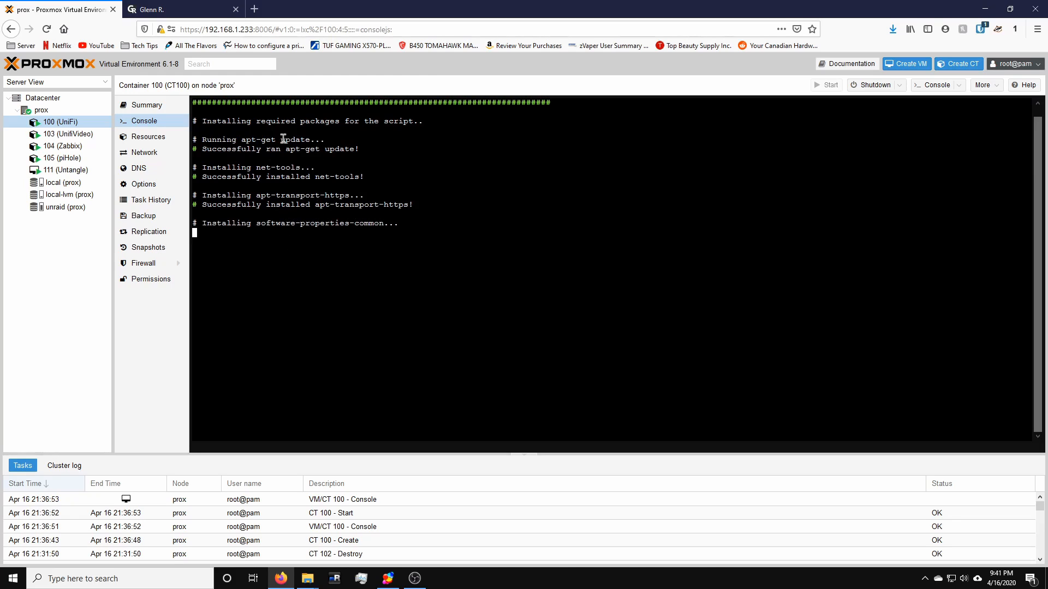
mouse_move(385, 147)
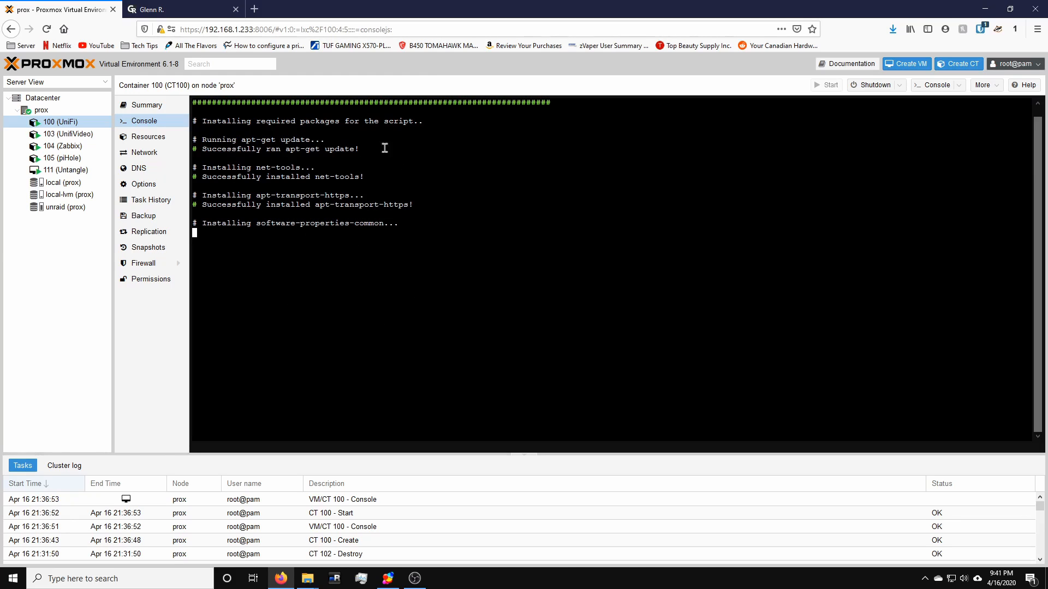
mouse_move(302, 185)
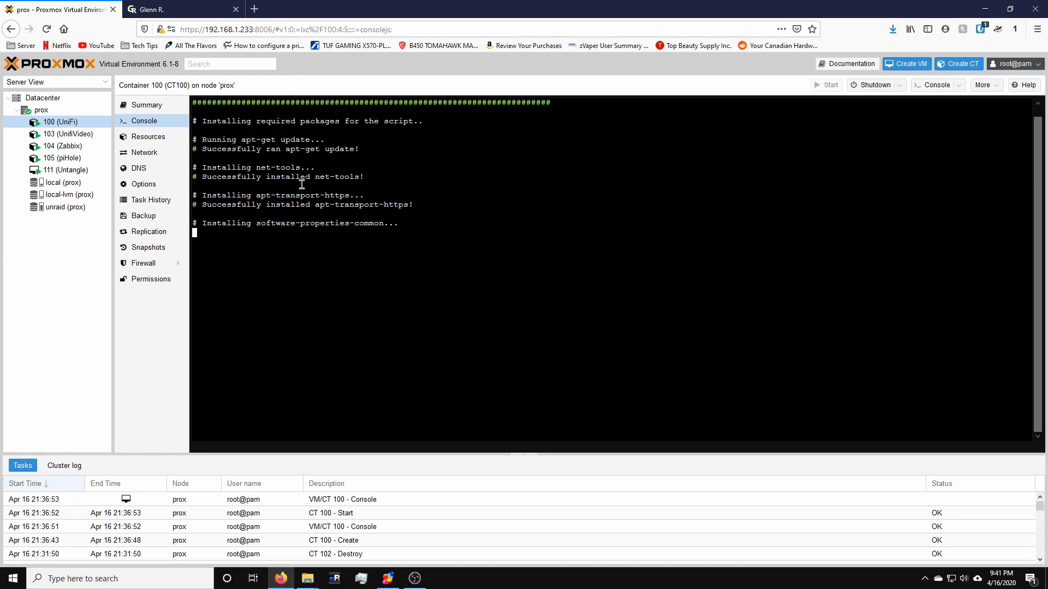
mouse_move(352, 162)
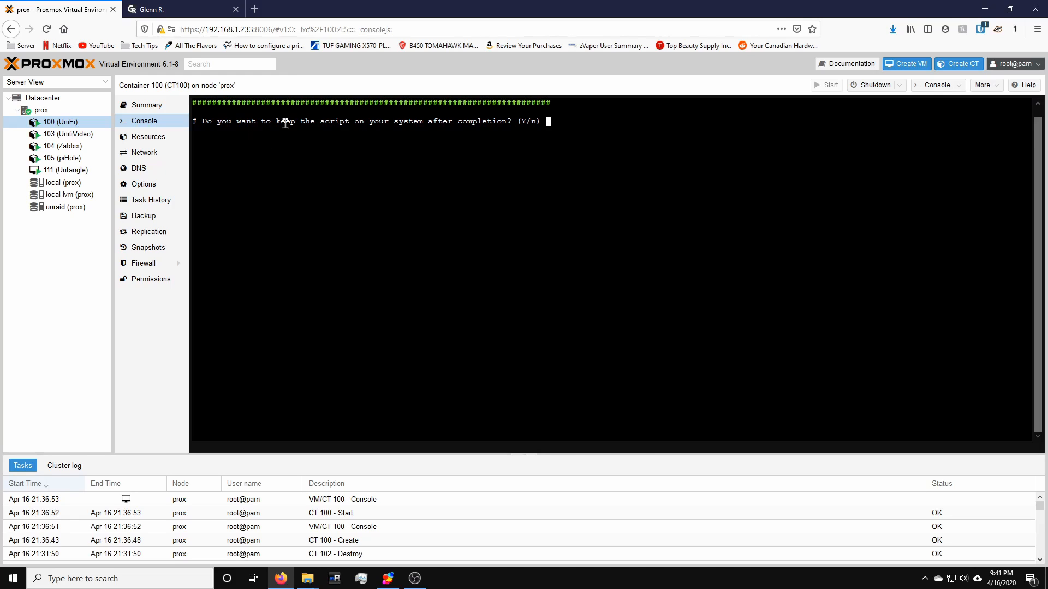
mouse_move(344, 124)
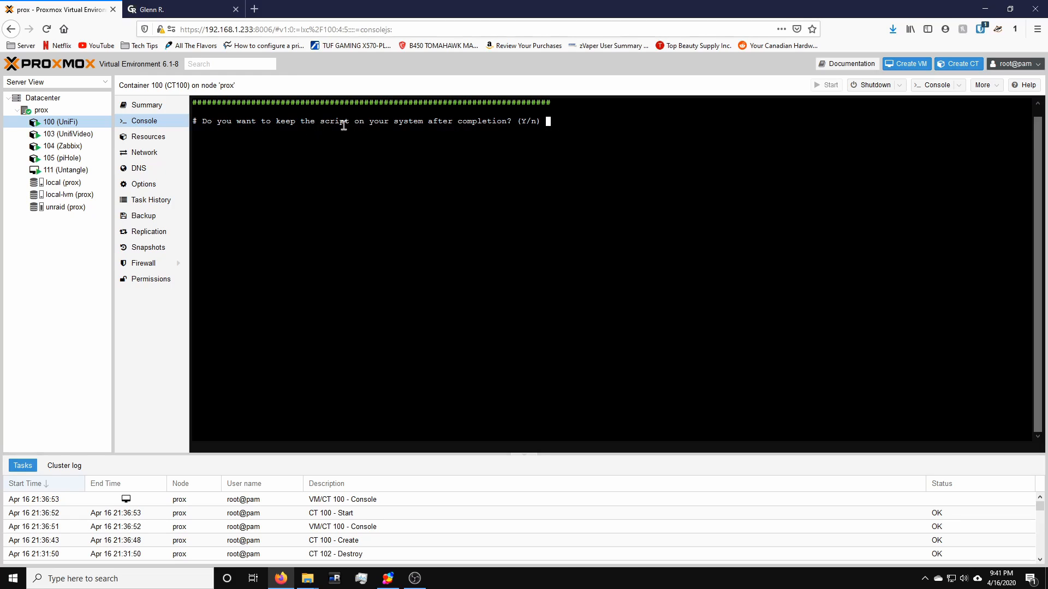
mouse_move(709, 144)
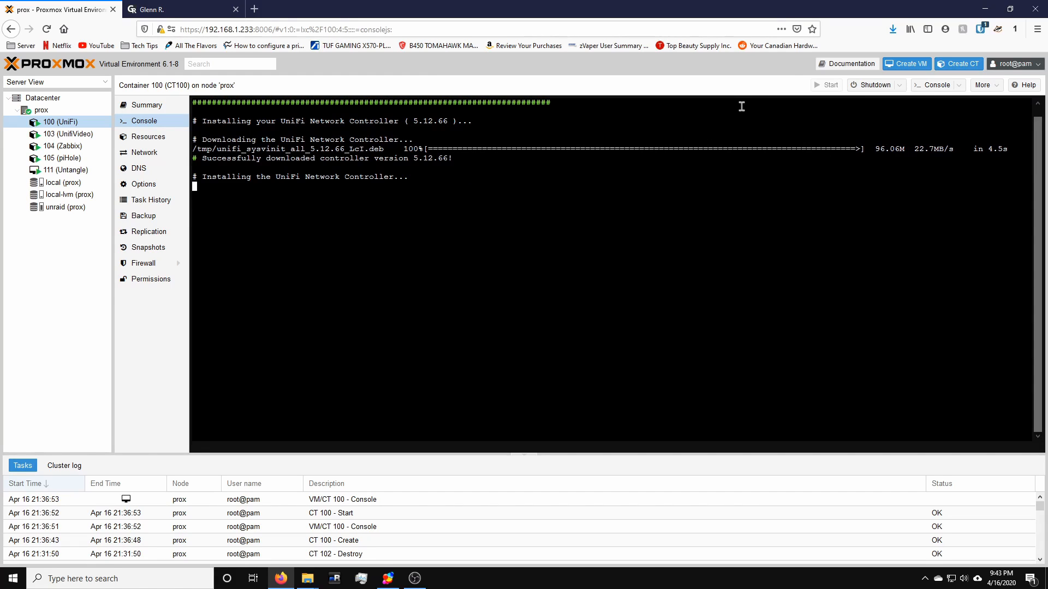
mouse_move(645, 111)
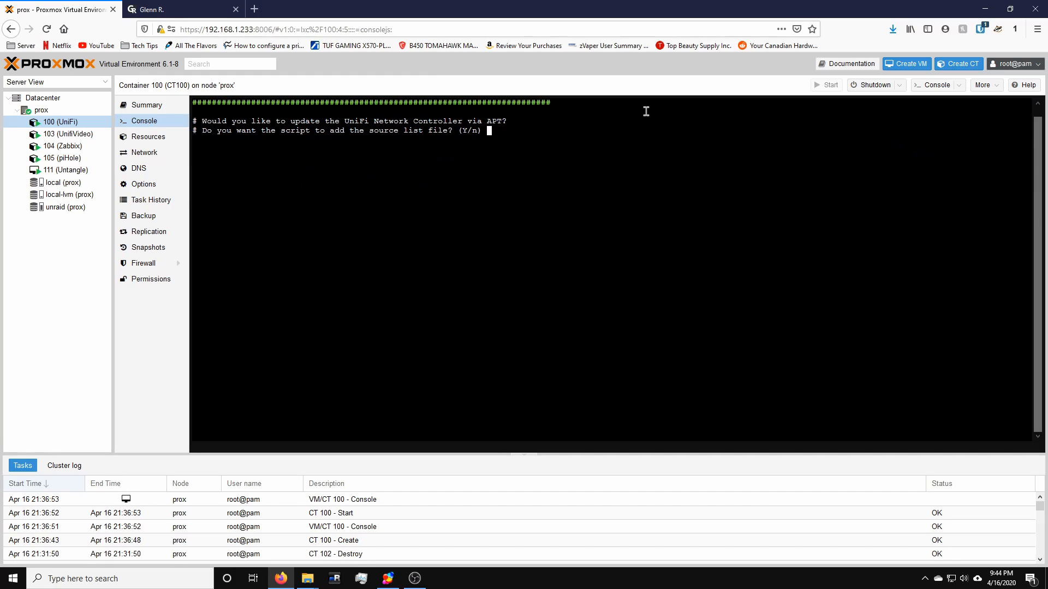
mouse_move(303, 116)
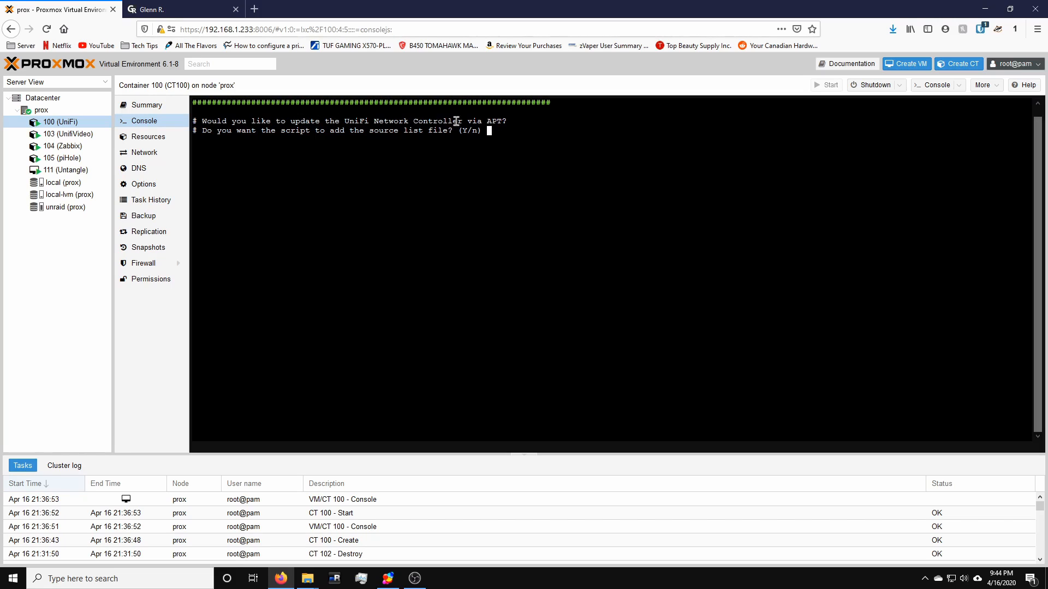
mouse_move(531, 122)
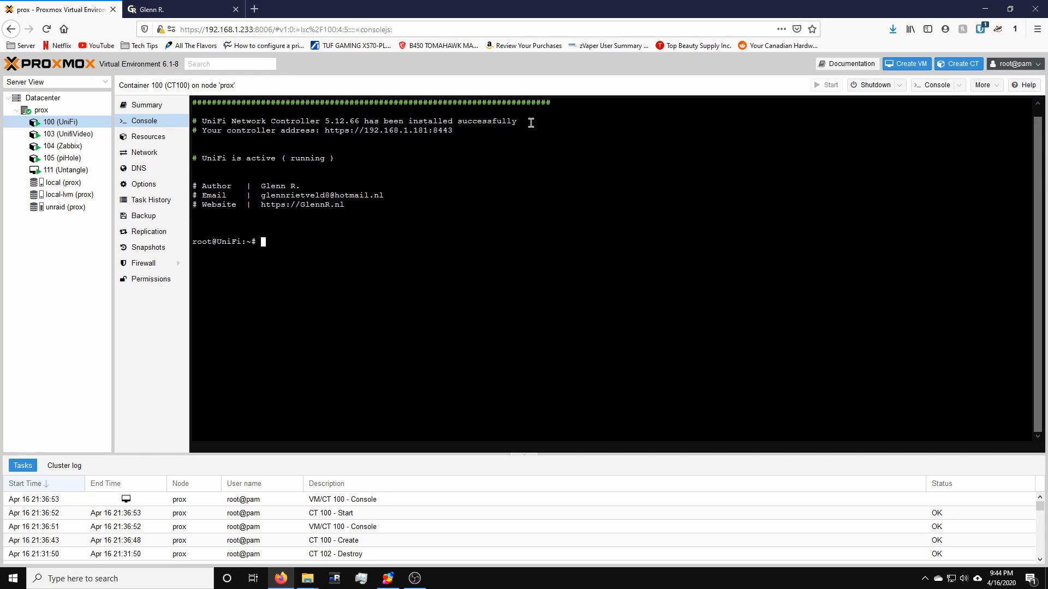
mouse_move(326, 130)
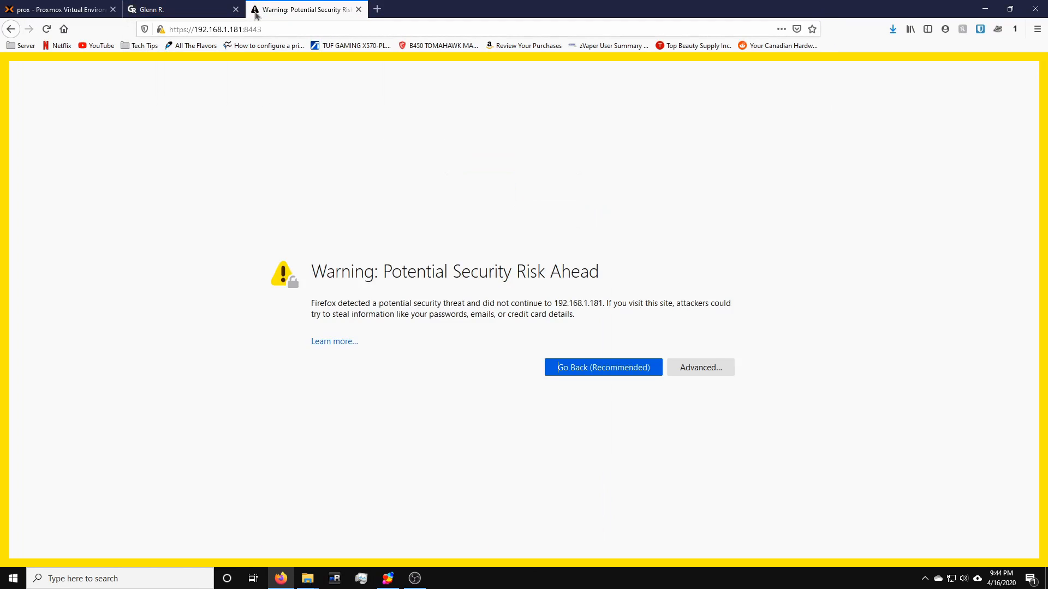
- Accept the self-signed certificate risk via Advanced and continue to the setup wizard
click(699, 368)
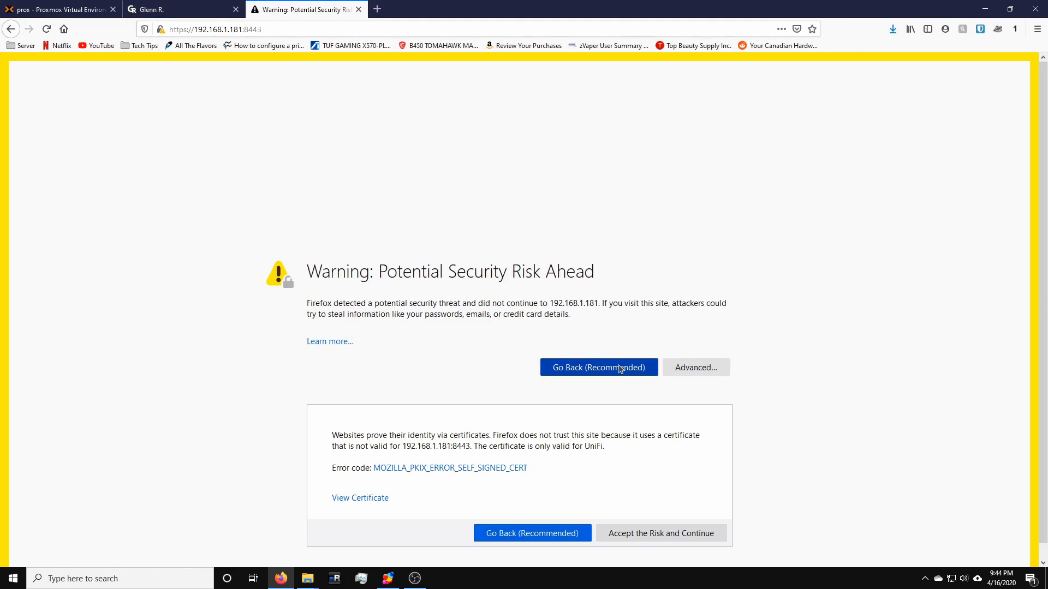
click(660, 533)
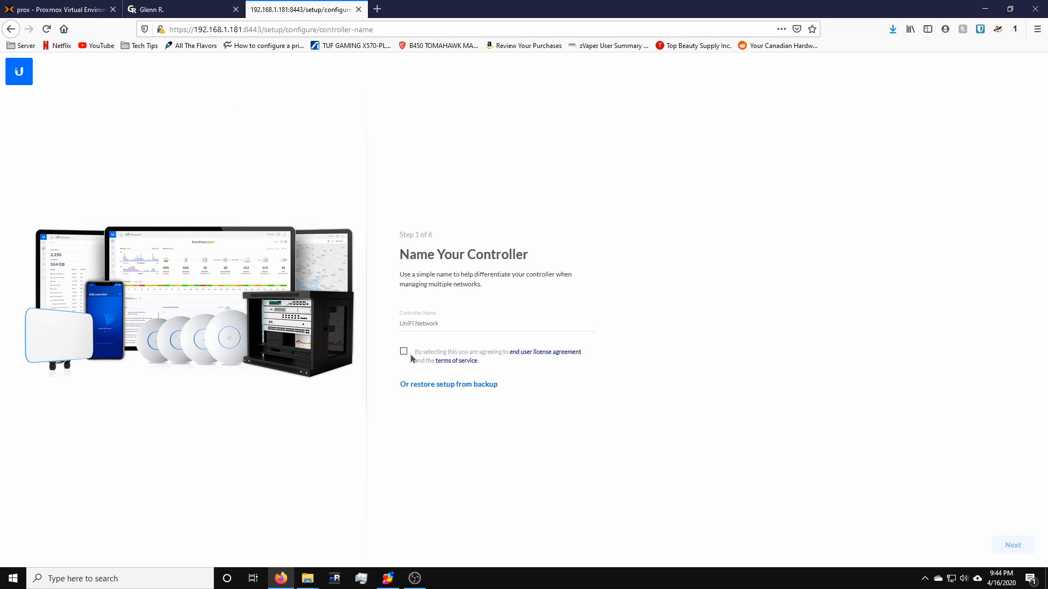
mouse_move(247, 361)
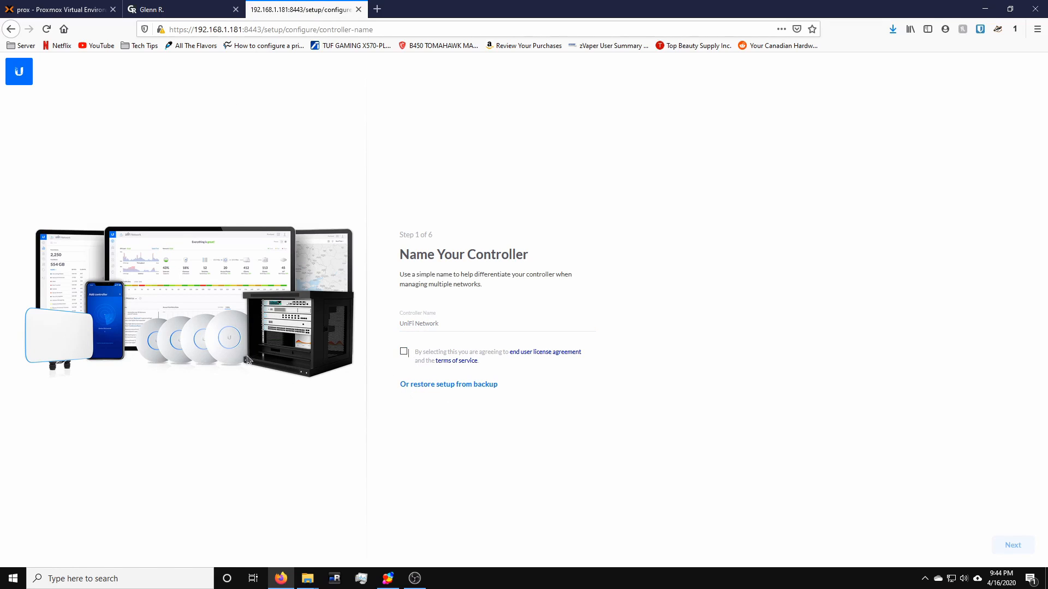
mouse_move(430, 387)
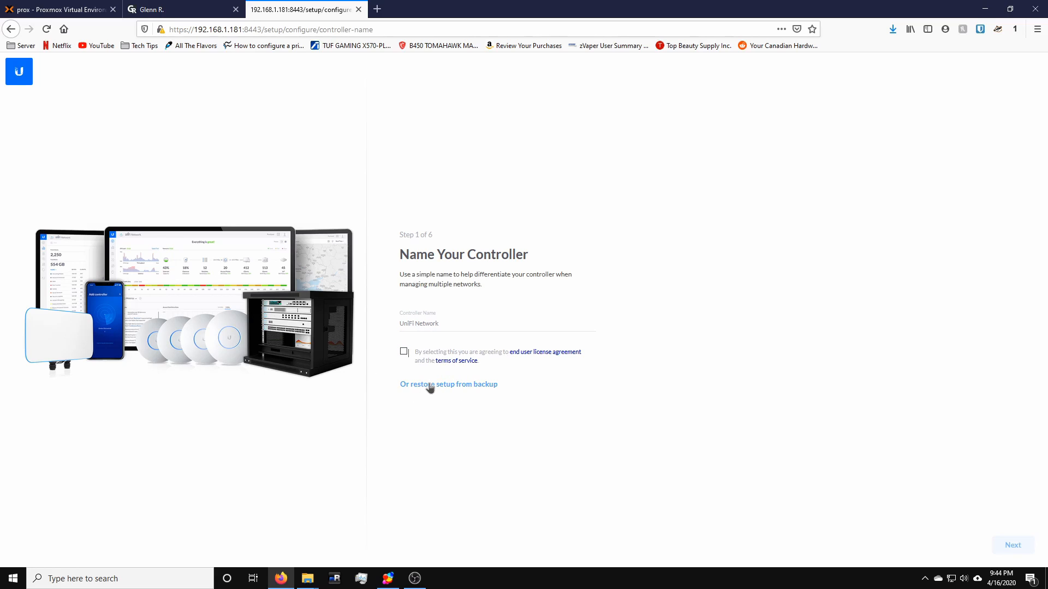
- Choose restore from backup, find no local backups, and upload the .unf backup file to start restoring
click(448, 384)
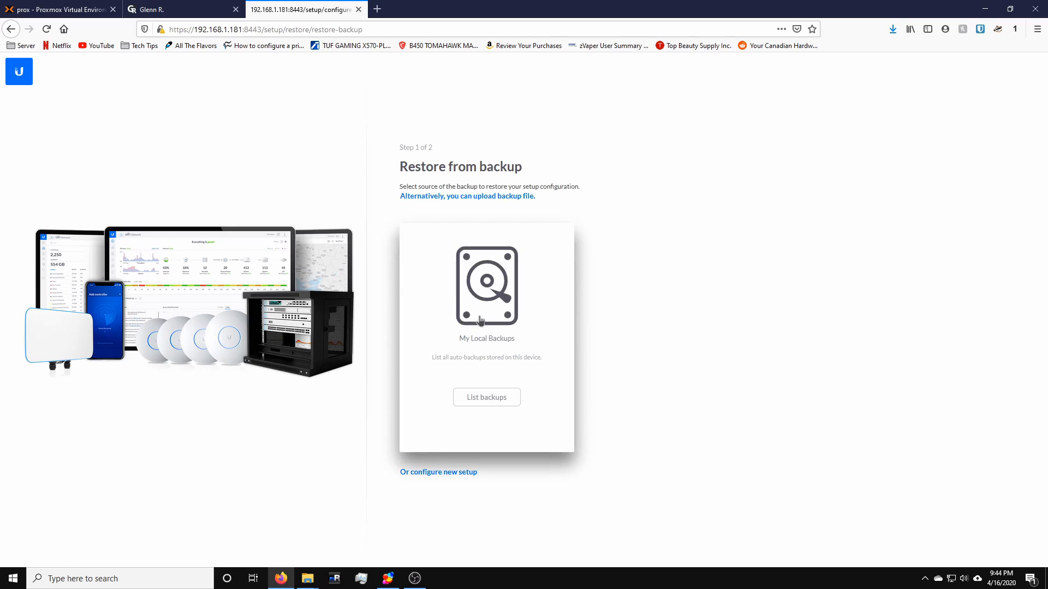
click(486, 397)
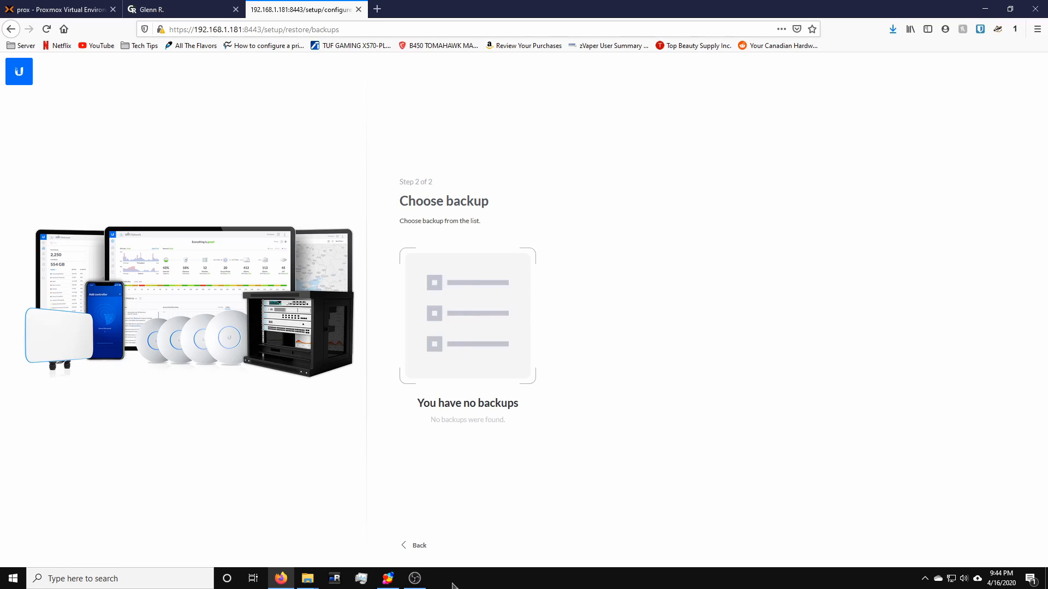
click(418, 545)
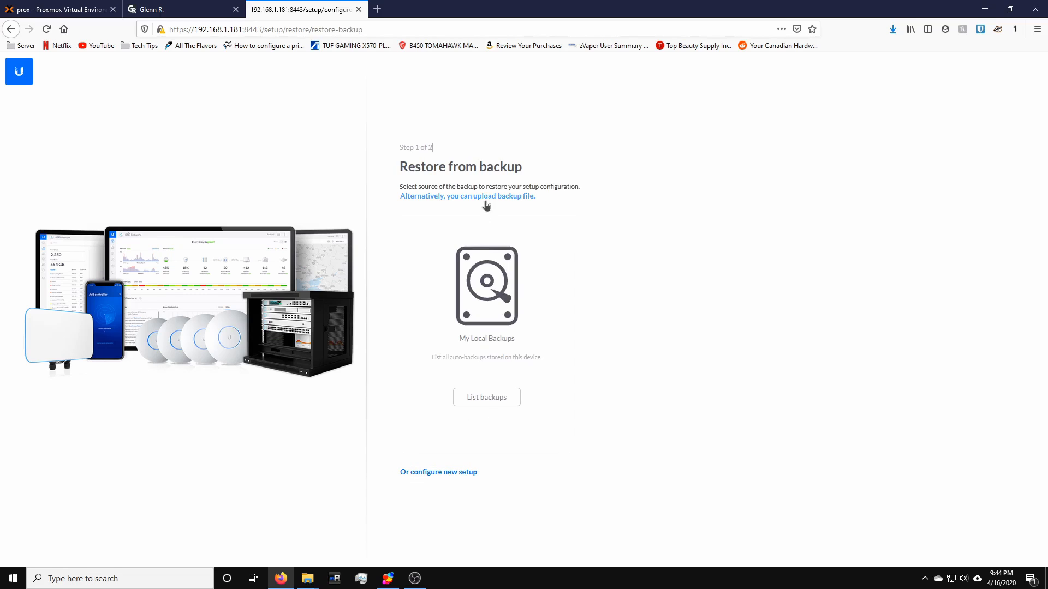
click(466, 196)
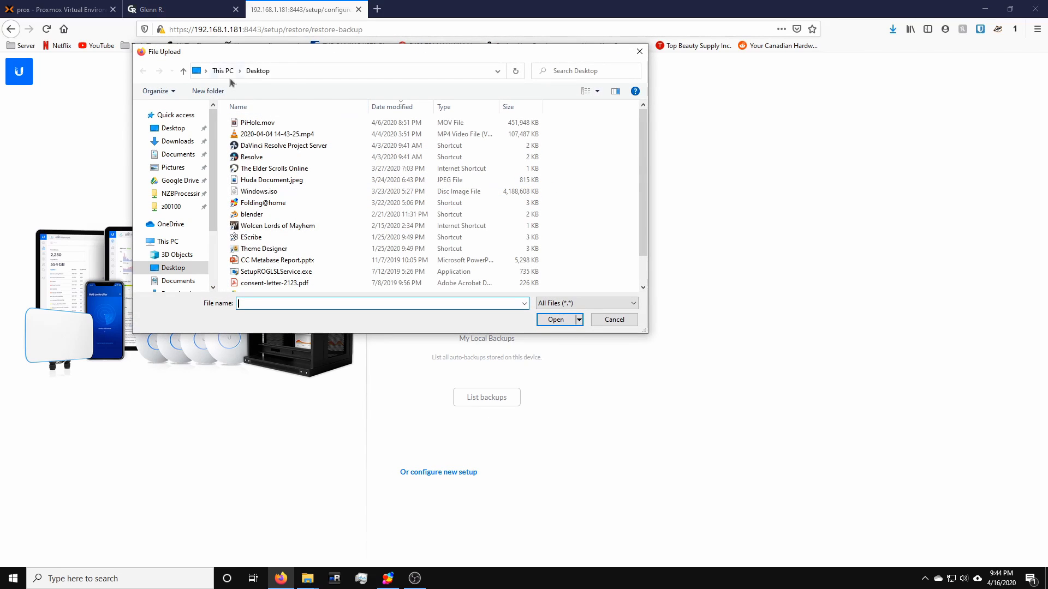
click(178, 140)
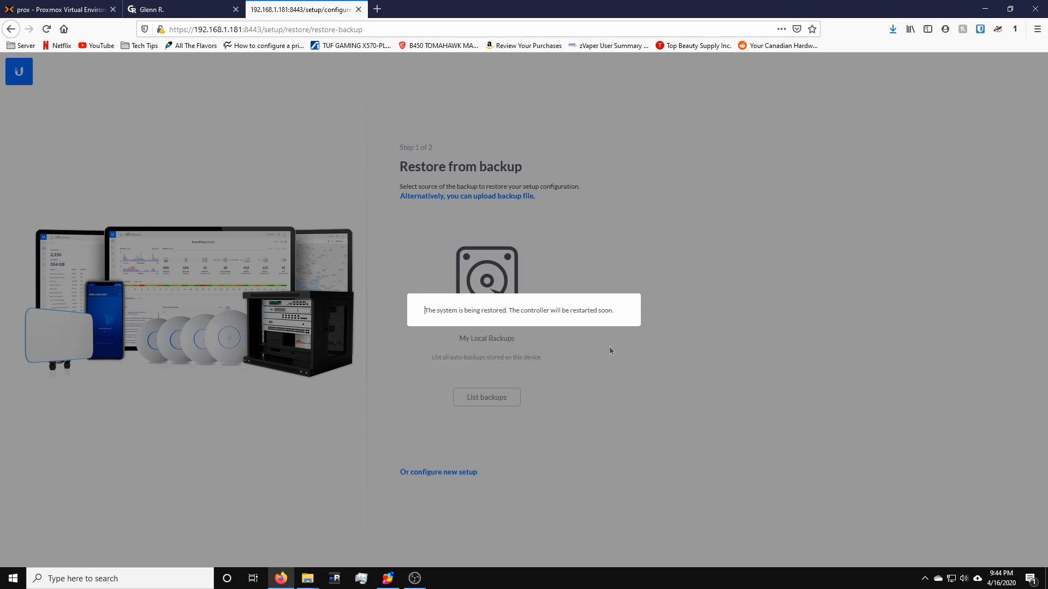
mouse_move(425, 269)
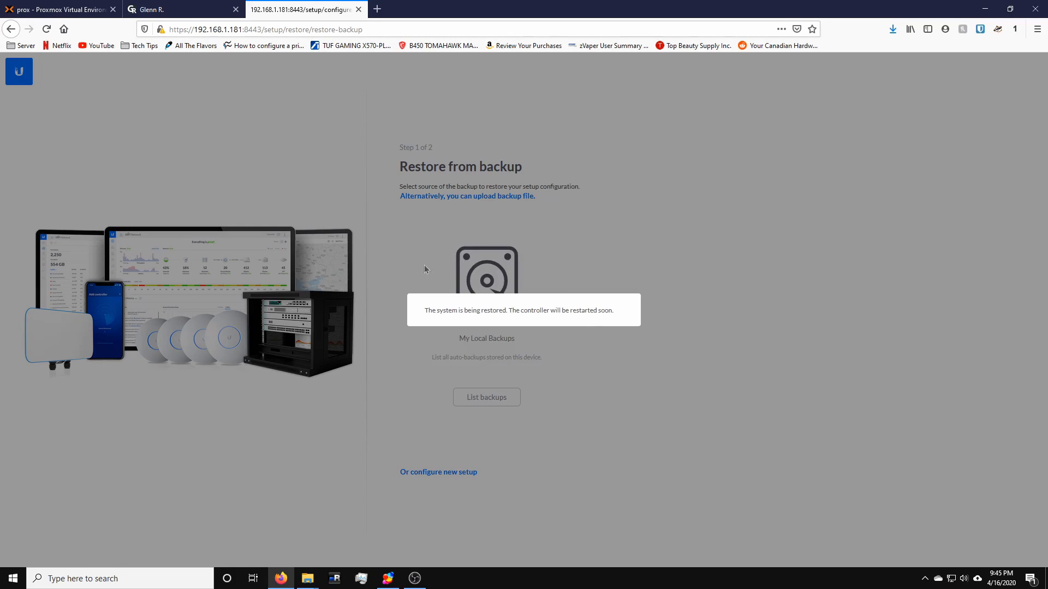
mouse_move(495, 306)
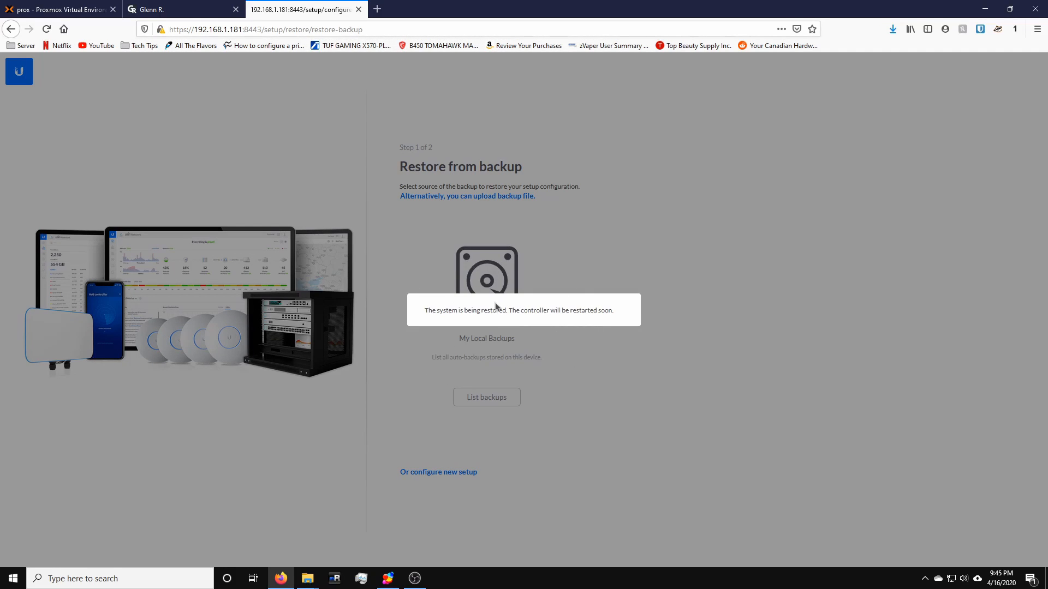
mouse_move(532, 301)
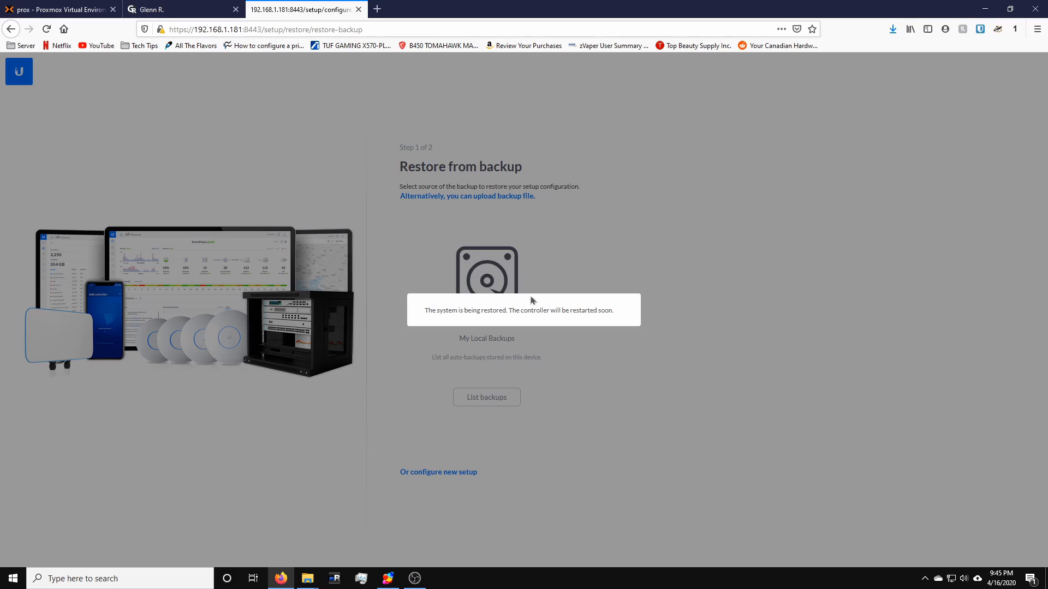
mouse_move(453, 303)
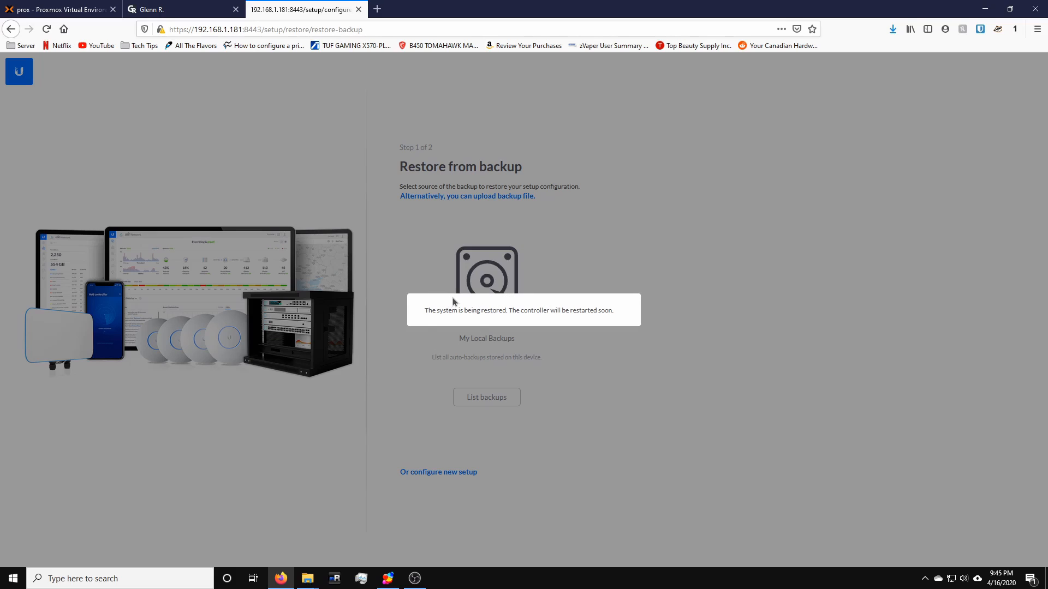
mouse_move(457, 297)
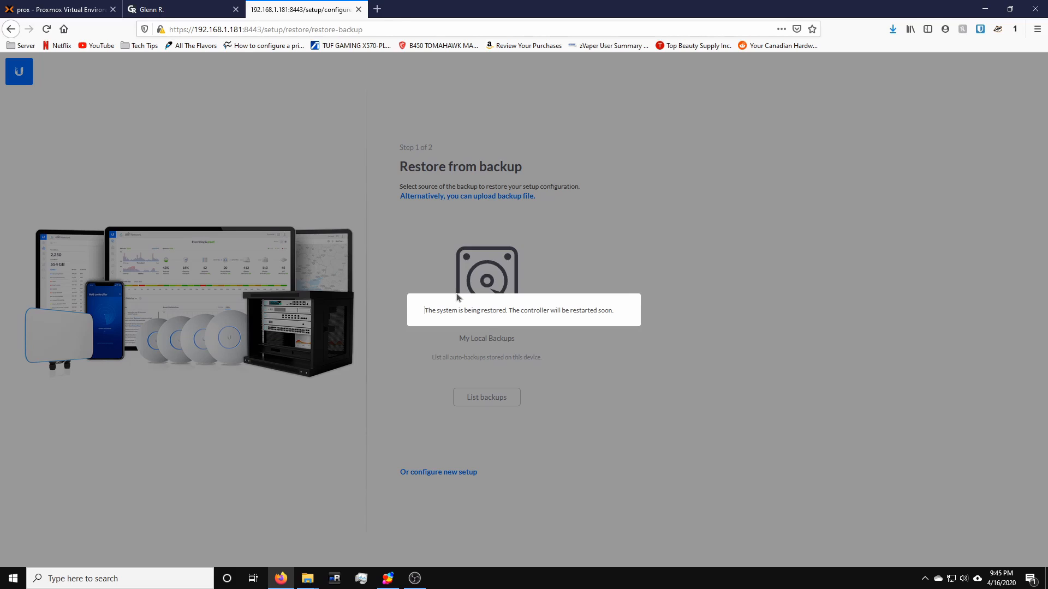
mouse_move(252, 84)
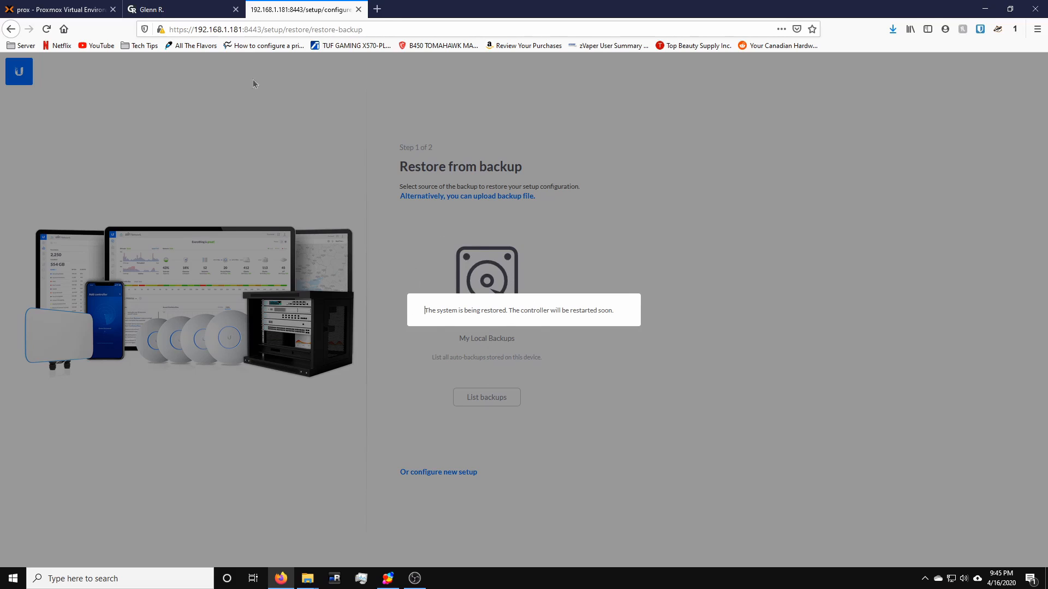
- Switch browser tabs to land on the UniFi controller's 5.12.66 sign-in page
click(56, 9)
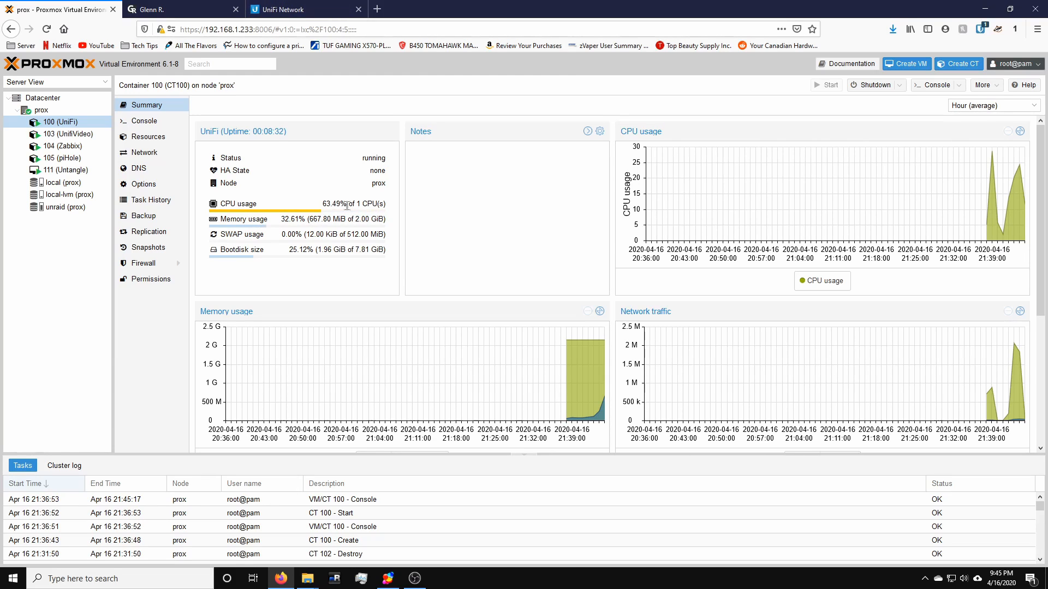
click(294, 10)
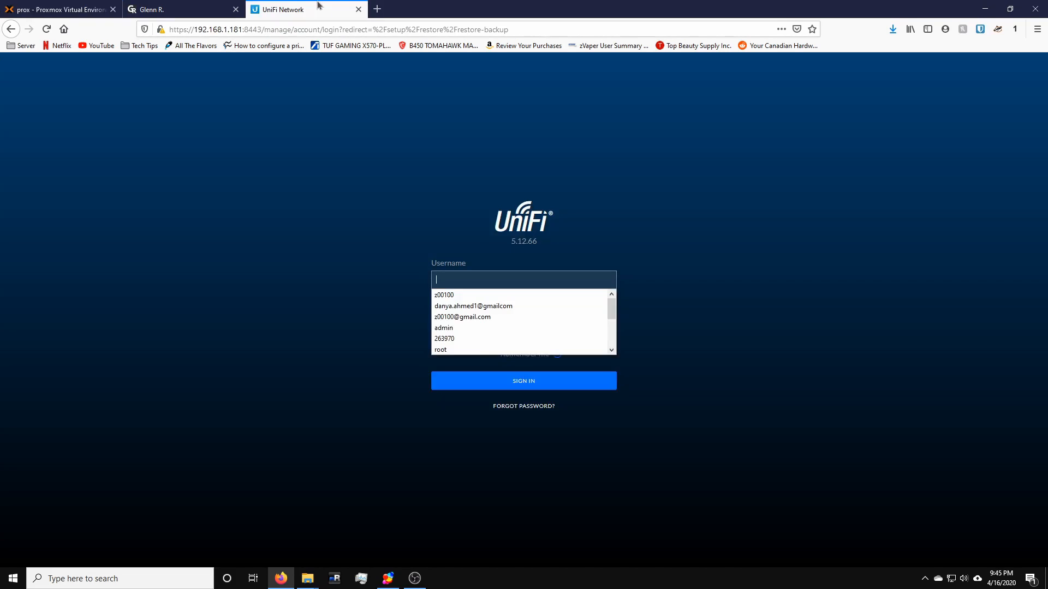
mouse_move(463, 288)
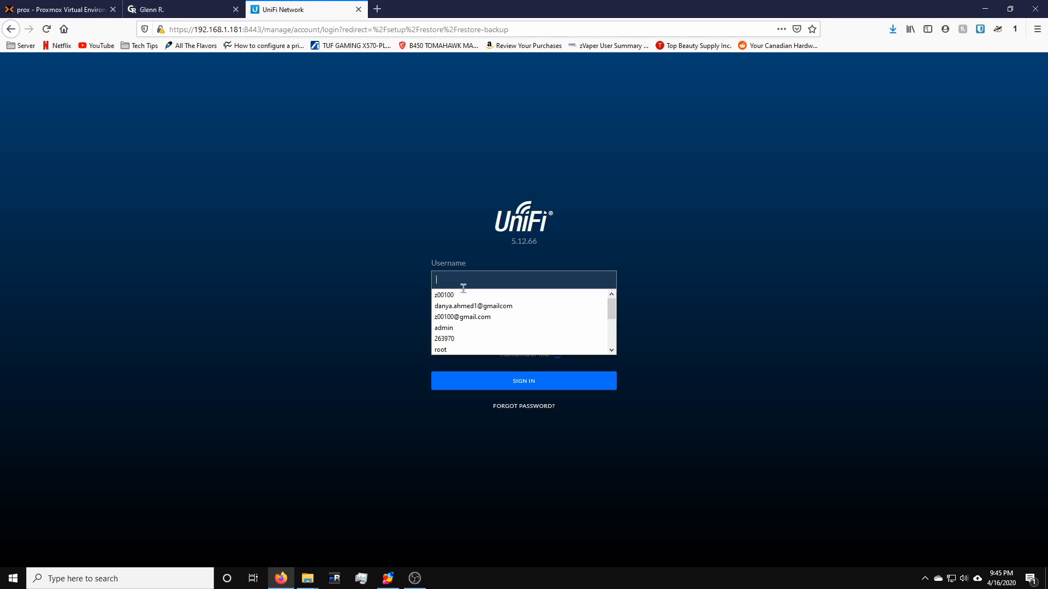
- Sign in with the autofilled username and password, retrying once after the login error
click(442, 294)
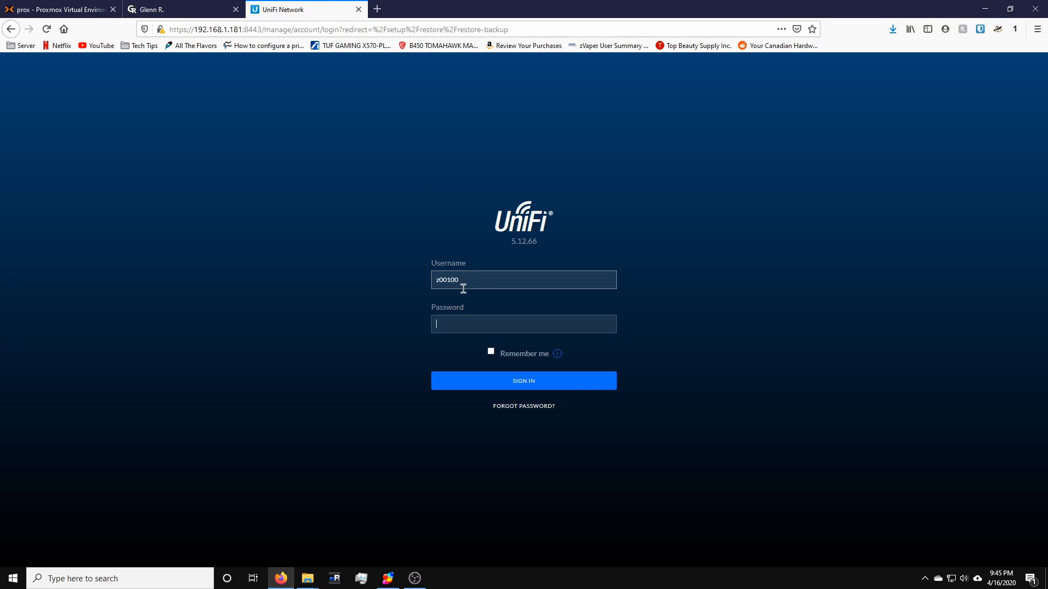
text(password)
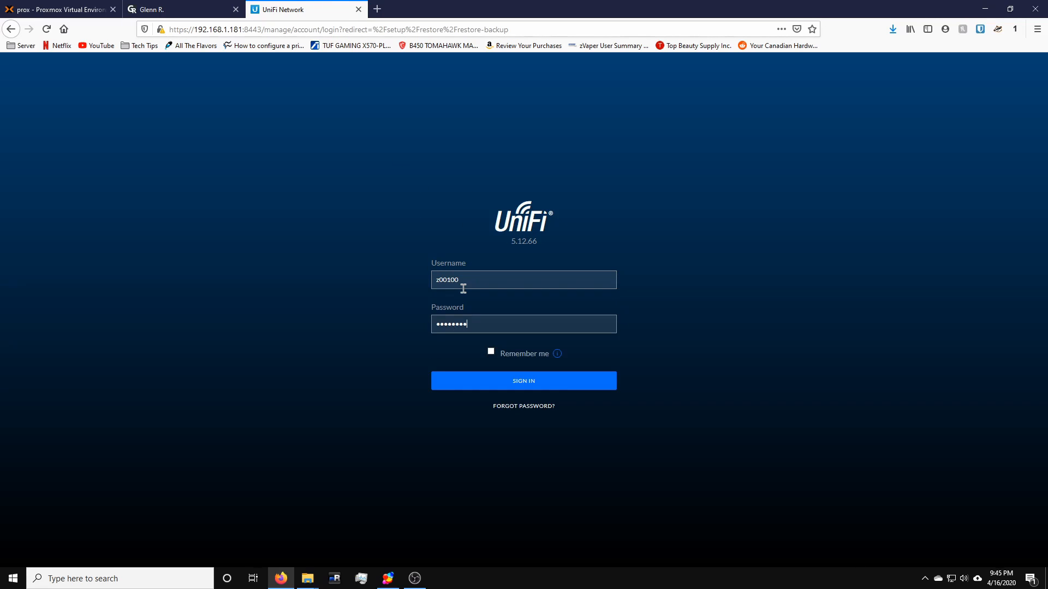
click(523, 380)
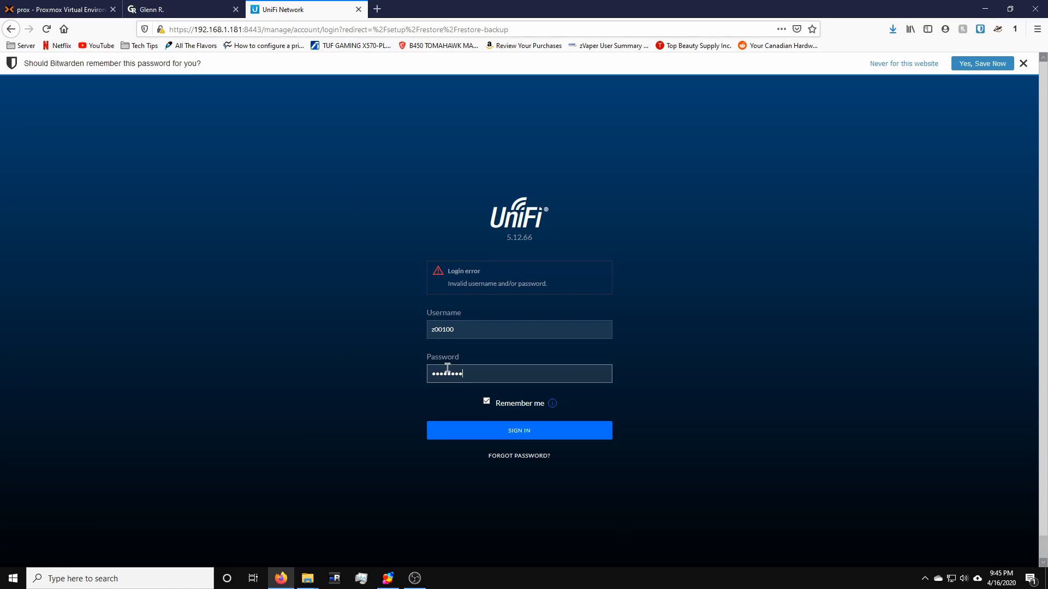
click(518, 430)
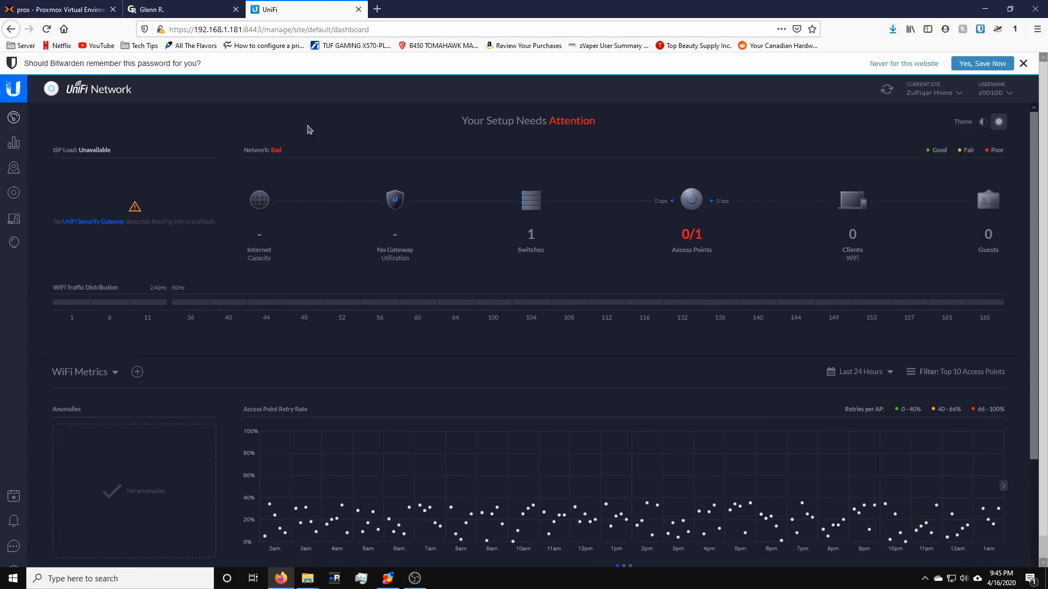
mouse_move(583, 121)
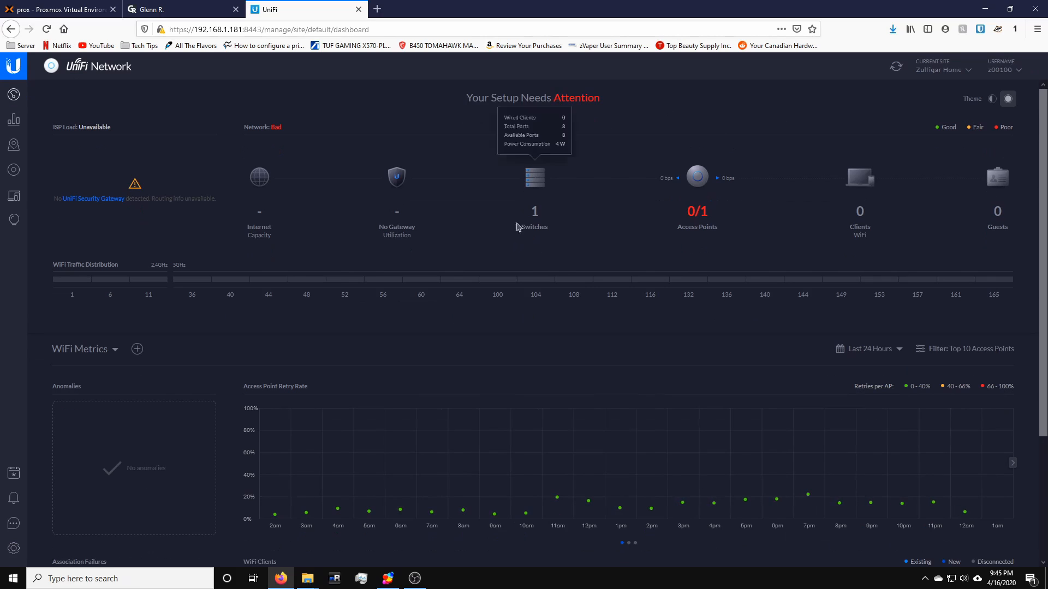
mouse_move(55, 183)
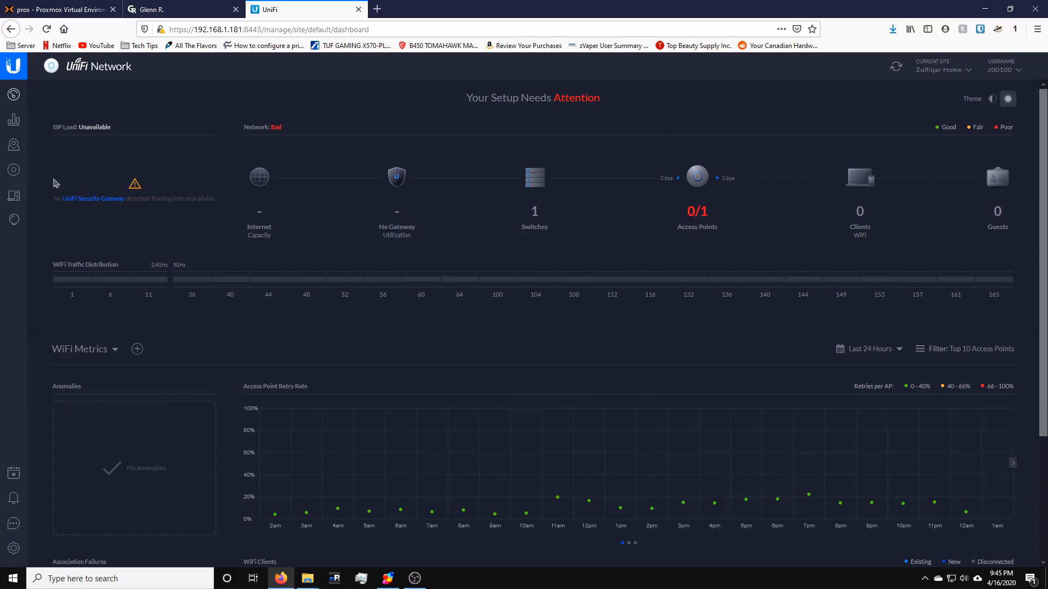
click(14, 169)
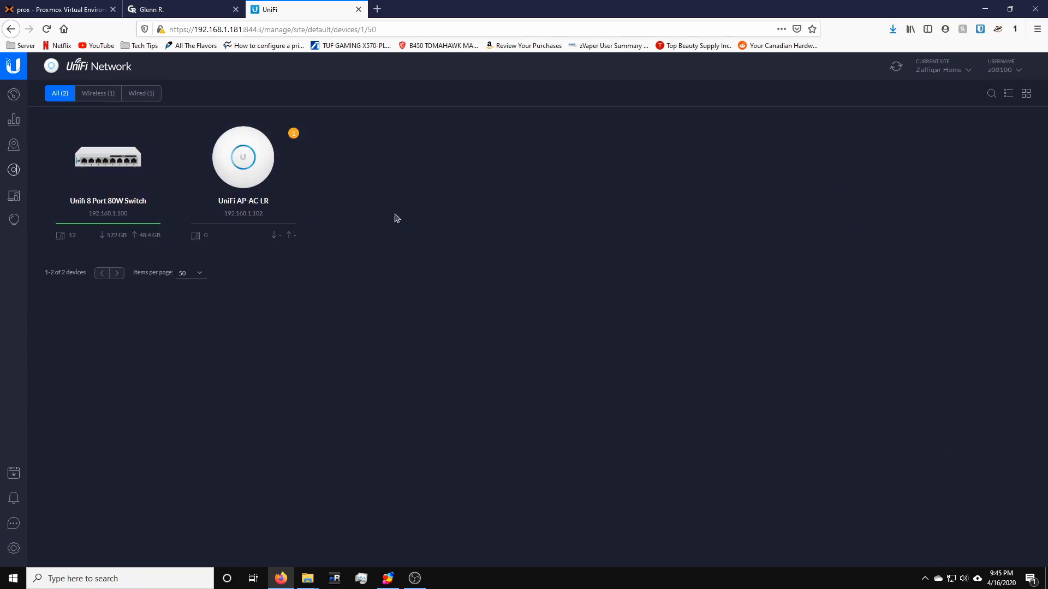
mouse_move(193, 333)
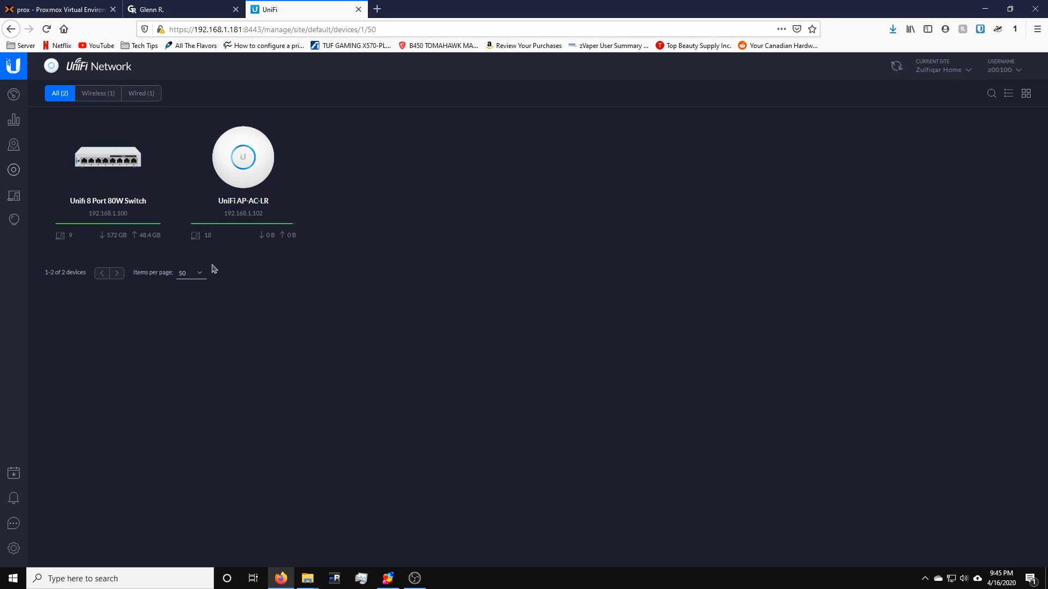
mouse_move(63, 252)
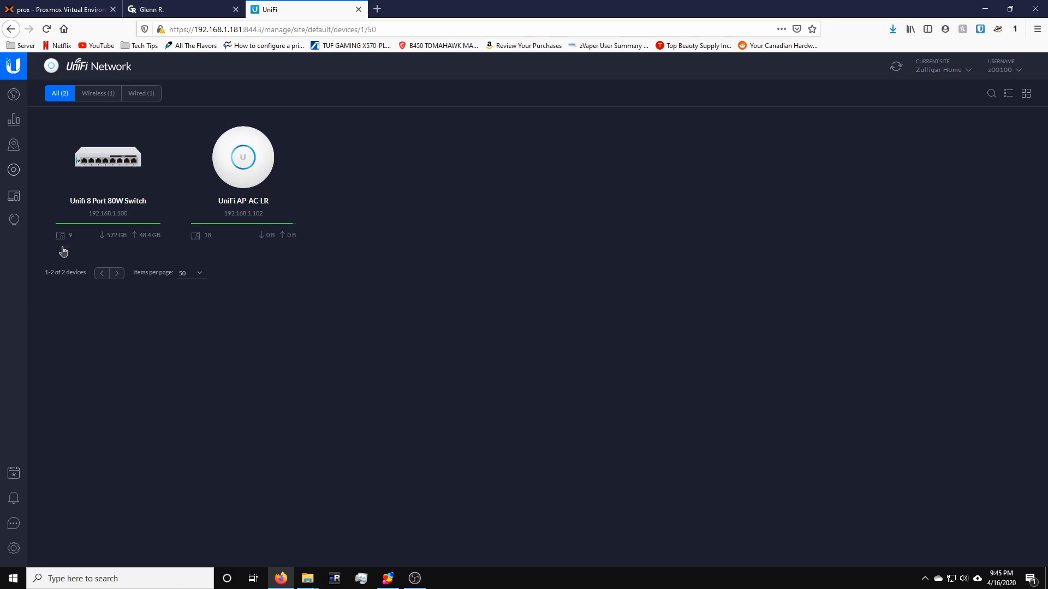
mouse_move(16, 88)
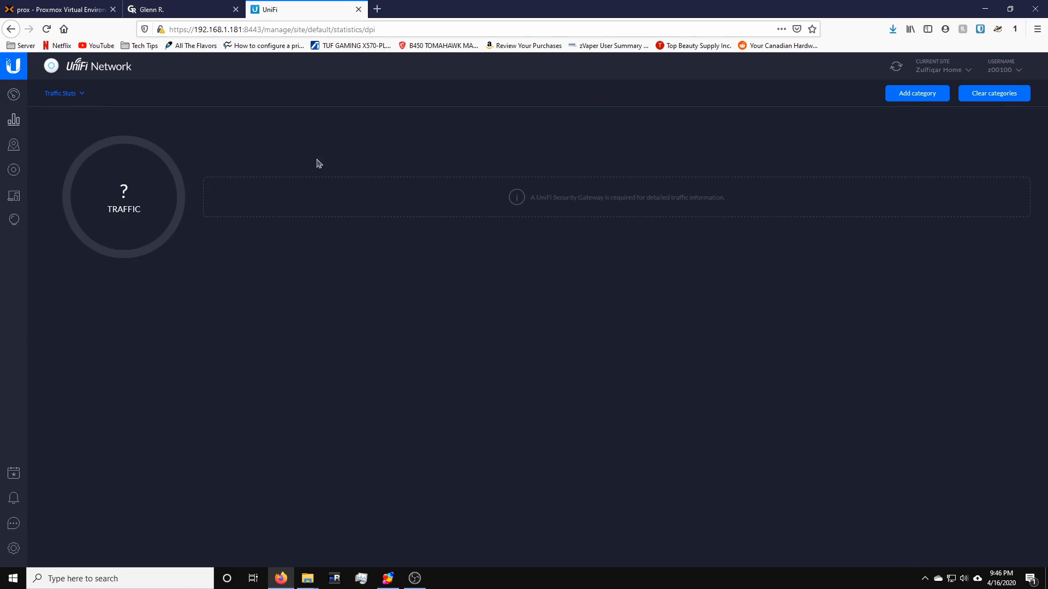
mouse_move(13, 196)
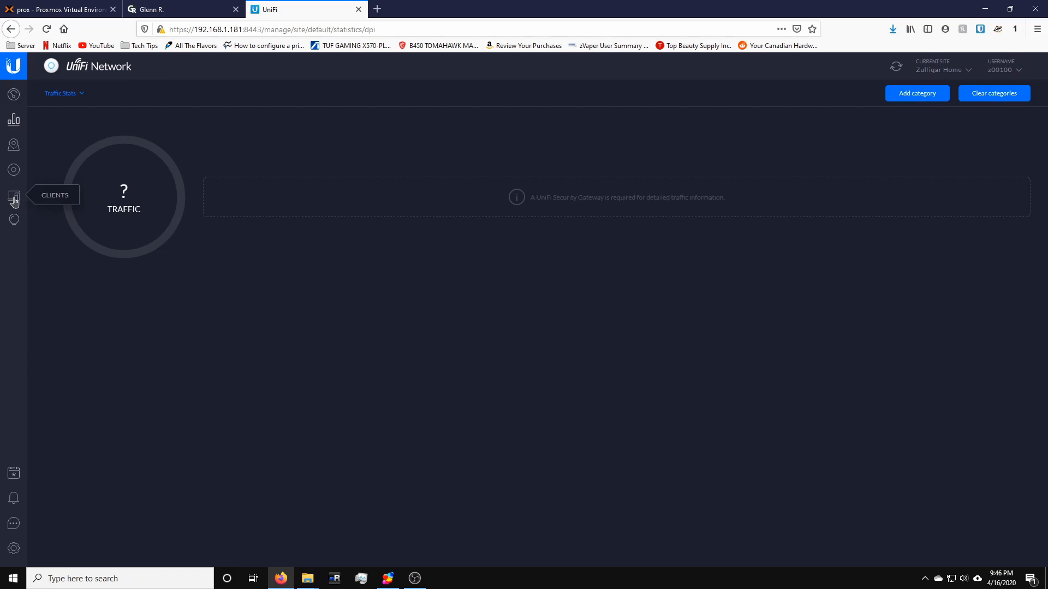
click(13, 196)
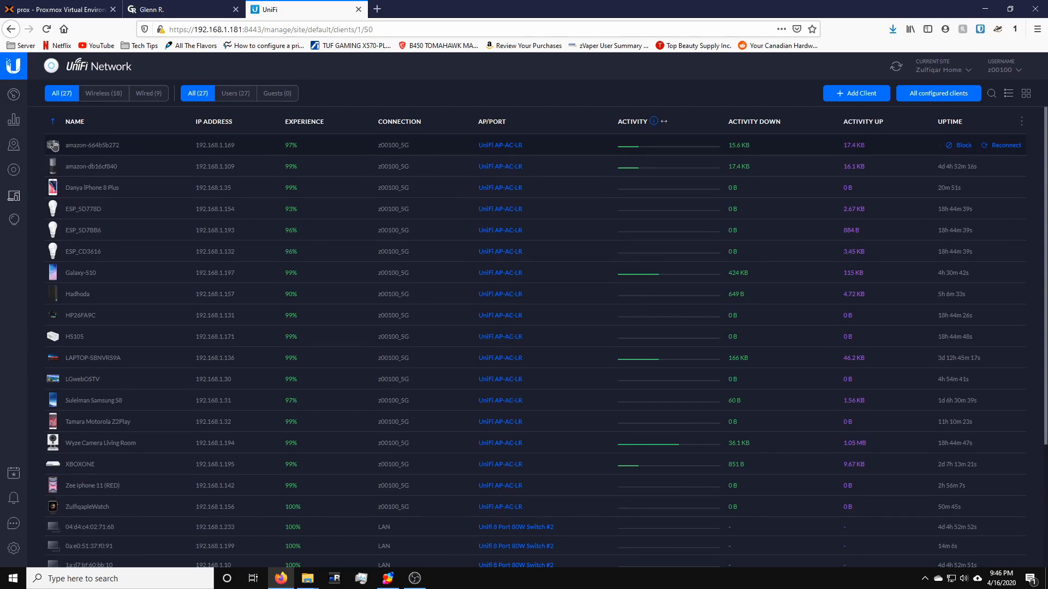
mouse_move(55, 345)
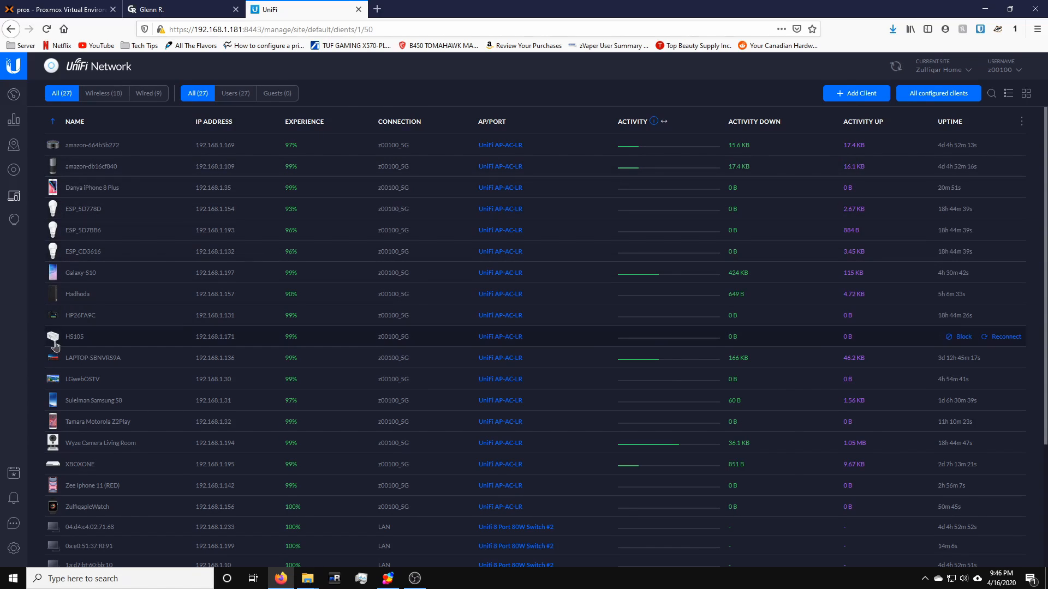
mouse_move(75, 502)
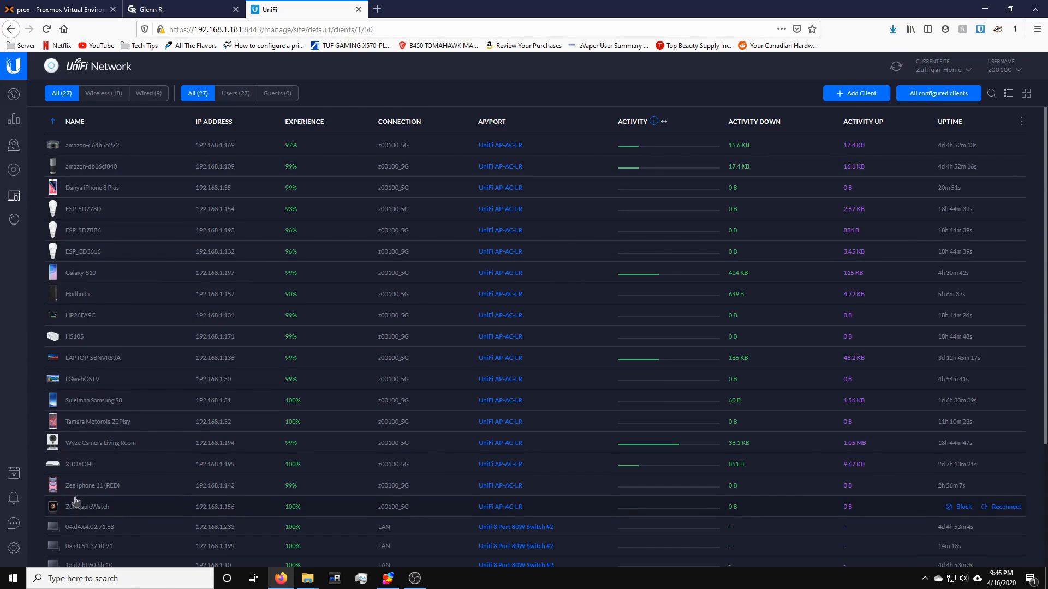
mouse_move(437, 221)
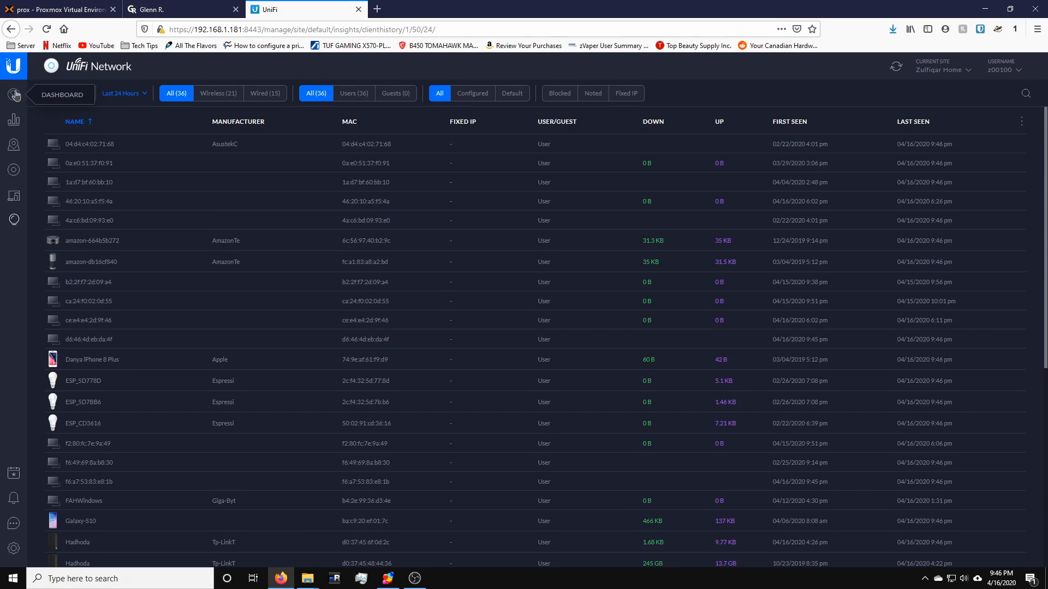
click(13, 94)
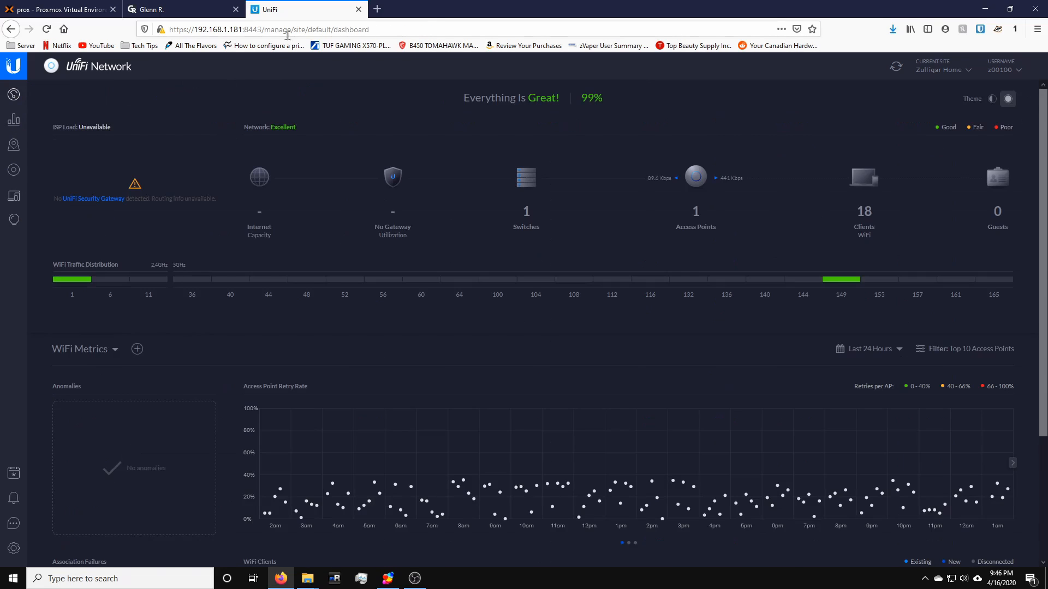
click(161, 9)
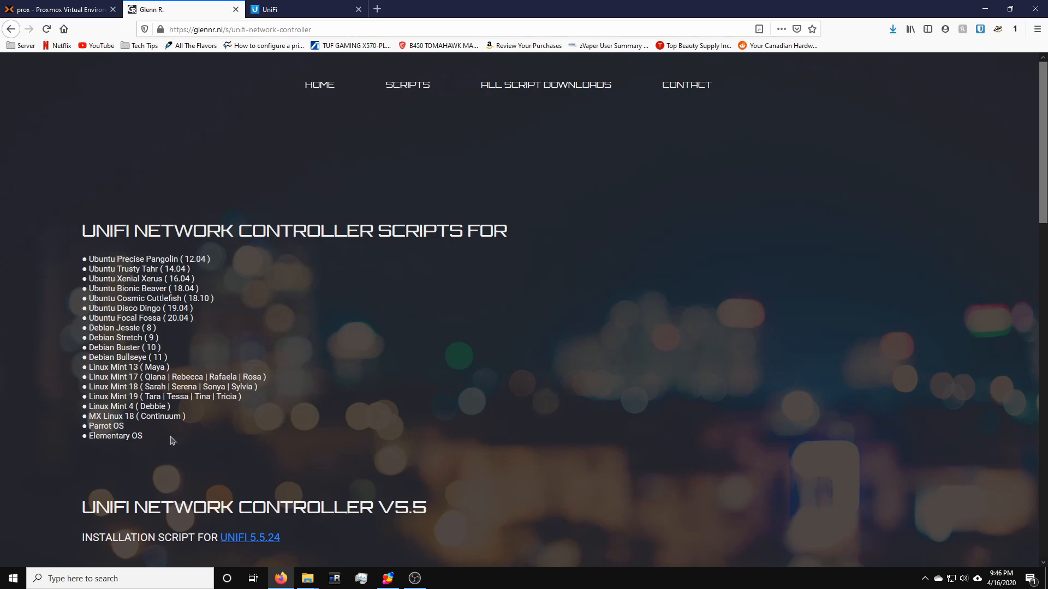
mouse_move(177, 412)
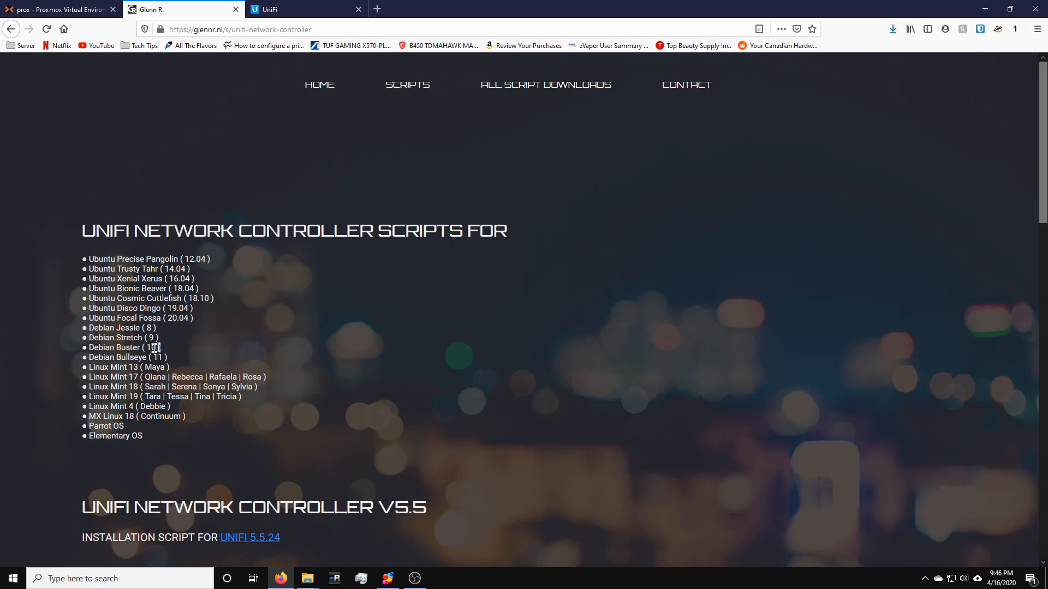
- Highlight Debian Buster in the supported-systems list, then switch back to the UniFi tab
double_click(120, 347)
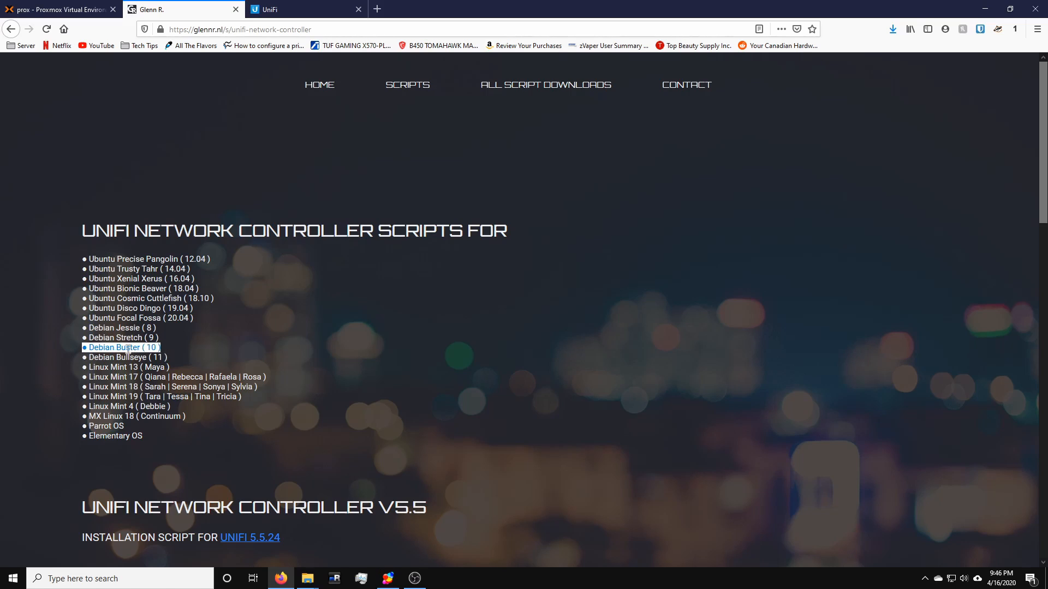
mouse_move(165, 344)
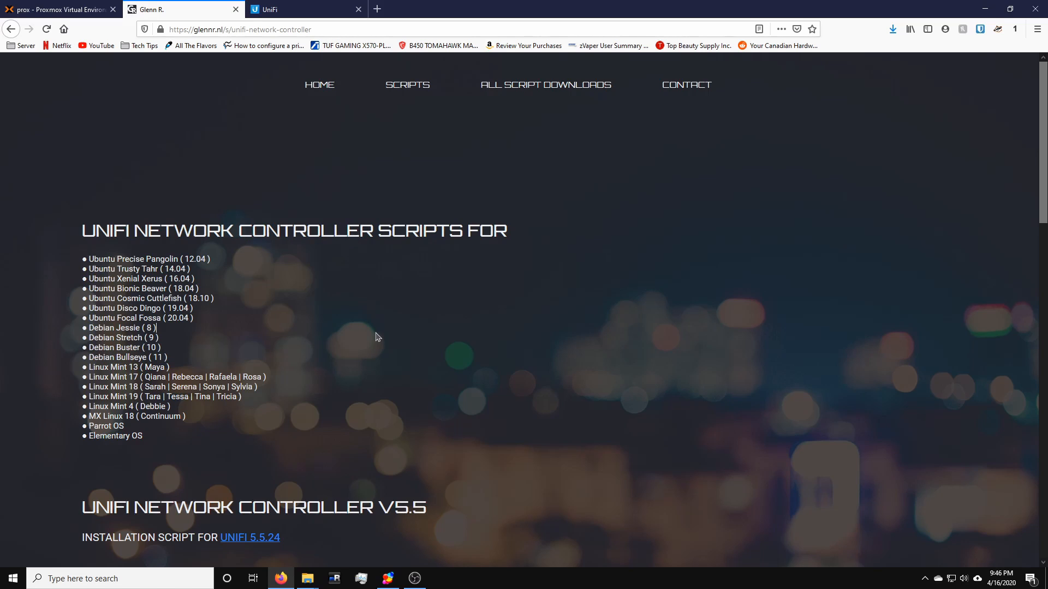
mouse_move(427, 116)
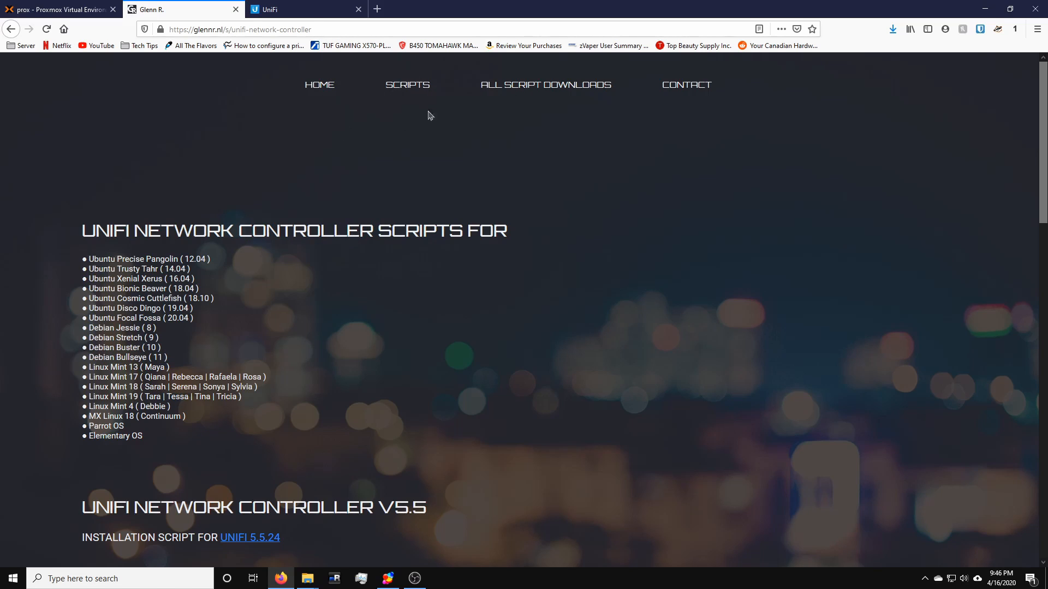
click(304, 8)
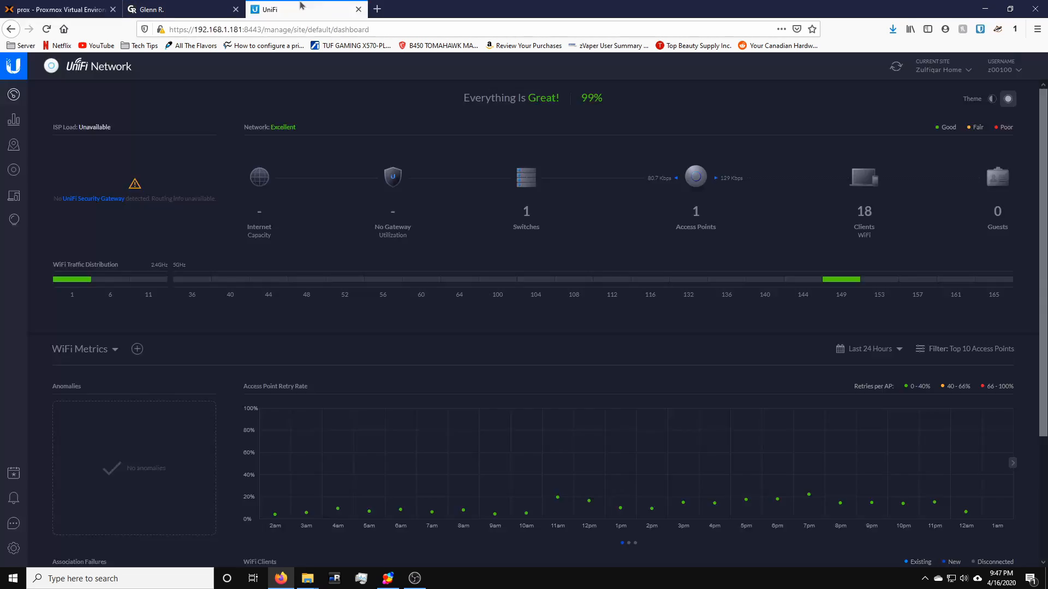
mouse_move(192, 258)
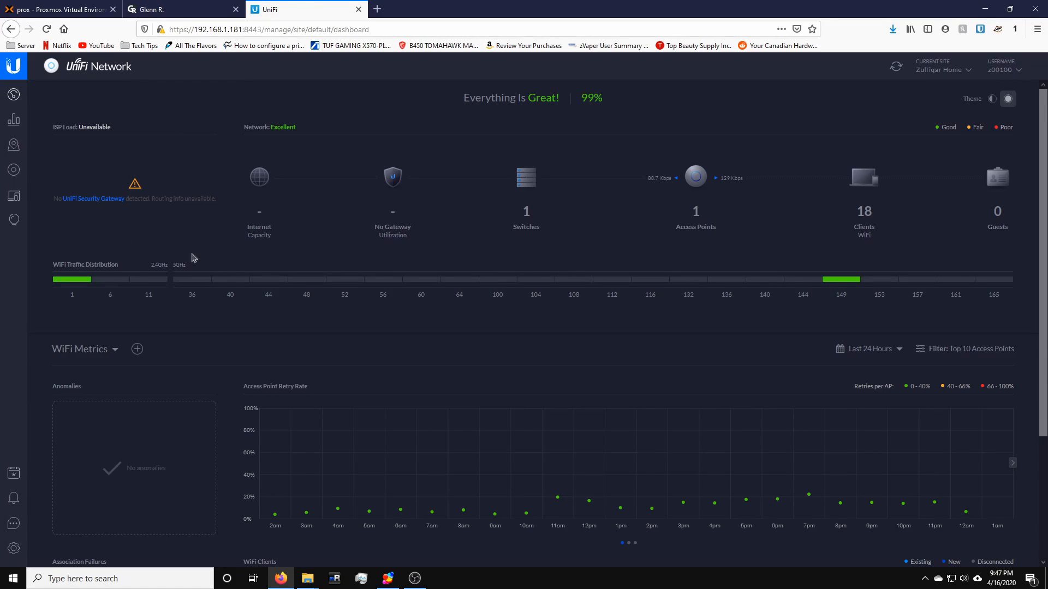
mouse_move(727, 190)
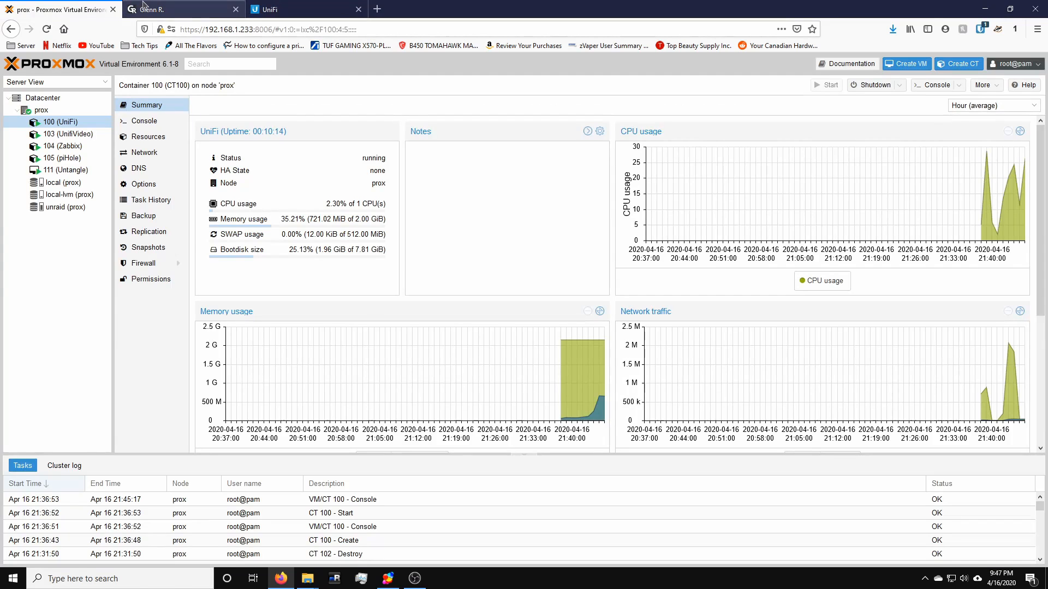
- Edit container 100's Memory under Resources, then check its console and summary
click(148, 136)
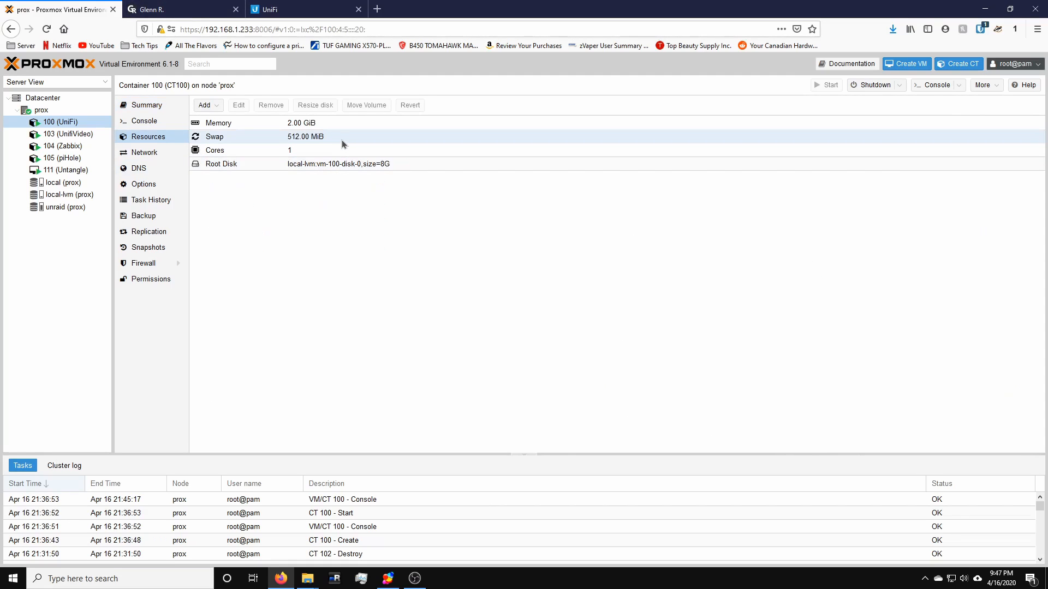
double_click(219, 123)
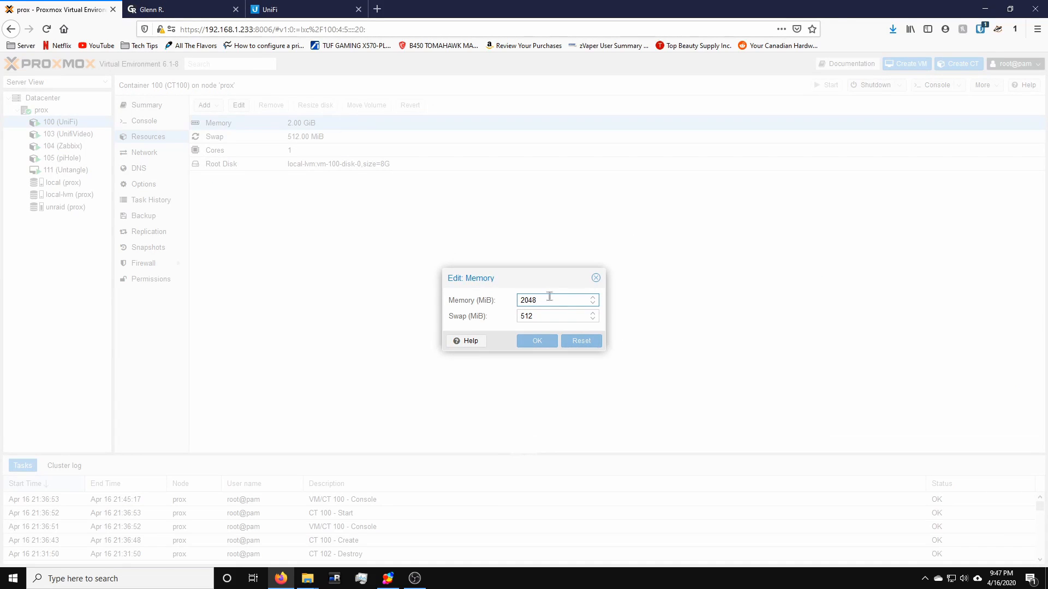
triple_click(528, 299)
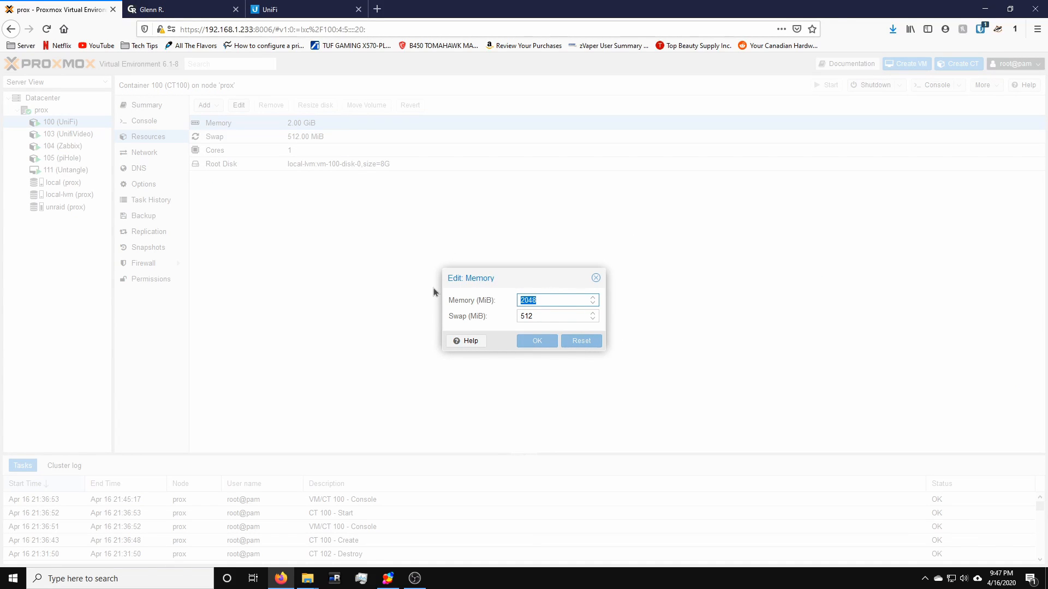
click(536, 340)
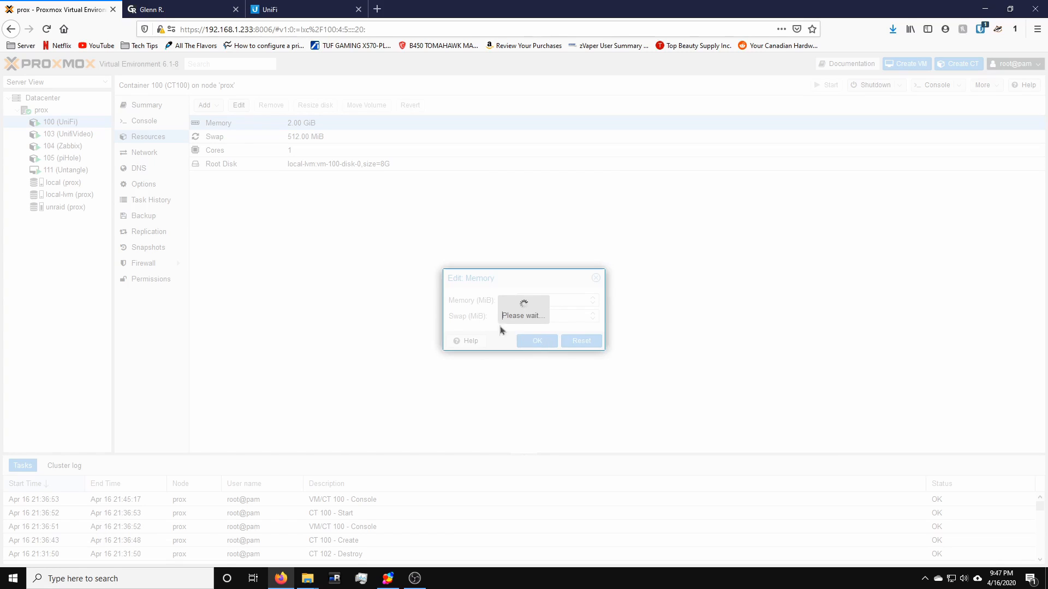
click(144, 121)
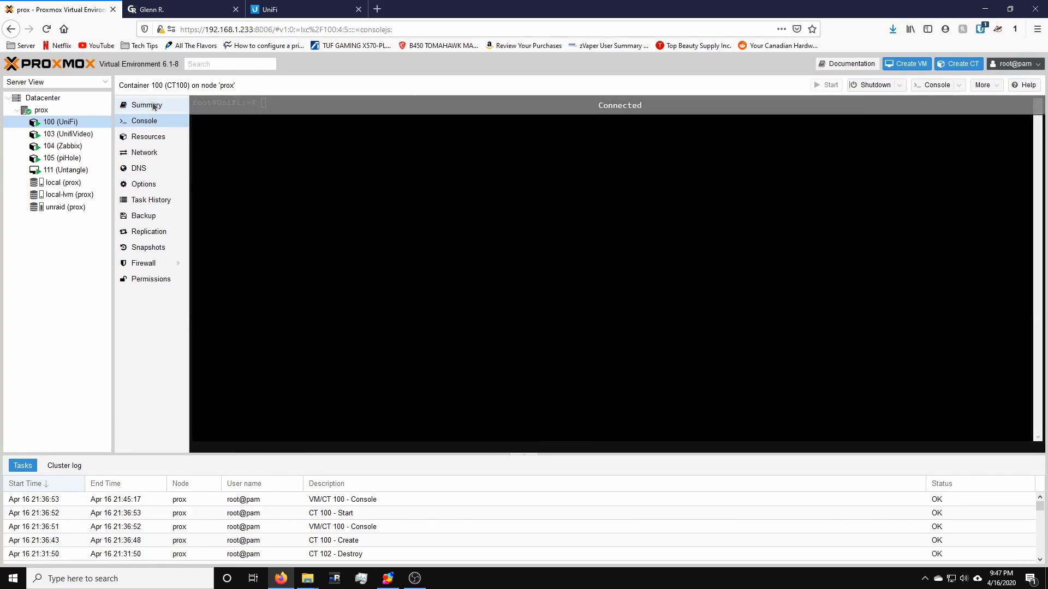
click(147, 105)
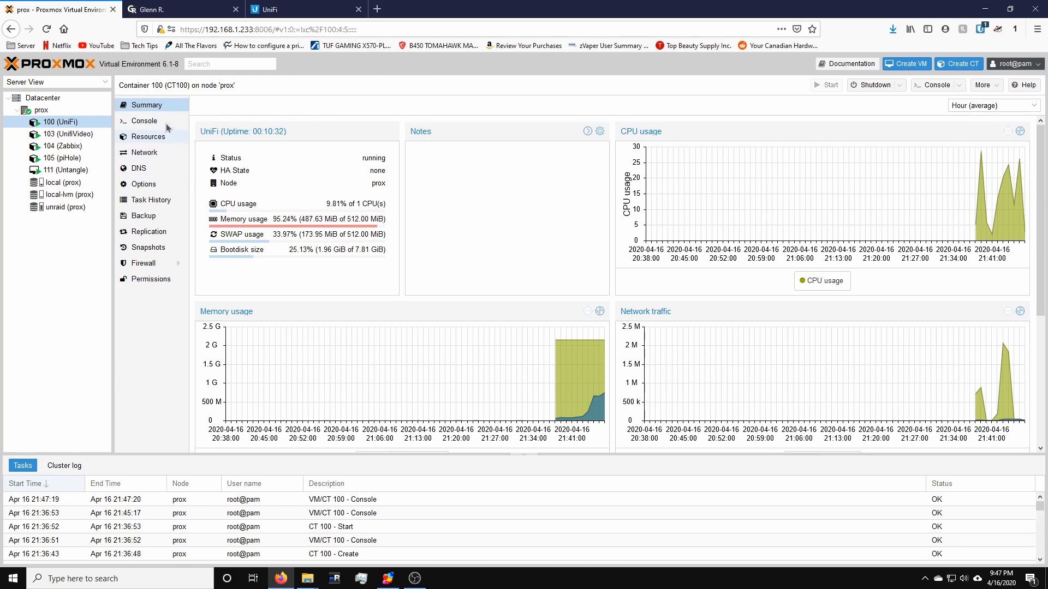
- Set container 100's memory to 1024 MiB and confirm
click(147, 137)
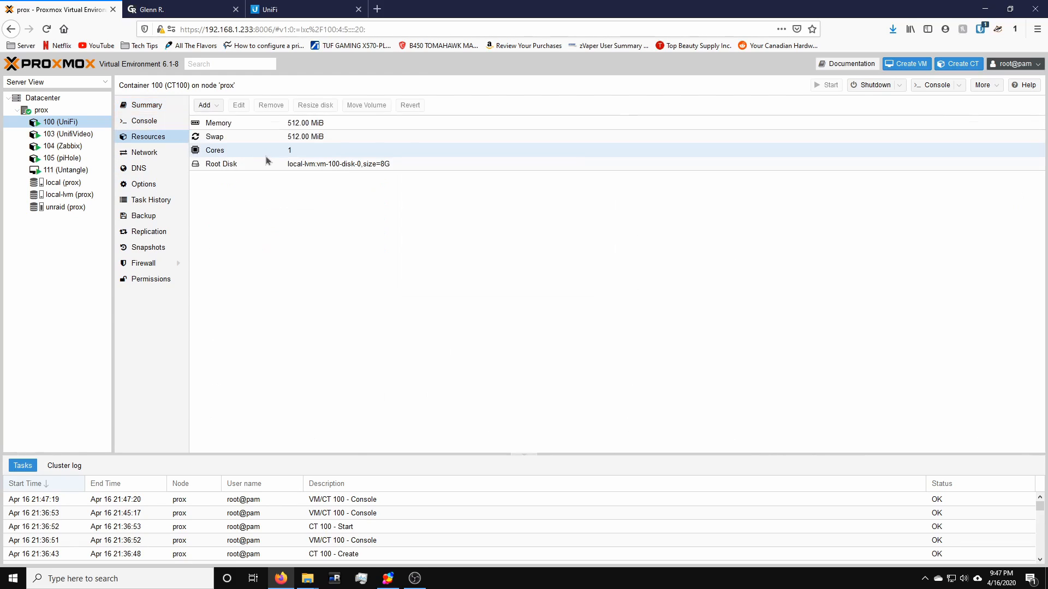
double_click(218, 122)
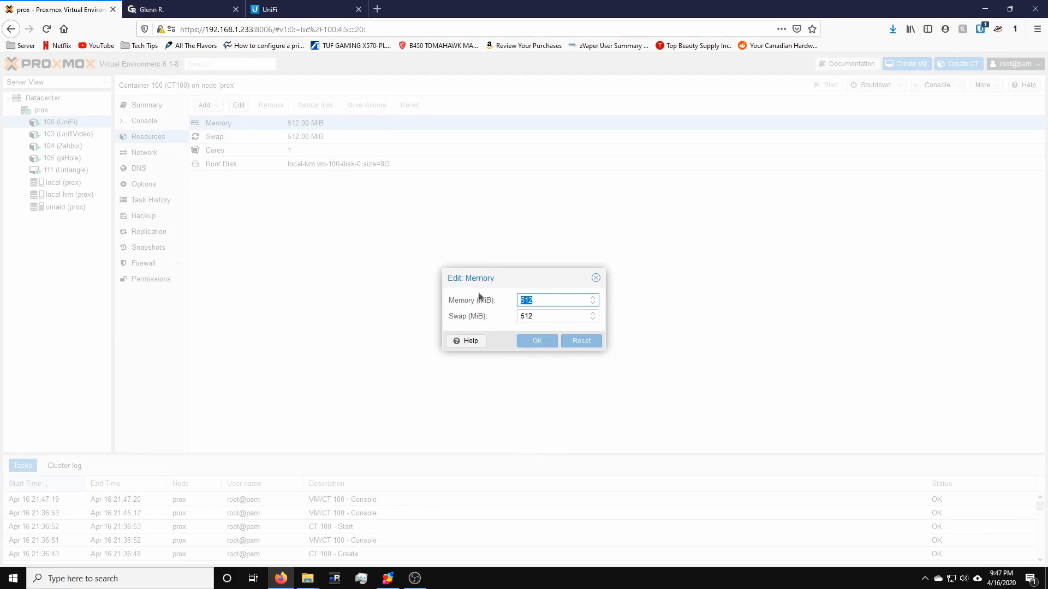
text(1024)
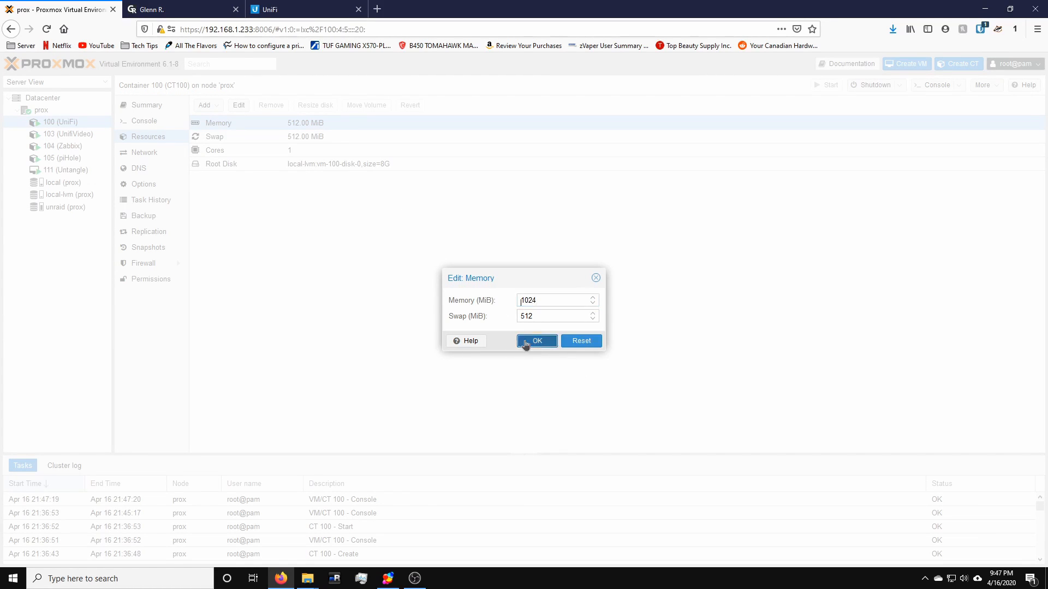
click(537, 340)
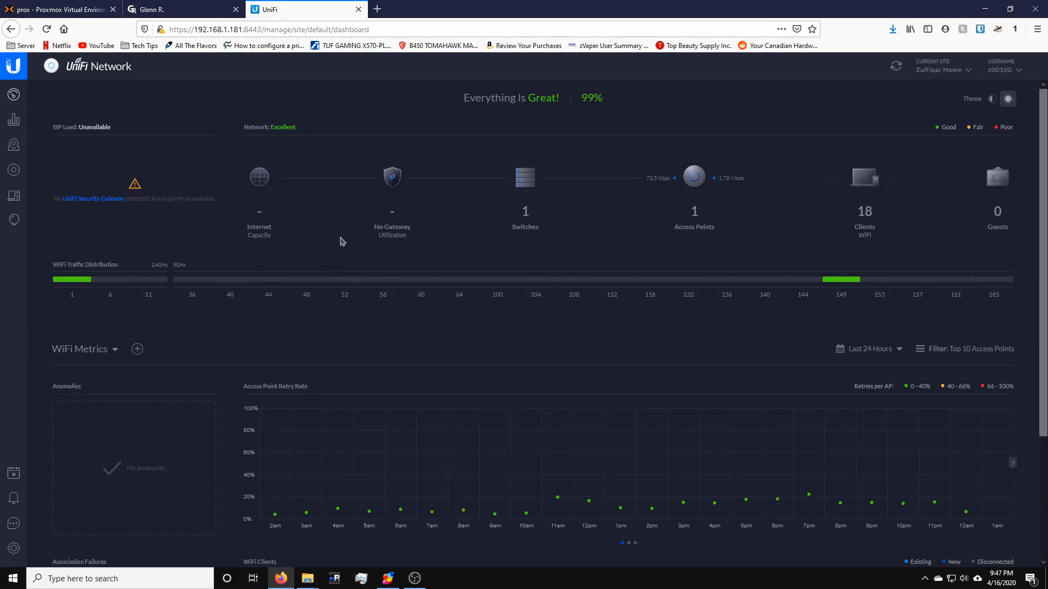
- Return to Proxmox and view container 100's summary, now reporting 1.00 GiB memory
click(60, 10)
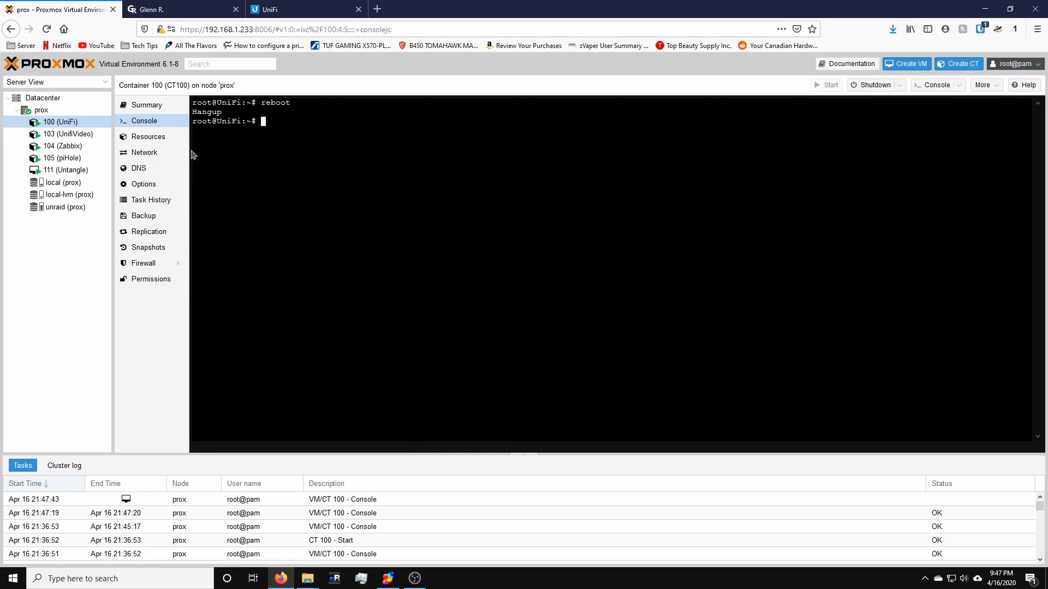
click(145, 104)
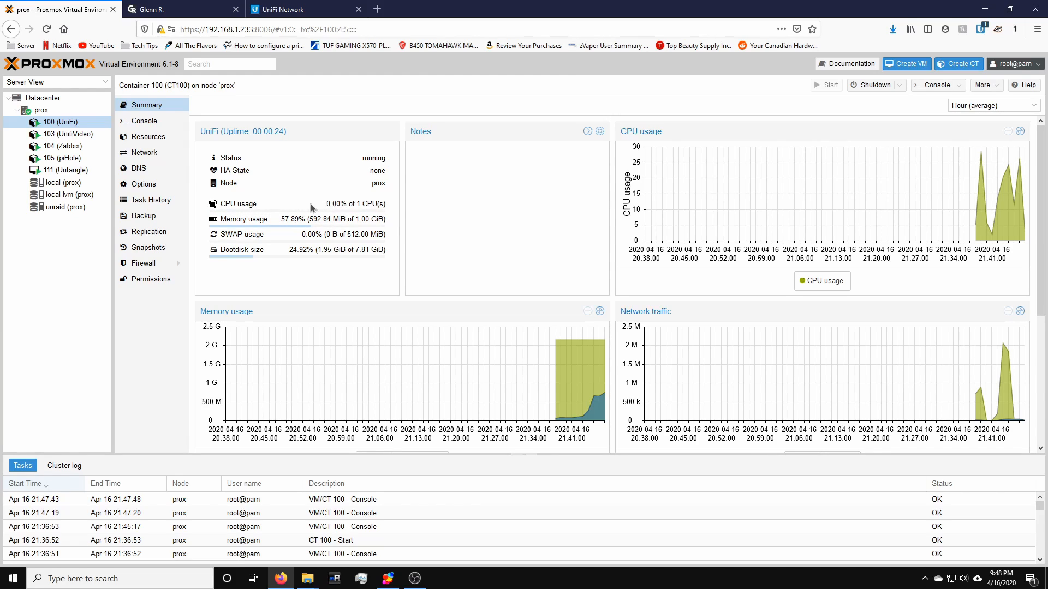
- Sign back into the UniFi controller and decline the browser's save-password prompts
click(304, 10)
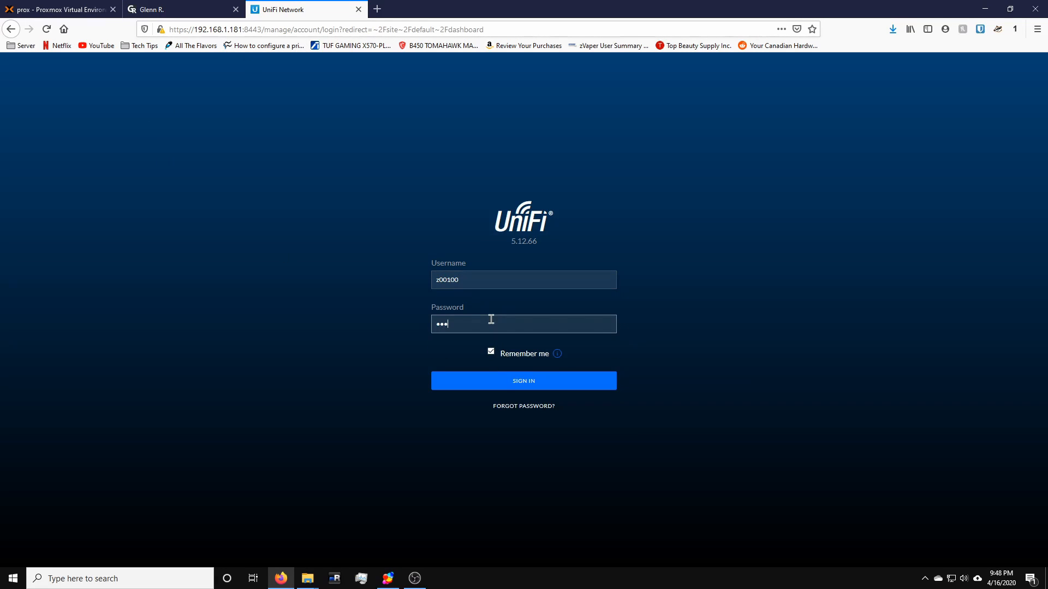
click(522, 380)
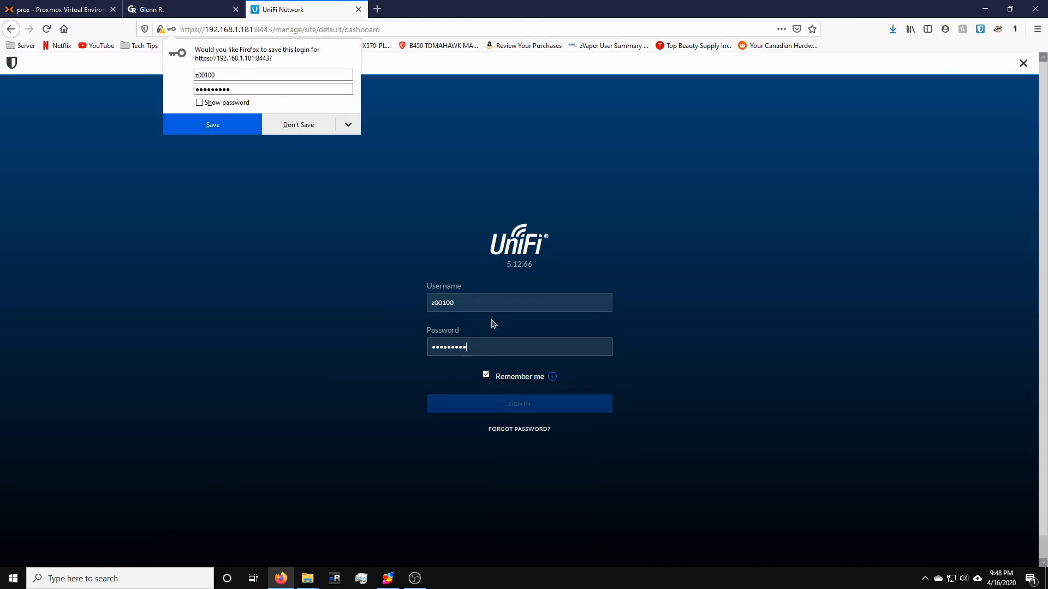
click(518, 404)
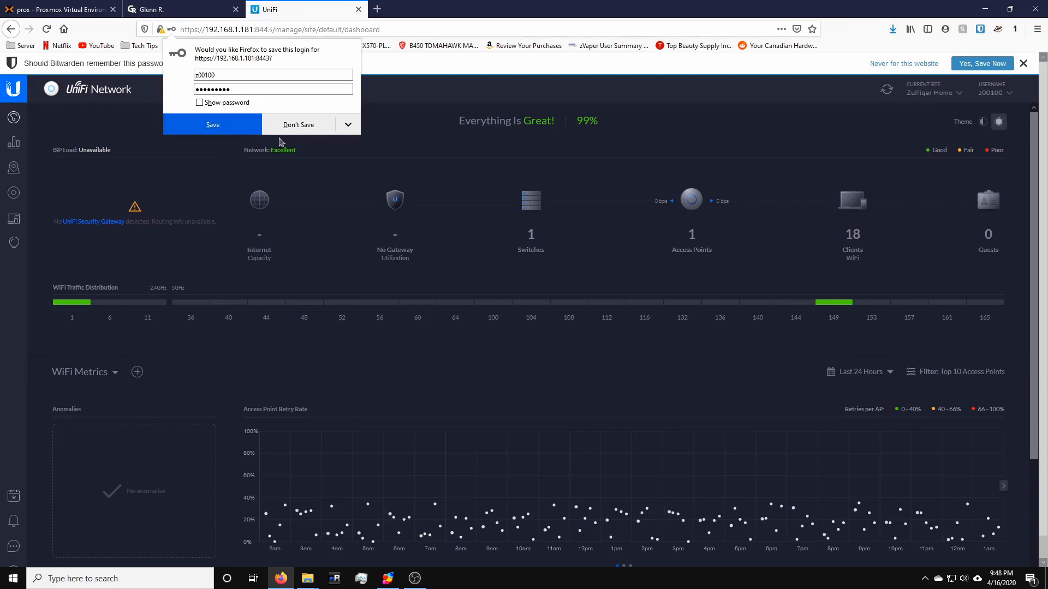
click(299, 124)
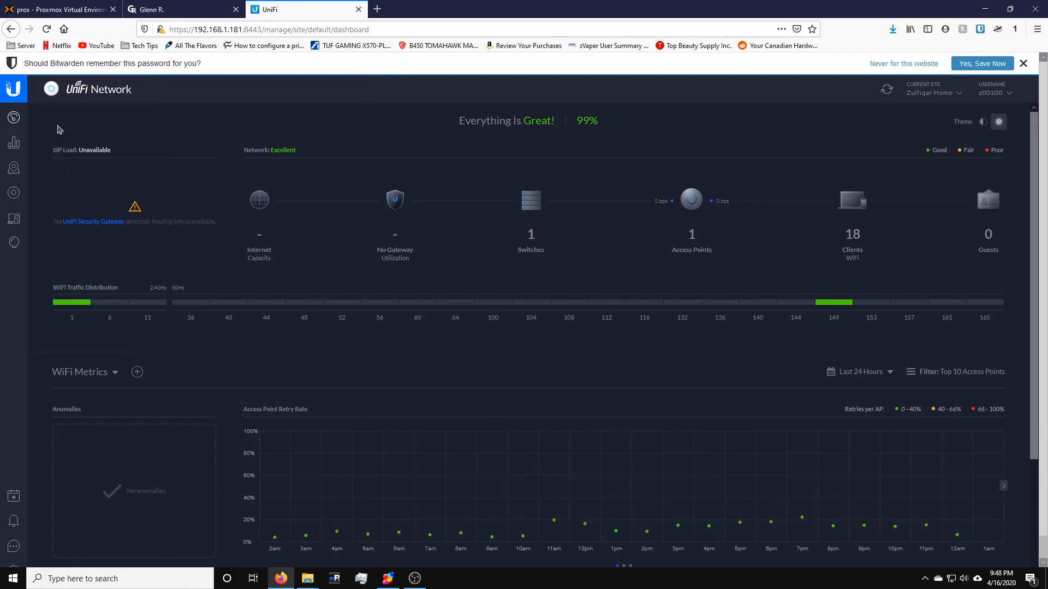
click(1021, 63)
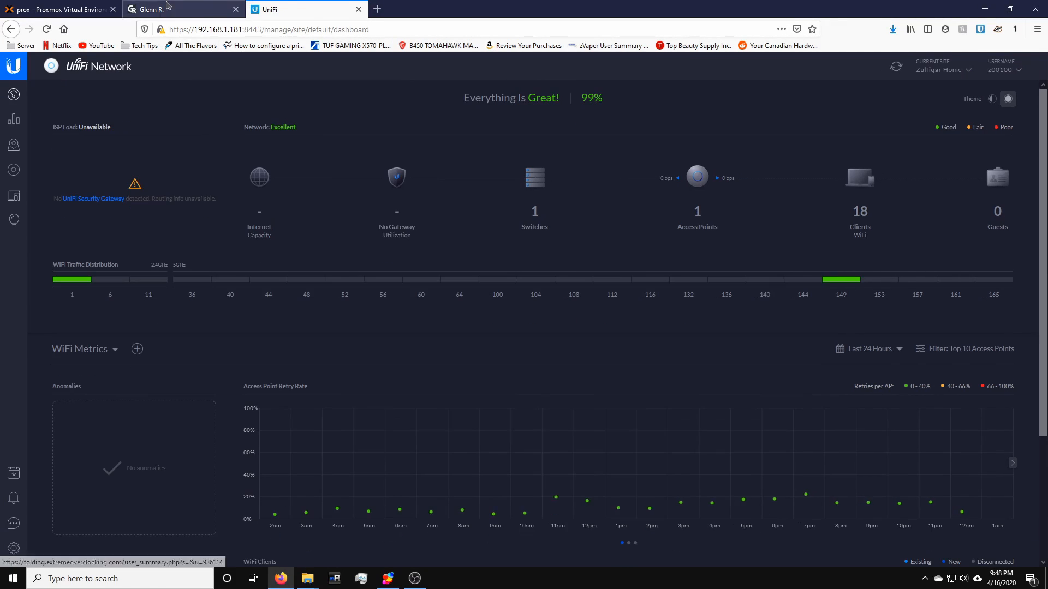
- Show the Devices page listing the 8 Port 80W switch and AP-AC-LR
click(57, 10)
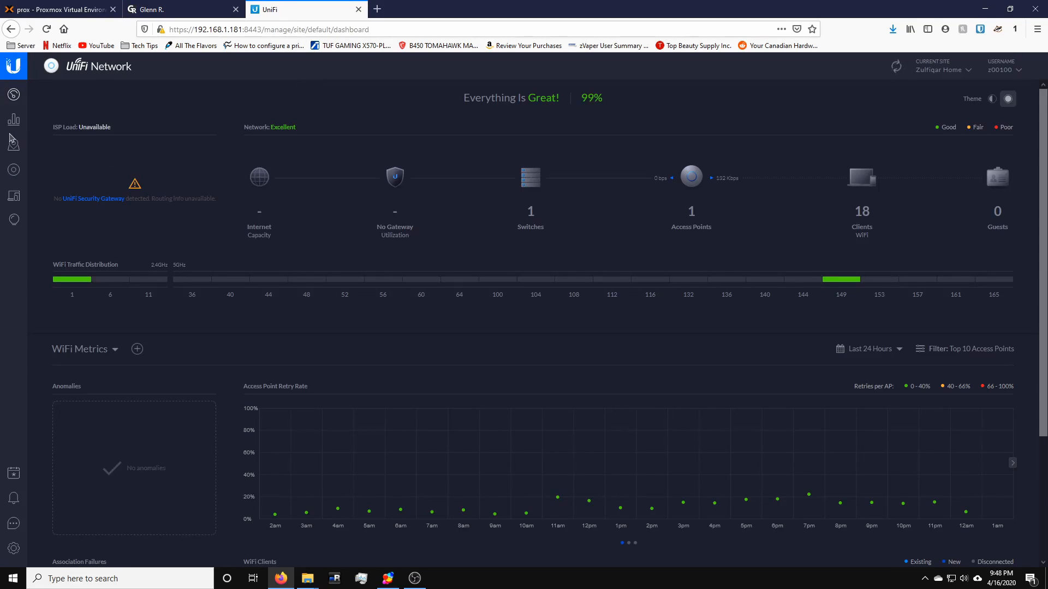
mouse_move(13, 120)
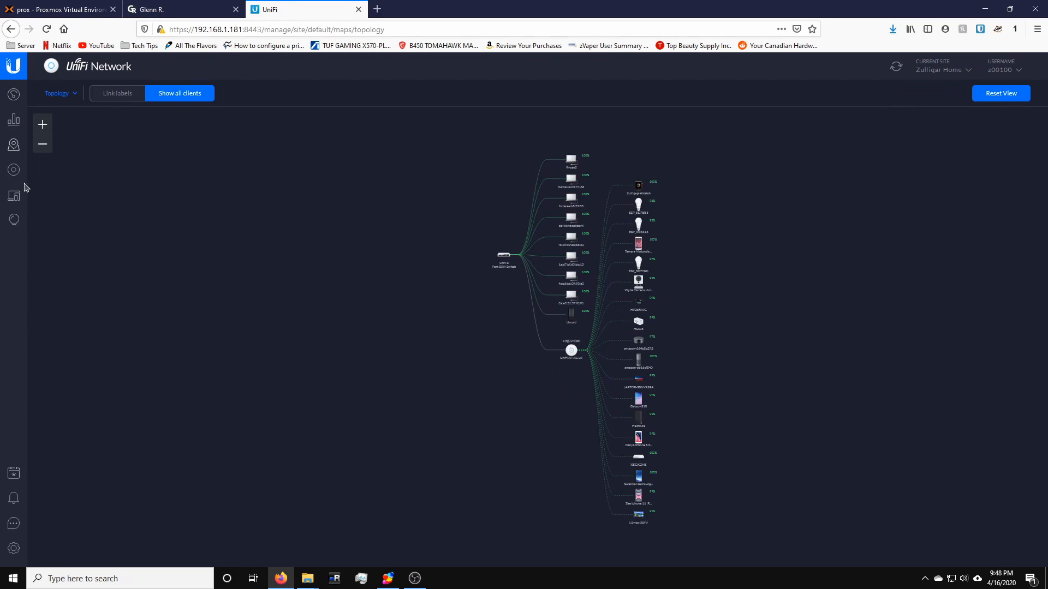
click(13, 195)
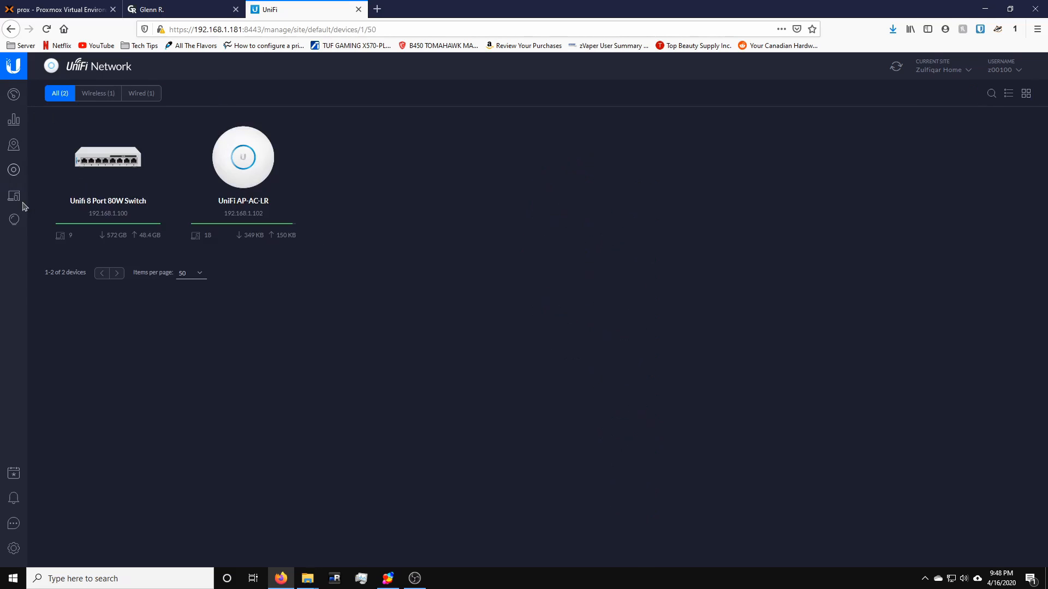
click(57, 10)
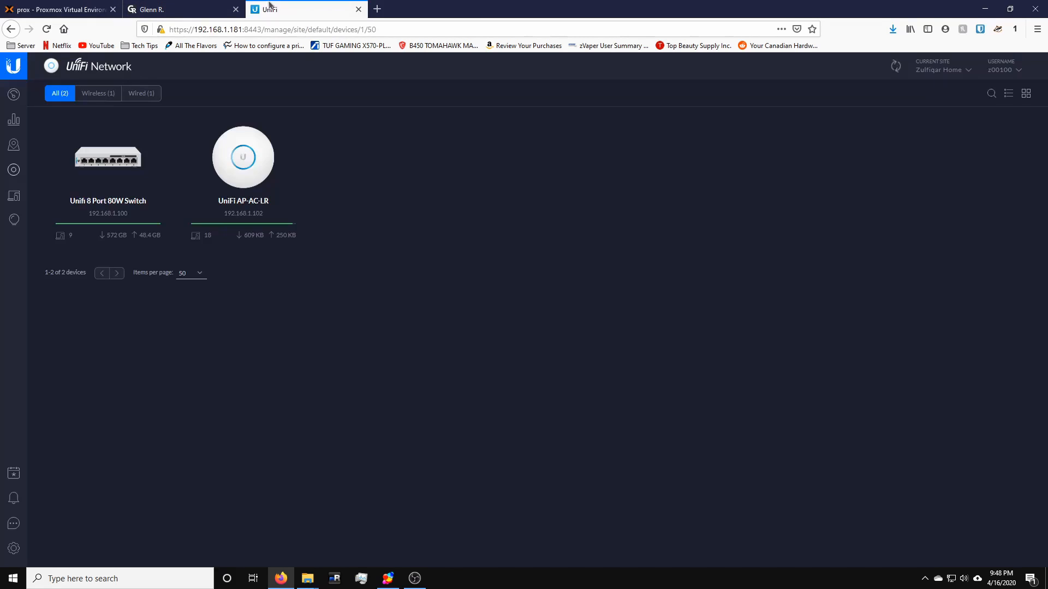
- View Glenn R.'s Scripts overview, then show container 103 (UnifiVideo) summary in Proxmox
click(180, 9)
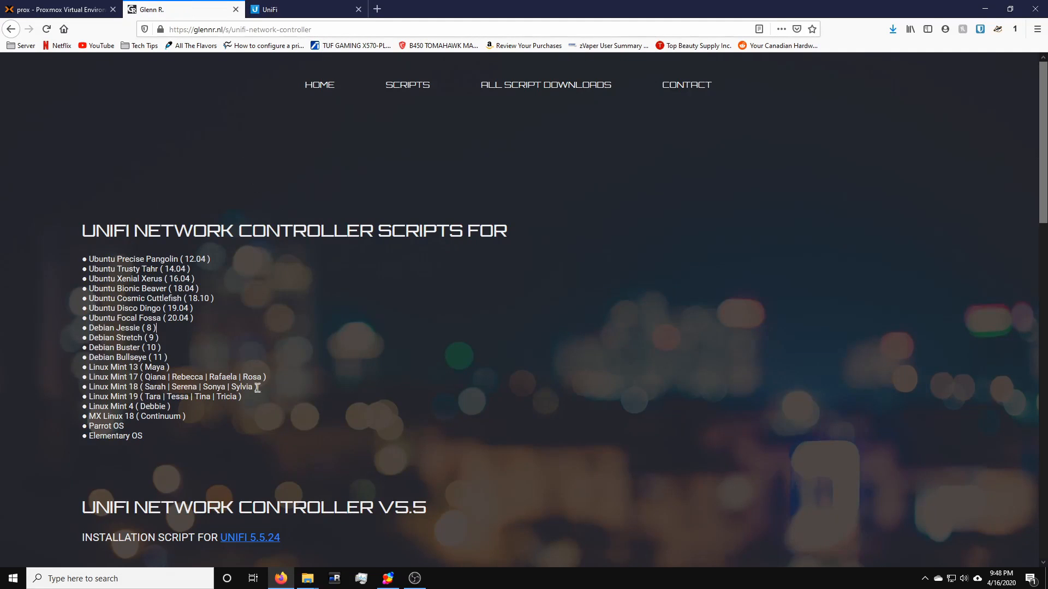
mouse_move(450, 100)
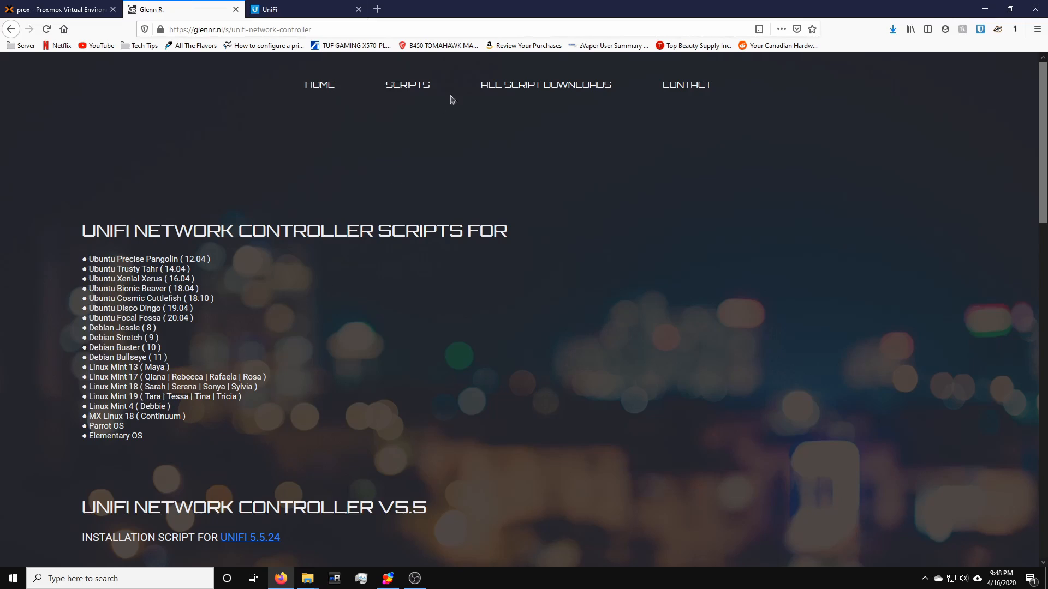
mouse_move(154, 63)
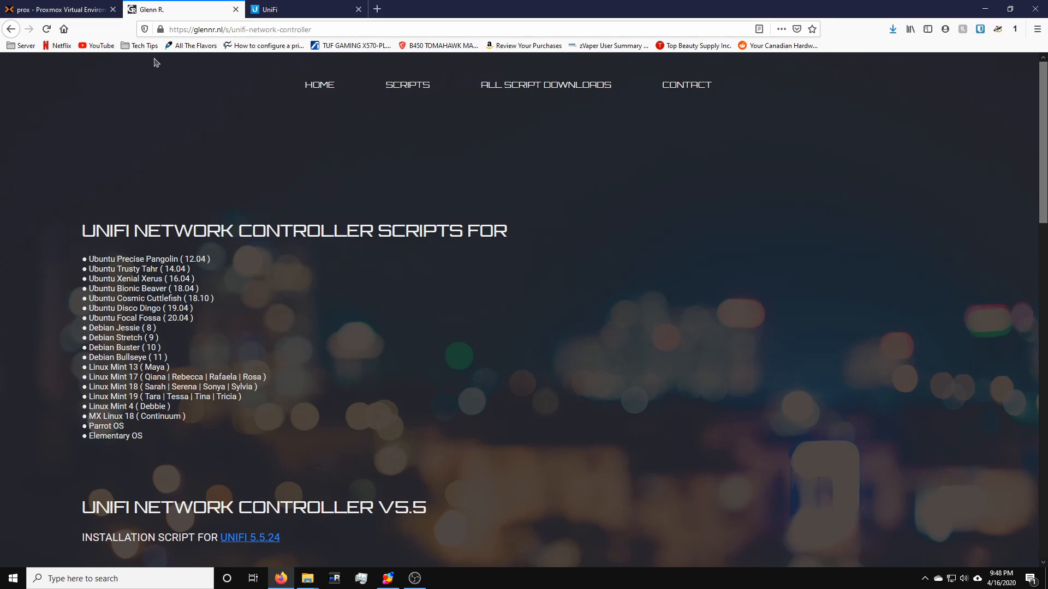
mouse_move(540, 94)
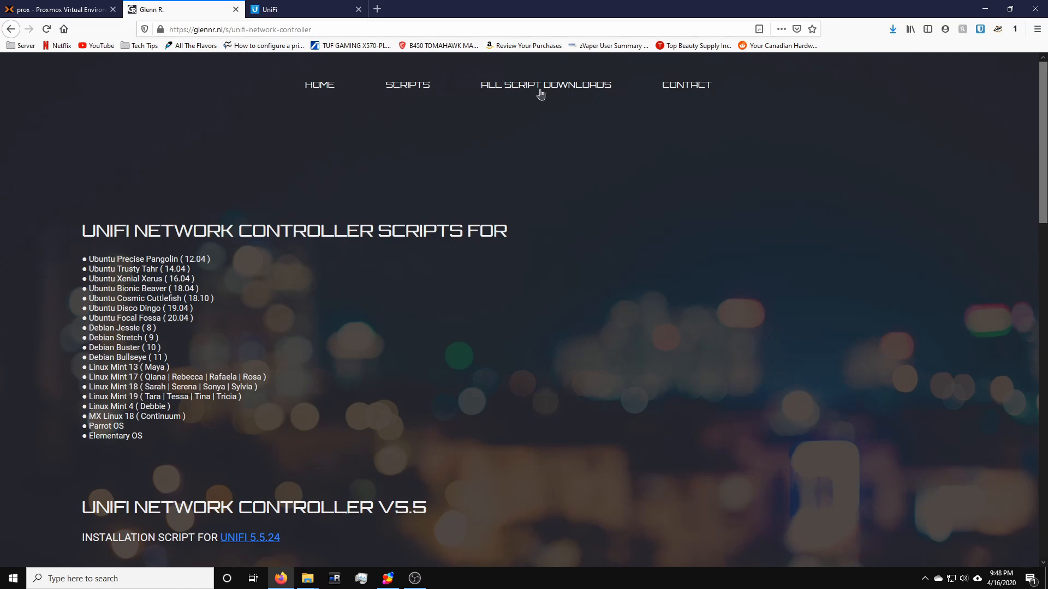
mouse_move(498, 92)
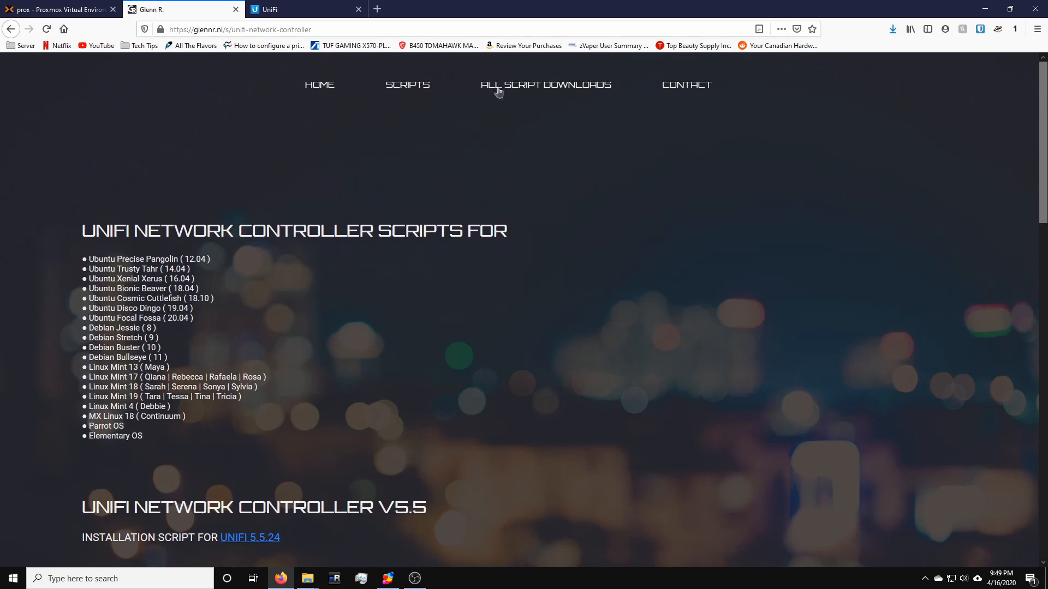
click(407, 85)
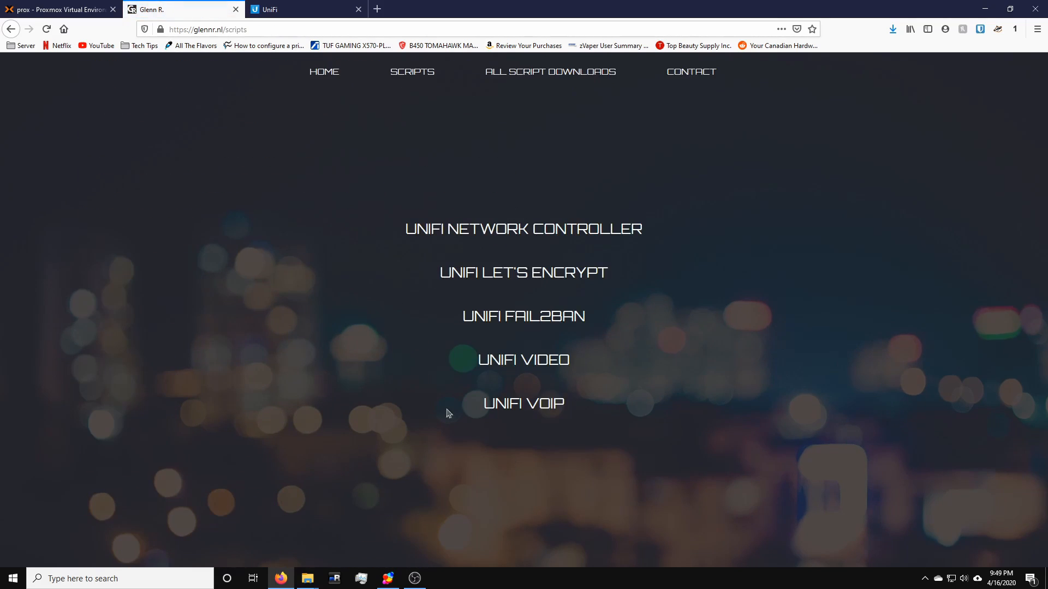
mouse_move(76, 5)
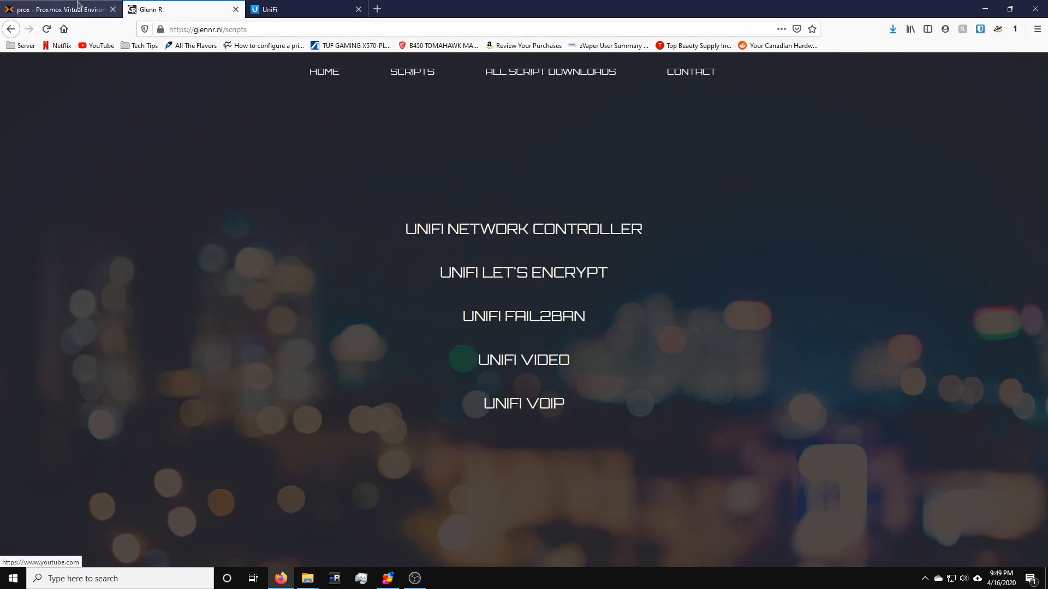
click(59, 9)
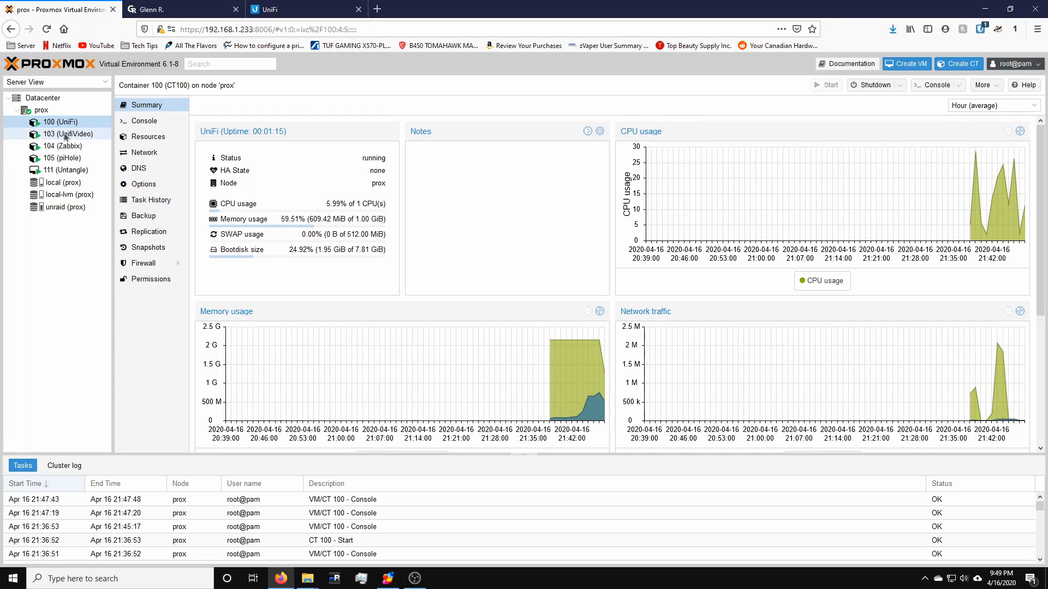
click(68, 133)
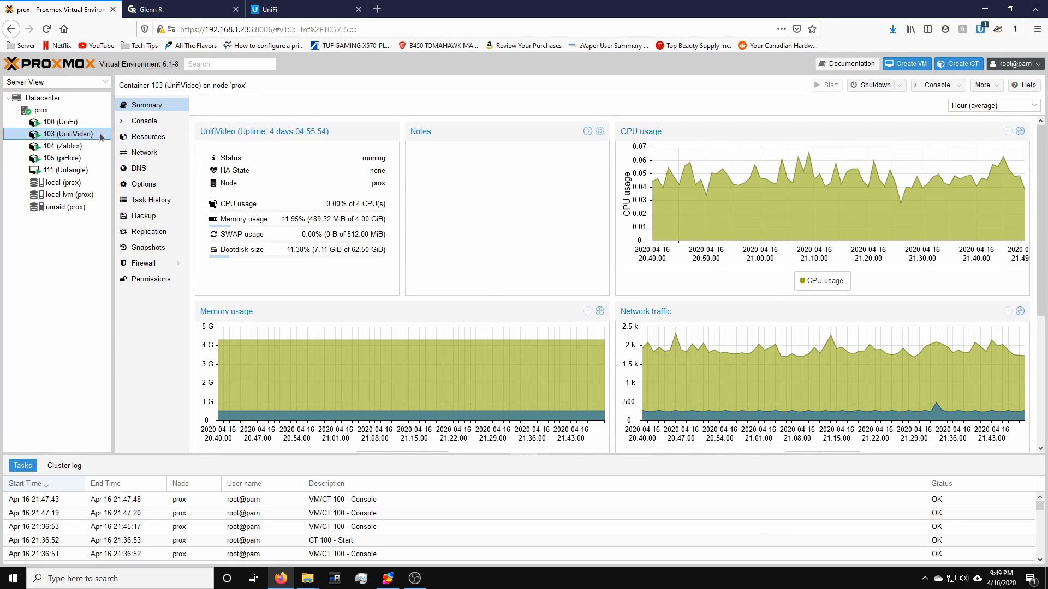